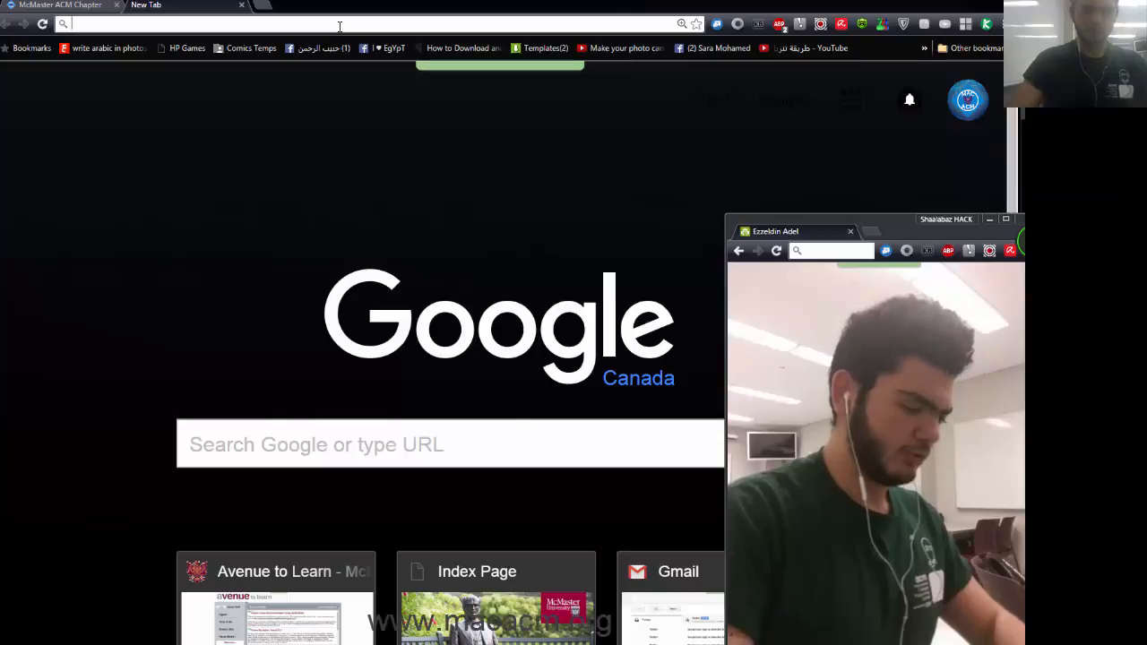
# - Navigate to codeforces.com and open the problem 478B, Random Teams, from the suggestions
pyautogui.write('codeforces.com')
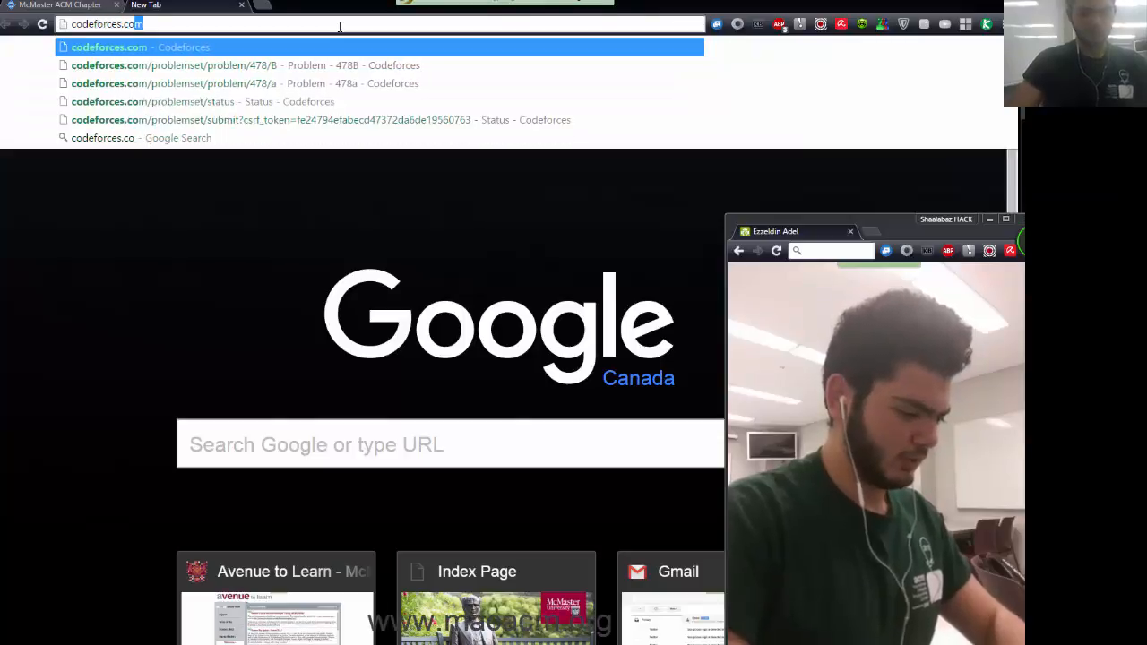
pyautogui.click(179, 65)
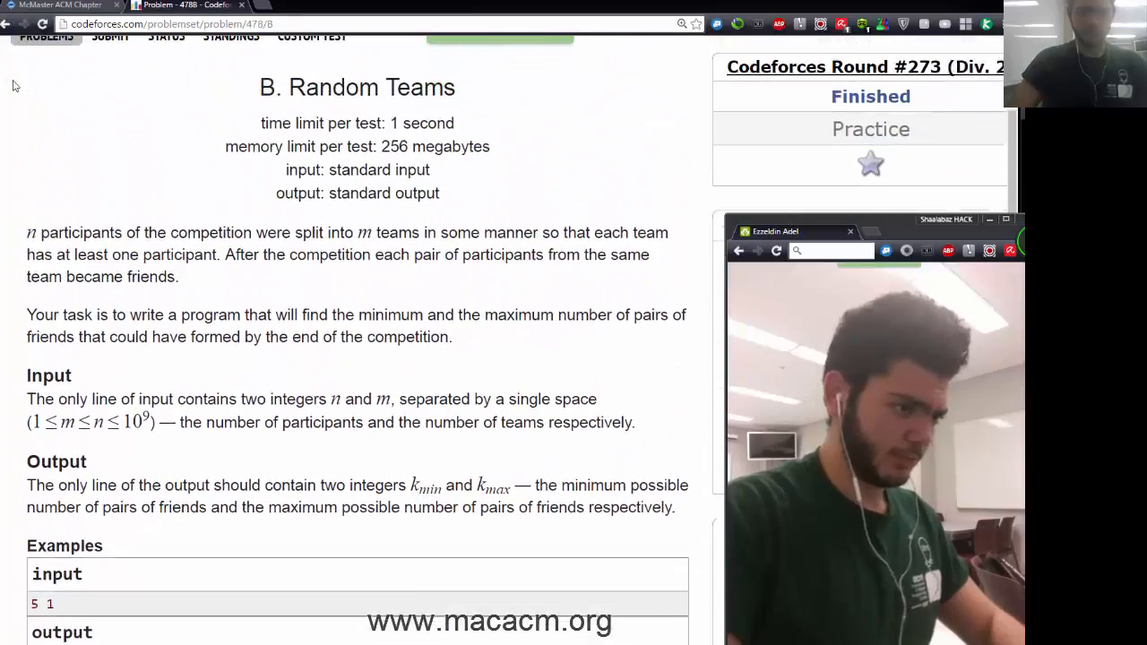
pyautogui.scroll(-3)
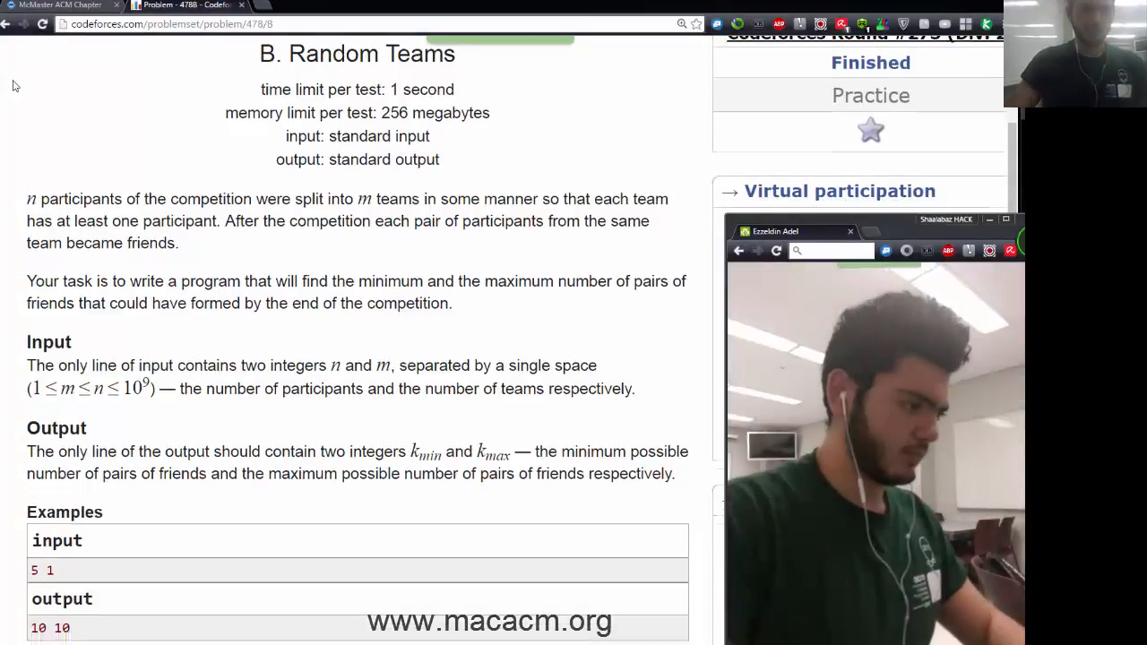
pyautogui.scroll(-3)
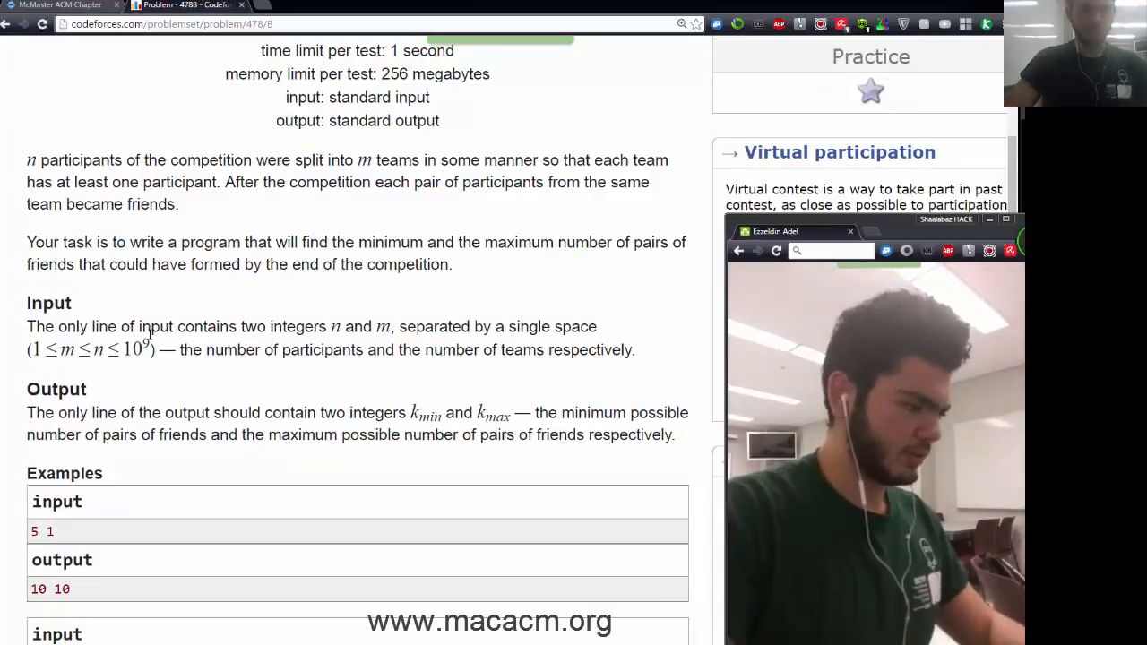
pyautogui.doubleClick(133, 349)
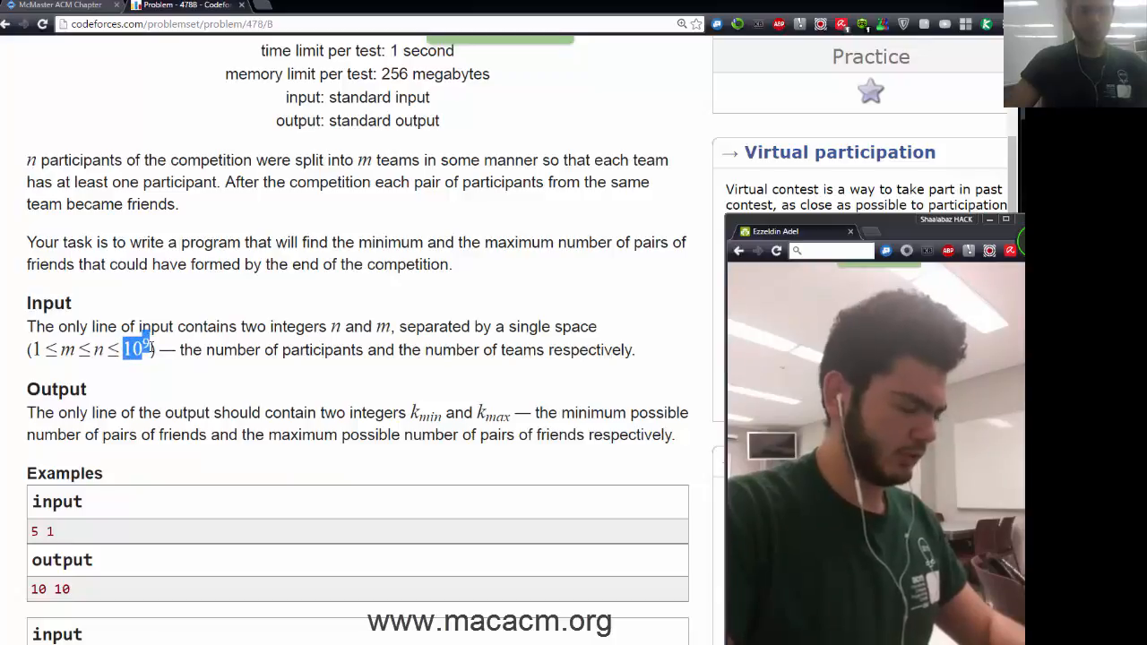
pyautogui.scroll(-3)
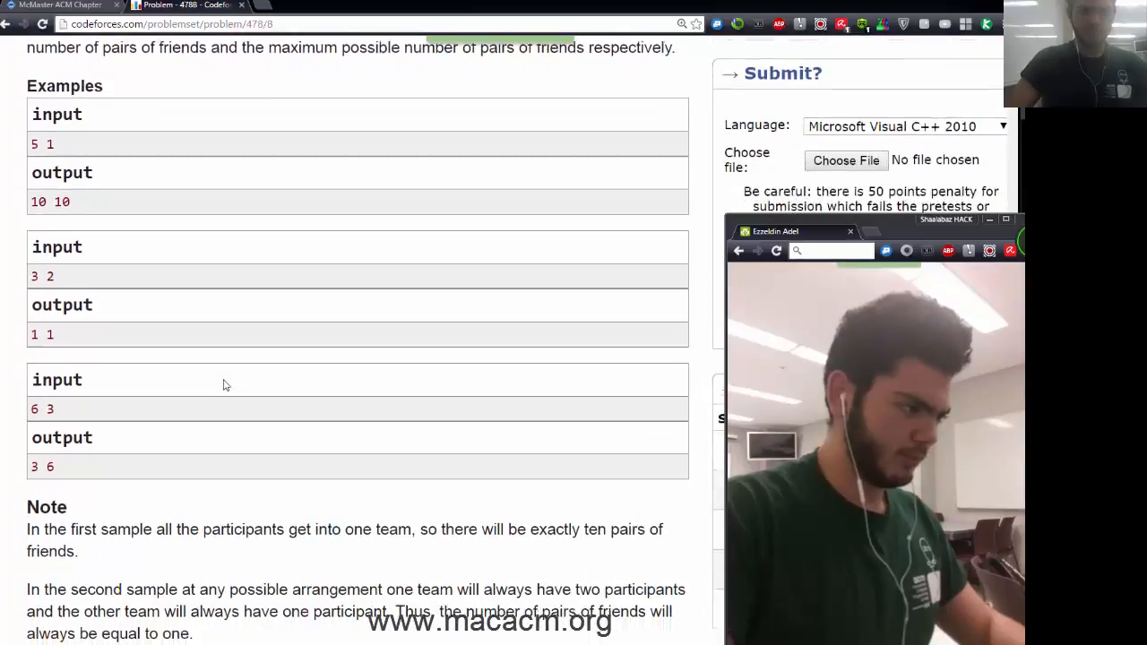
pyautogui.scroll(-3)
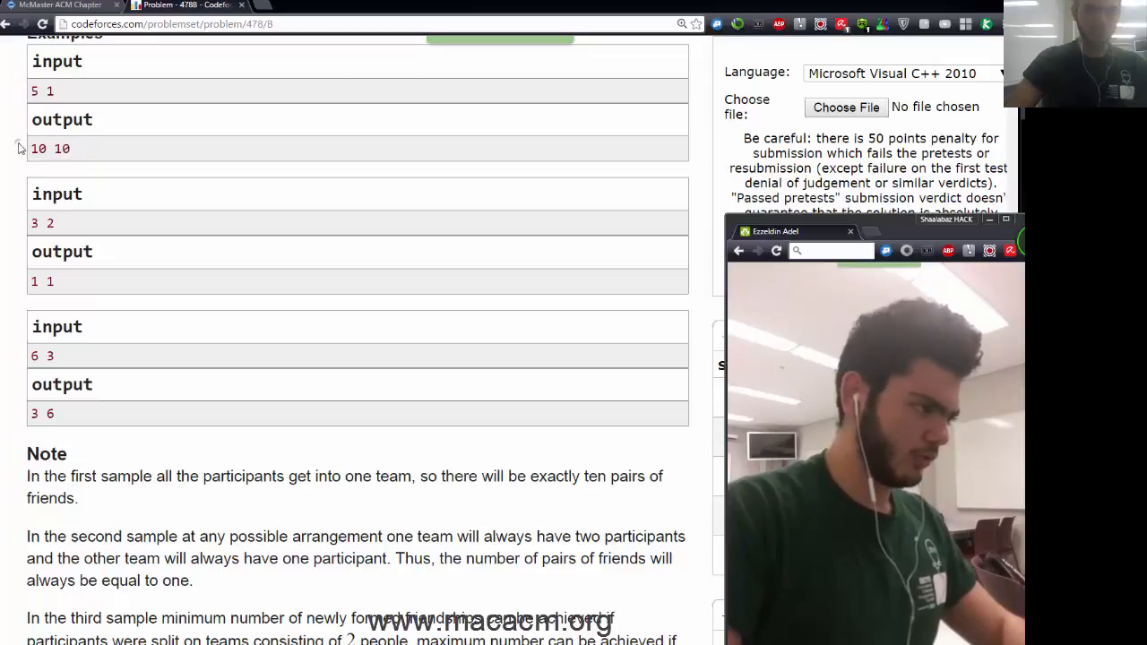
pyautogui.moveTo(115, 176)
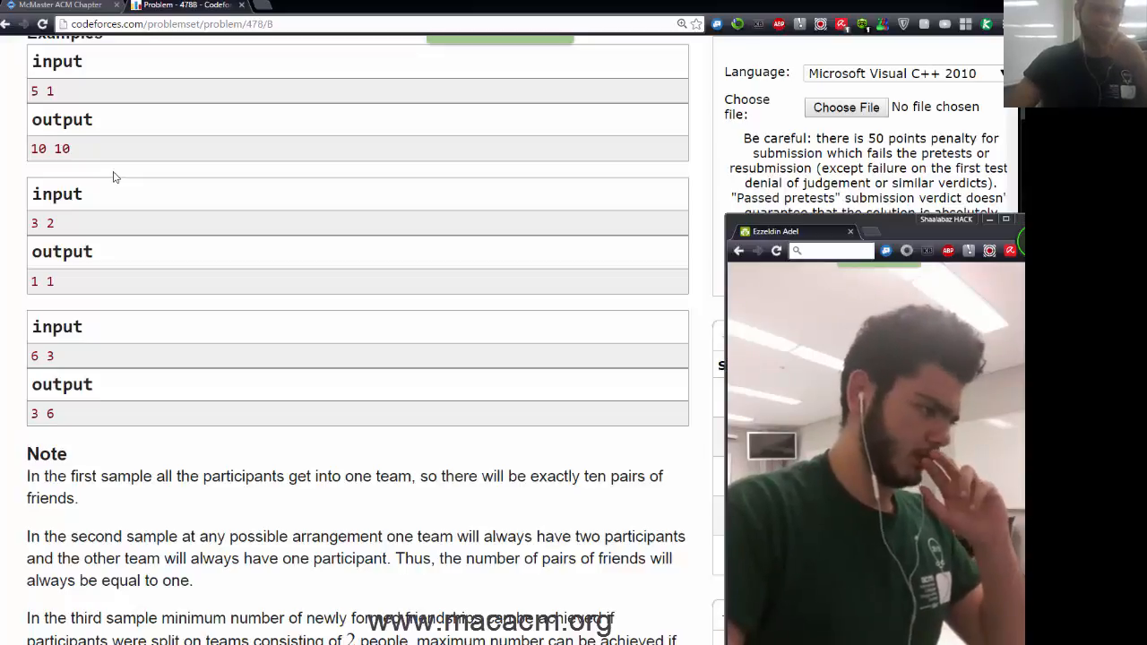
pyautogui.scroll(-3)
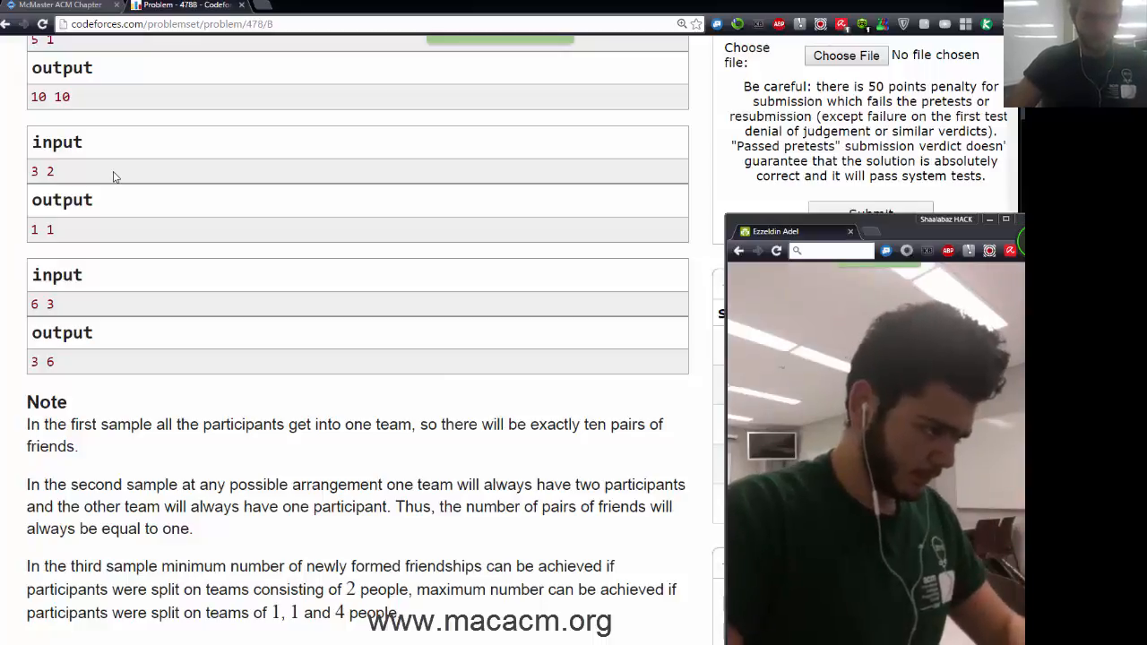
pyautogui.scroll(-3)
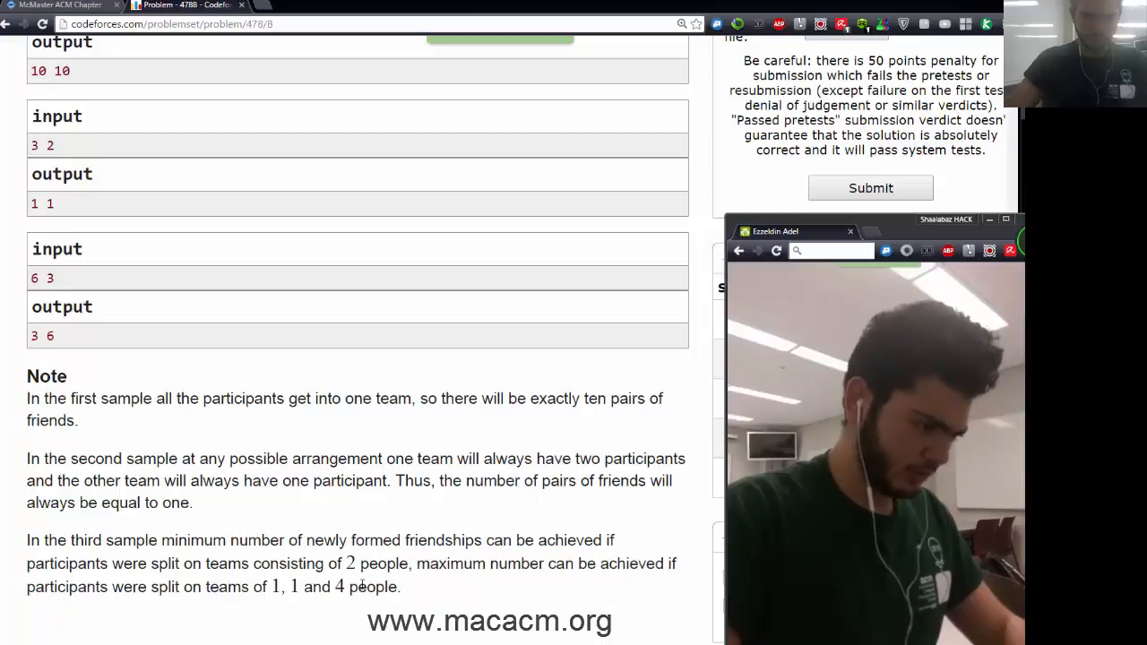
pyautogui.moveTo(265, 587); pyautogui.dragTo(344, 588)
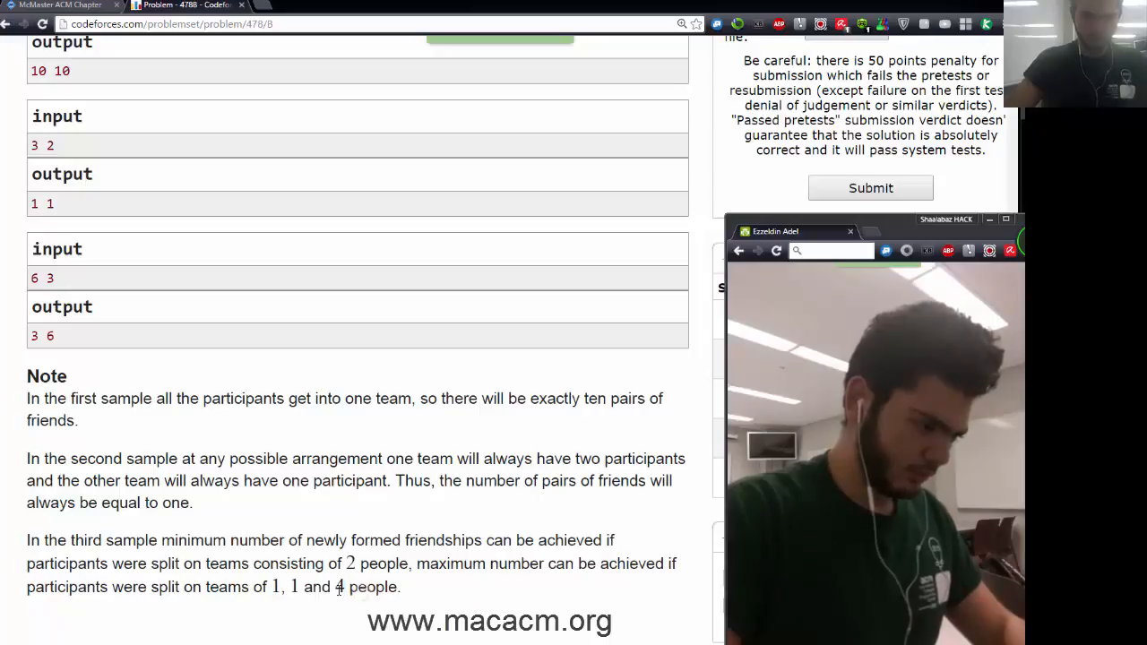
pyautogui.doubleClick(340, 587)
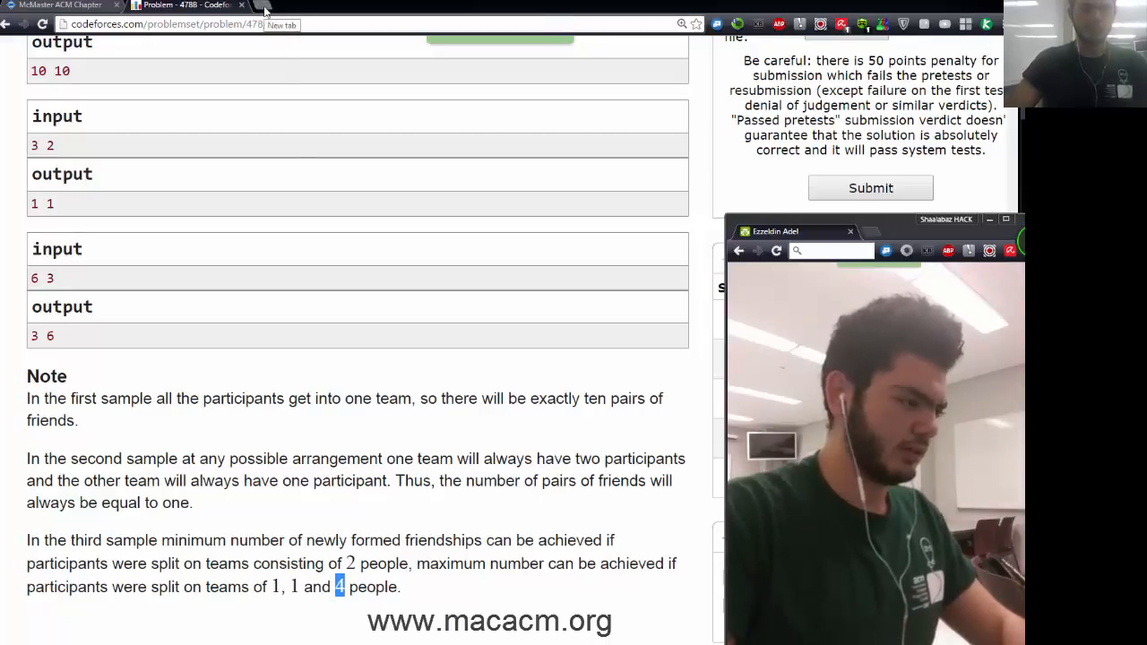
pyautogui.click(278, 7)
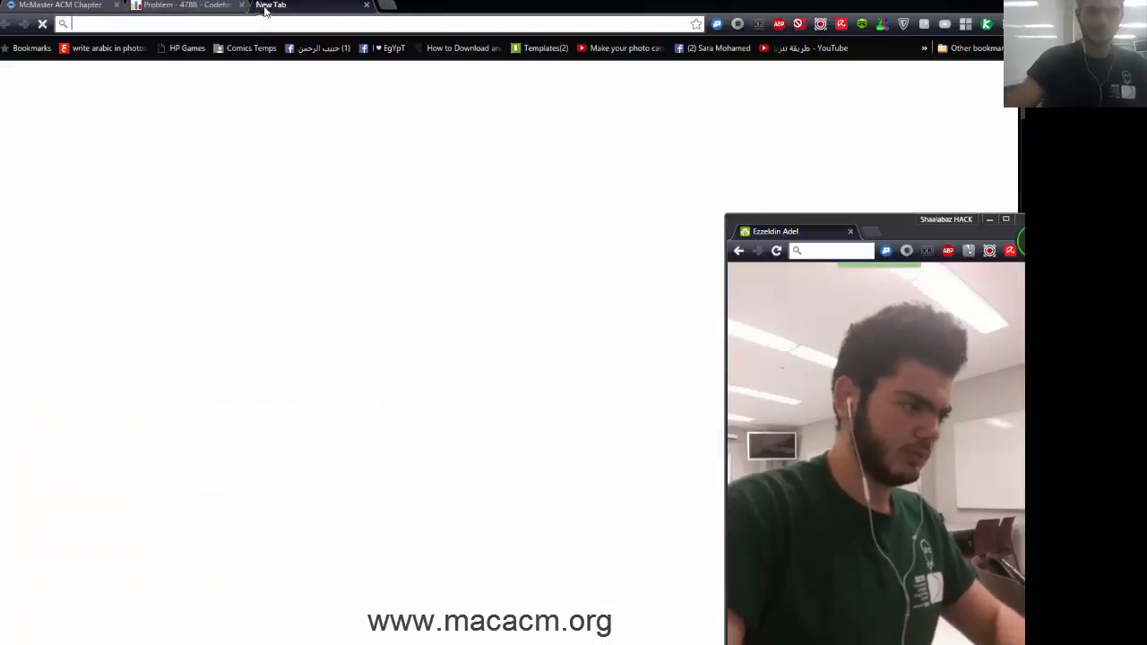
pyautogui.write('https://ideone.com')
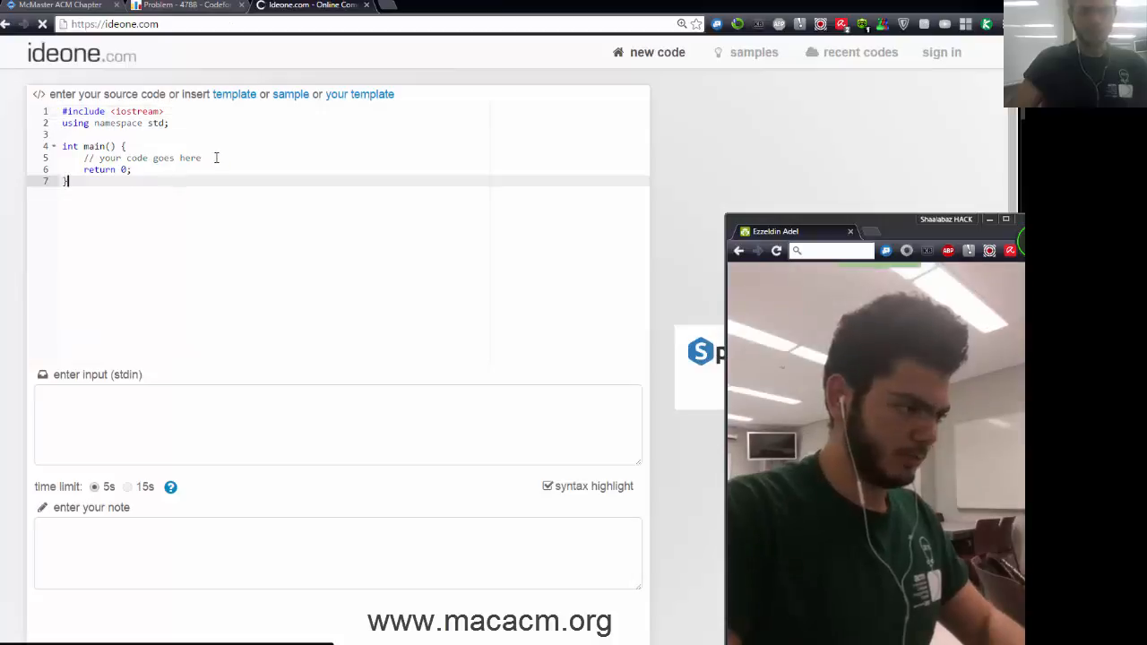
# - Replace main's placeholder with 'long long n,m;' and 'cin >> n >> m;' plus a starting comment
pyautogui.doubleClick(144, 157)
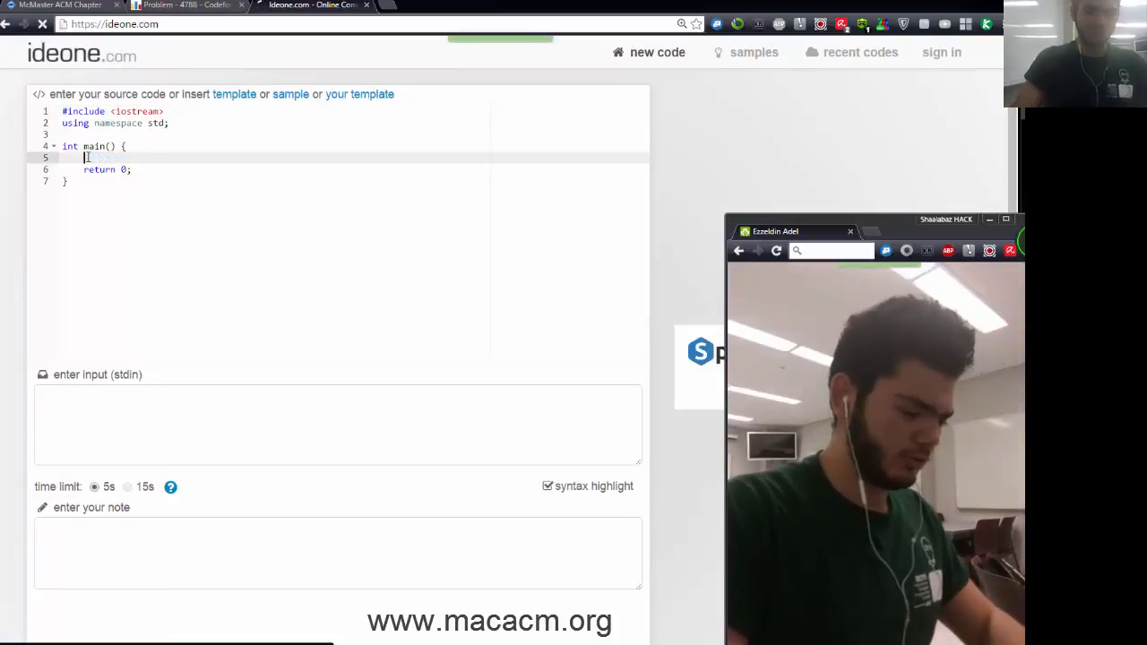
pyautogui.write('long long')
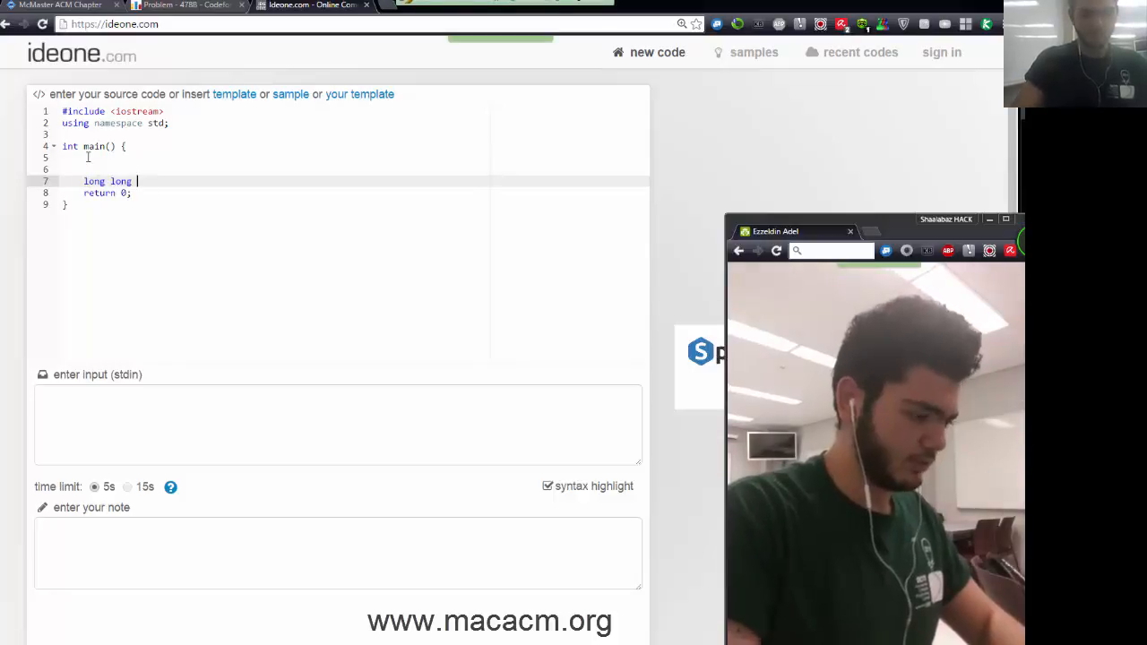
pyautogui.write('n,m ;')
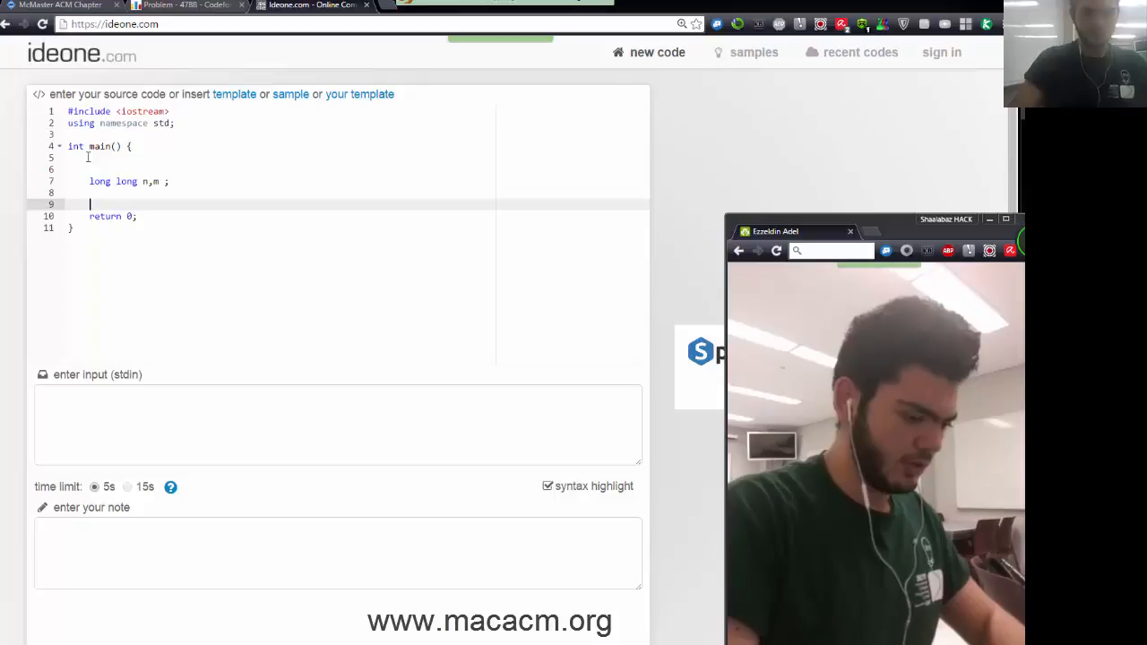
pyautogui.write('cin')
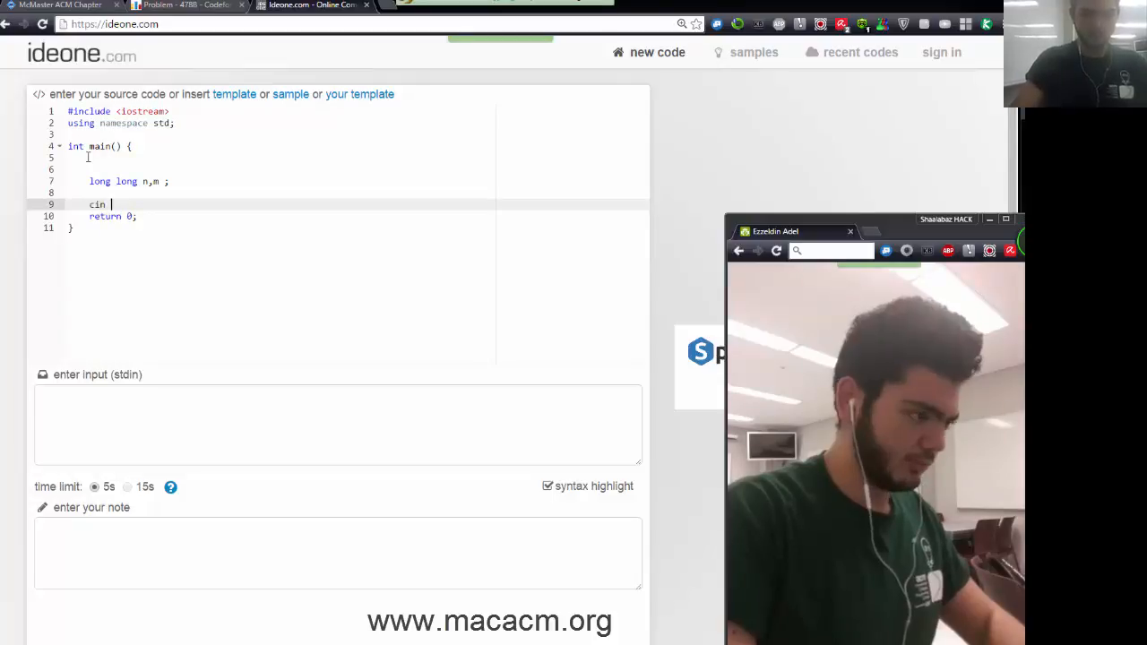
pyautogui.write('>> n >>m ;')
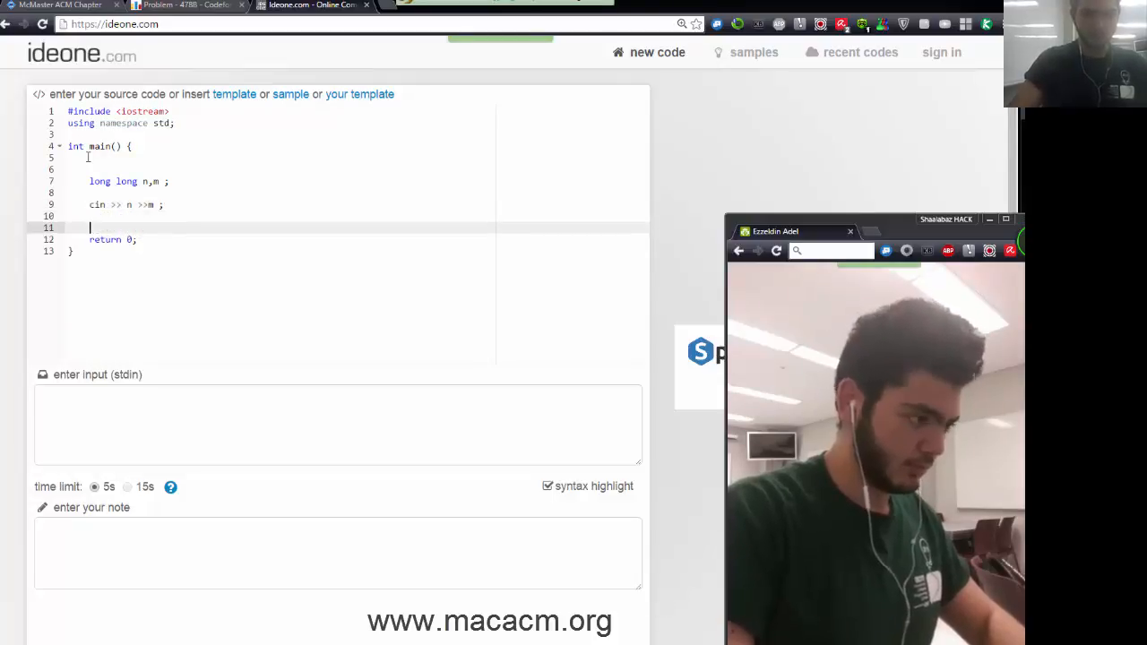
pyautogui.write('// gpt the inputs')
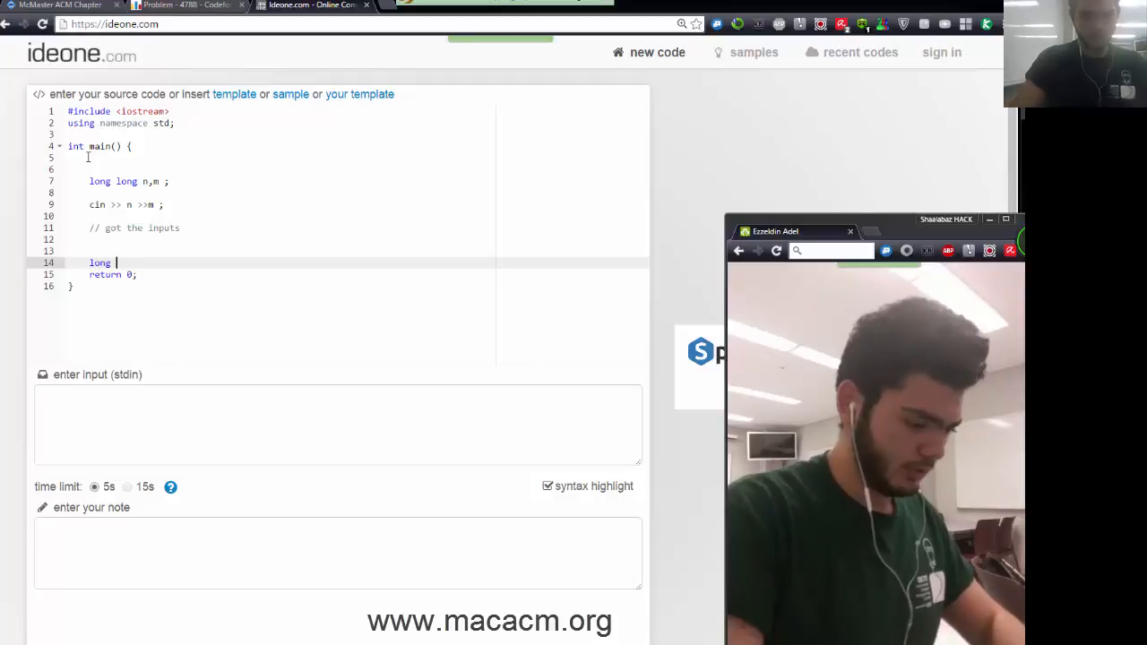
# - Declare long long kmax = n-m+1 as the largest possible team size
pyautogui.write('long k')
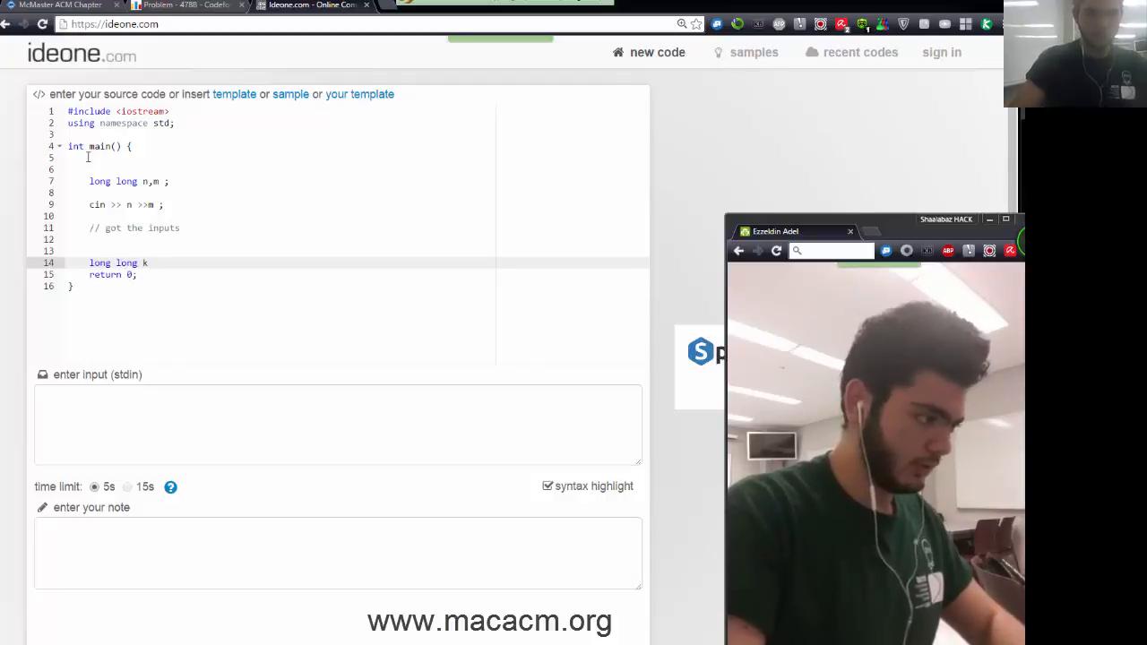
pyautogui.write('max')
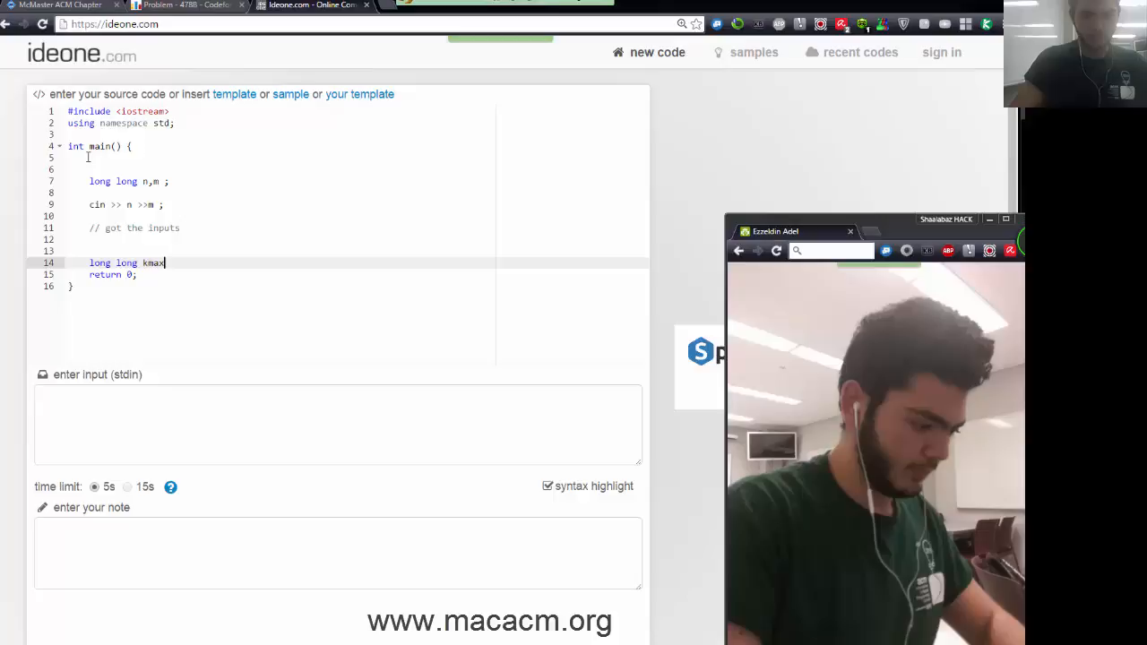
pyautogui.write('=')
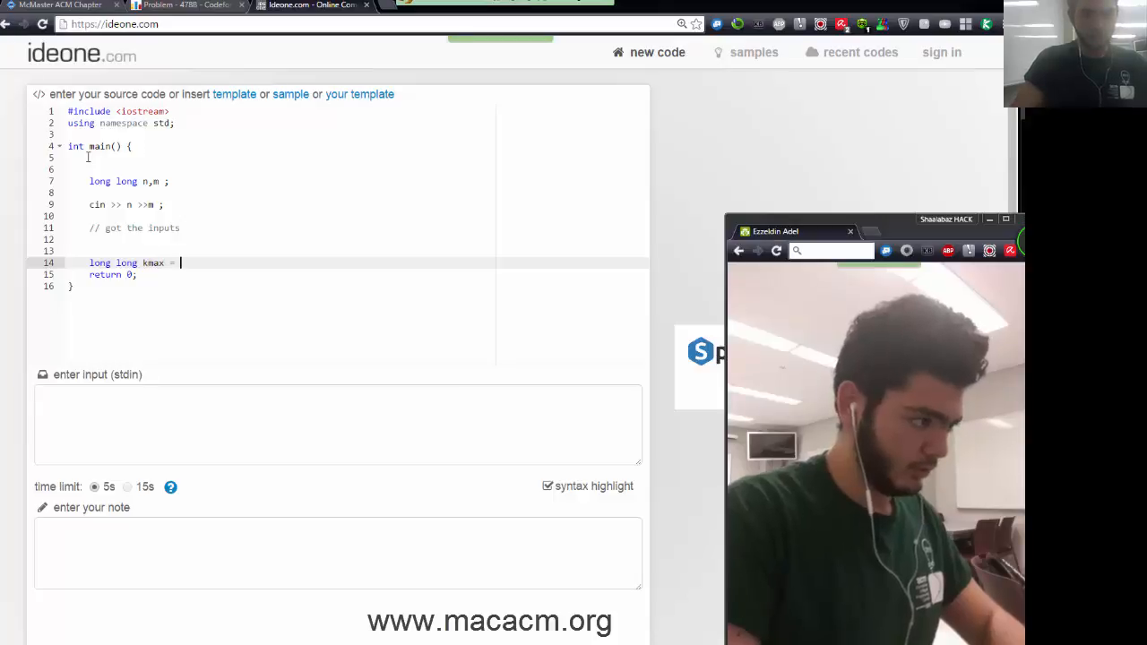
pyautogui.write('n-m+1;')
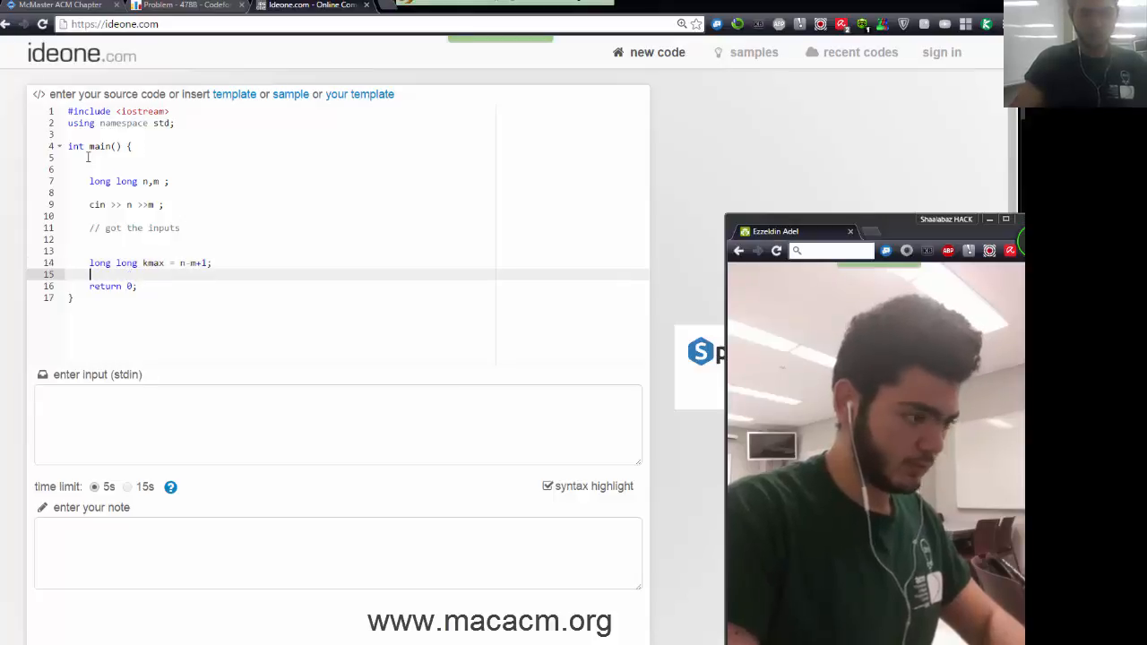
# - Comment that it's the maximum people in one team once other teams have been assigned, then view the samples
pyautogui.write('// thats the number of')
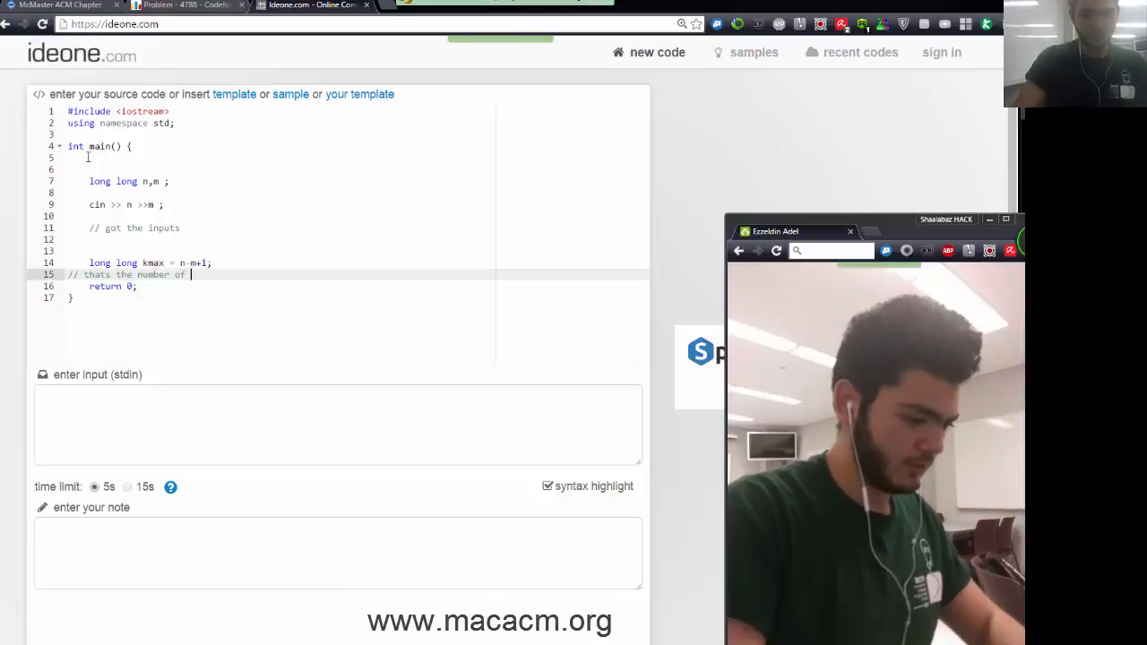
pyautogui.write('maximum')
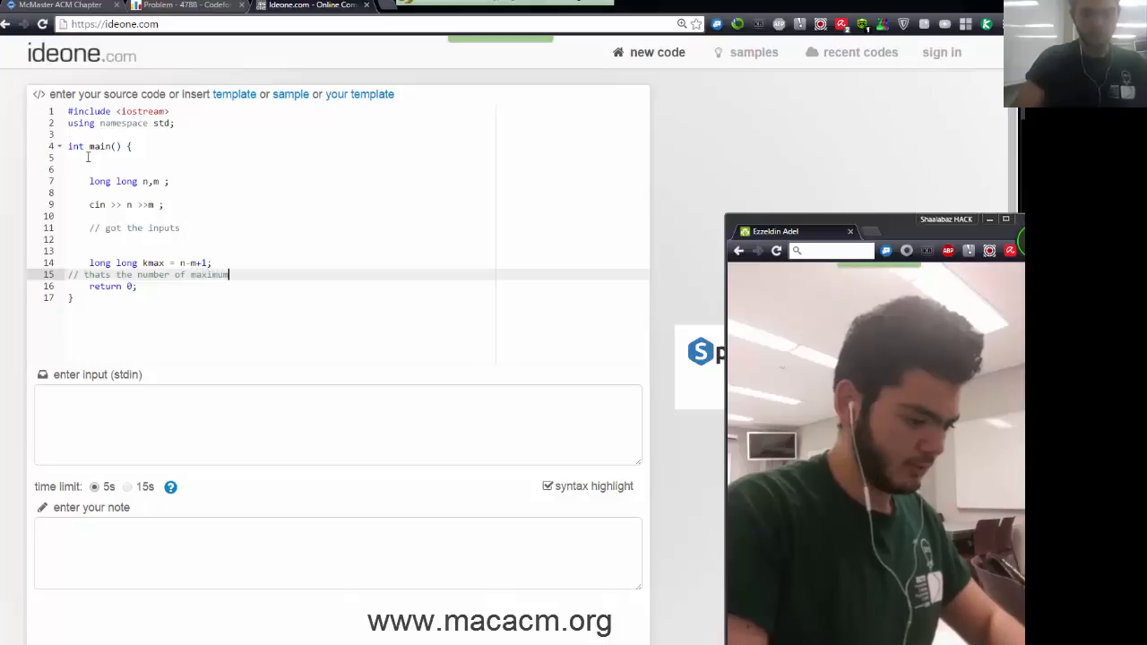
pyautogui.write('ppl in')
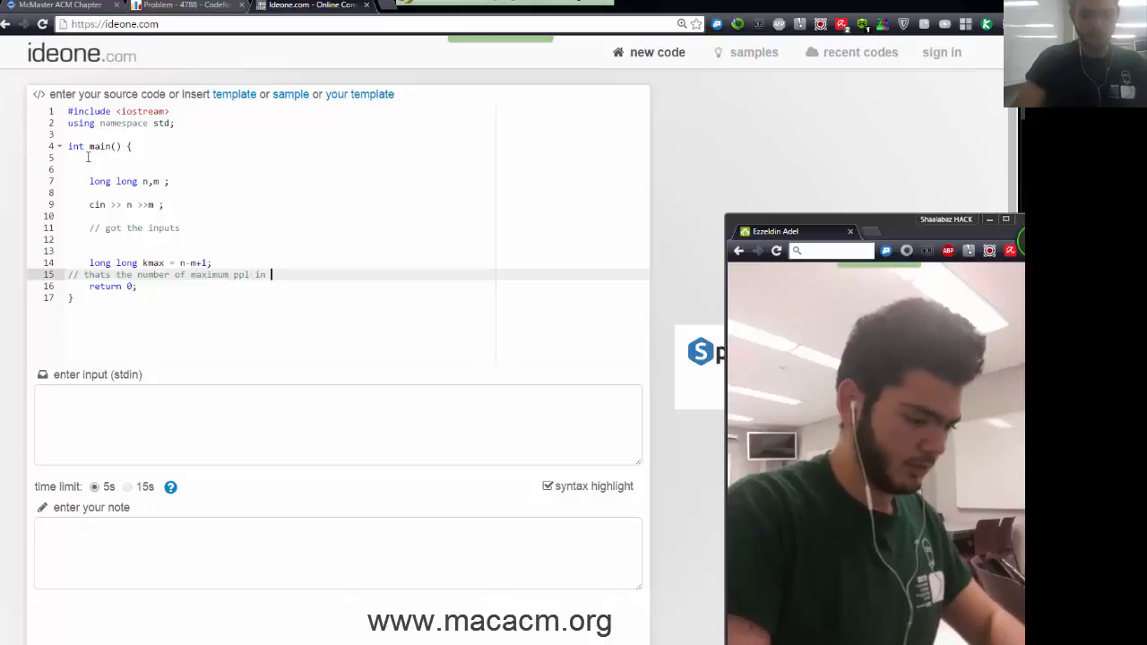
pyautogui.write('ont')
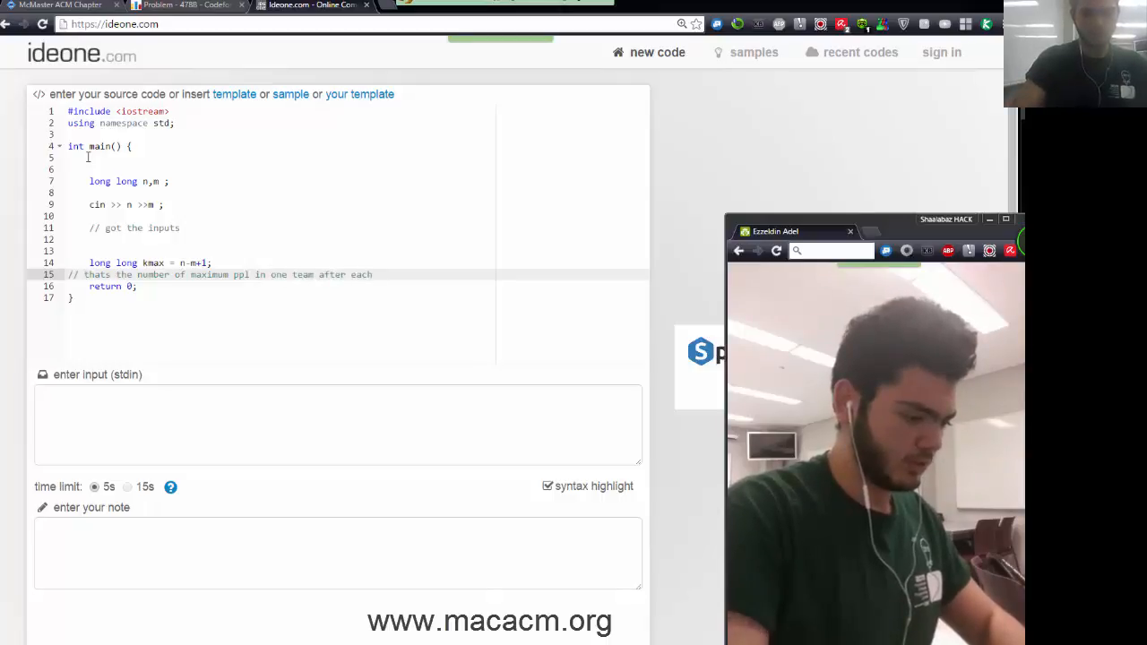
pyautogui.write('other teama')
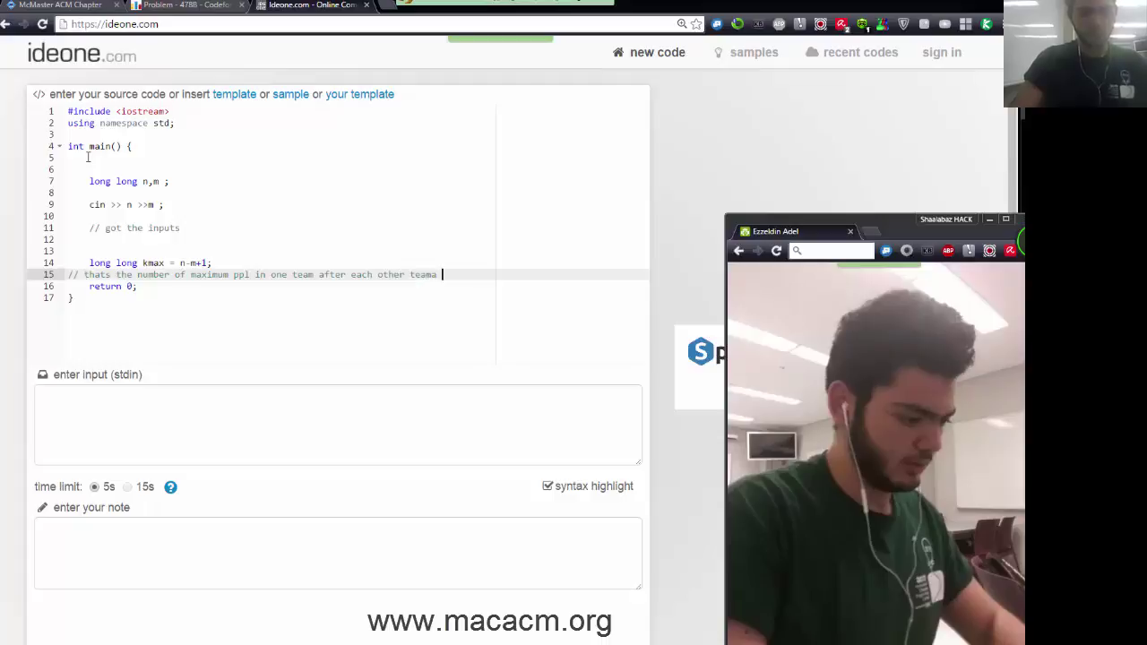
pyautogui.write('has been')
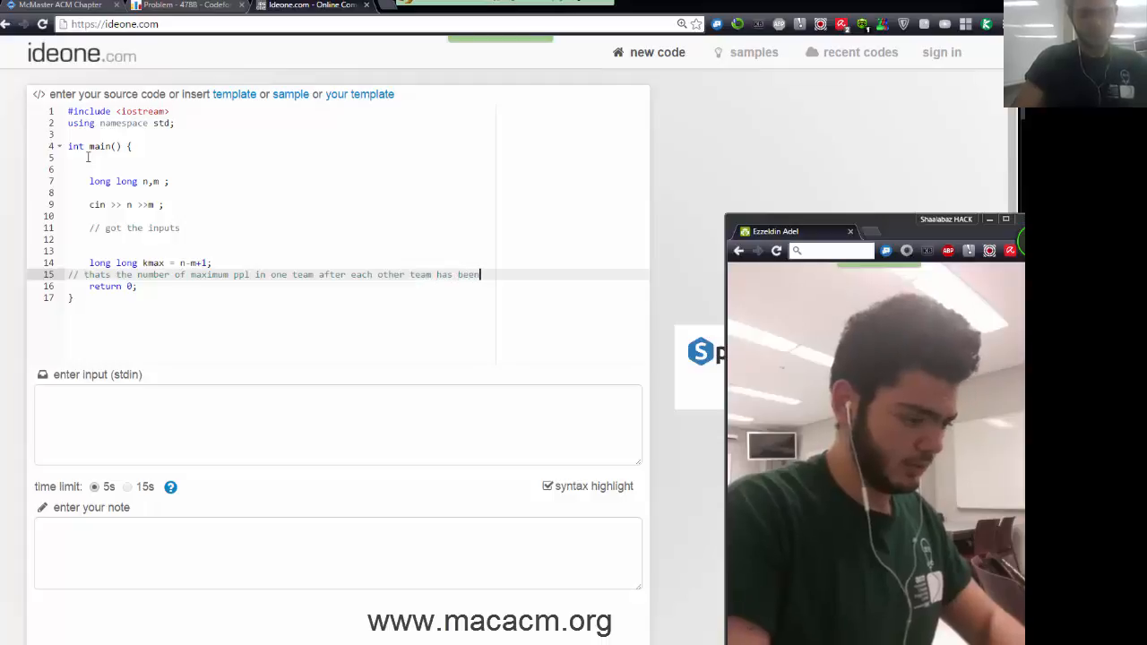
pyautogui.write('assign')
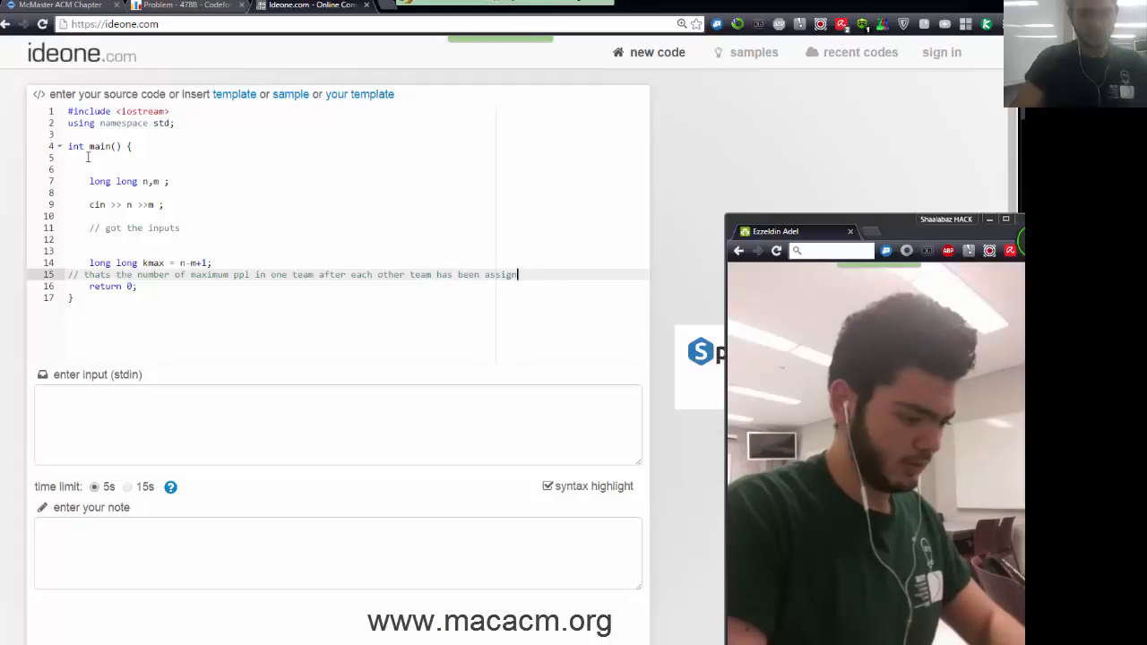
pyautogui.write('ed one member')
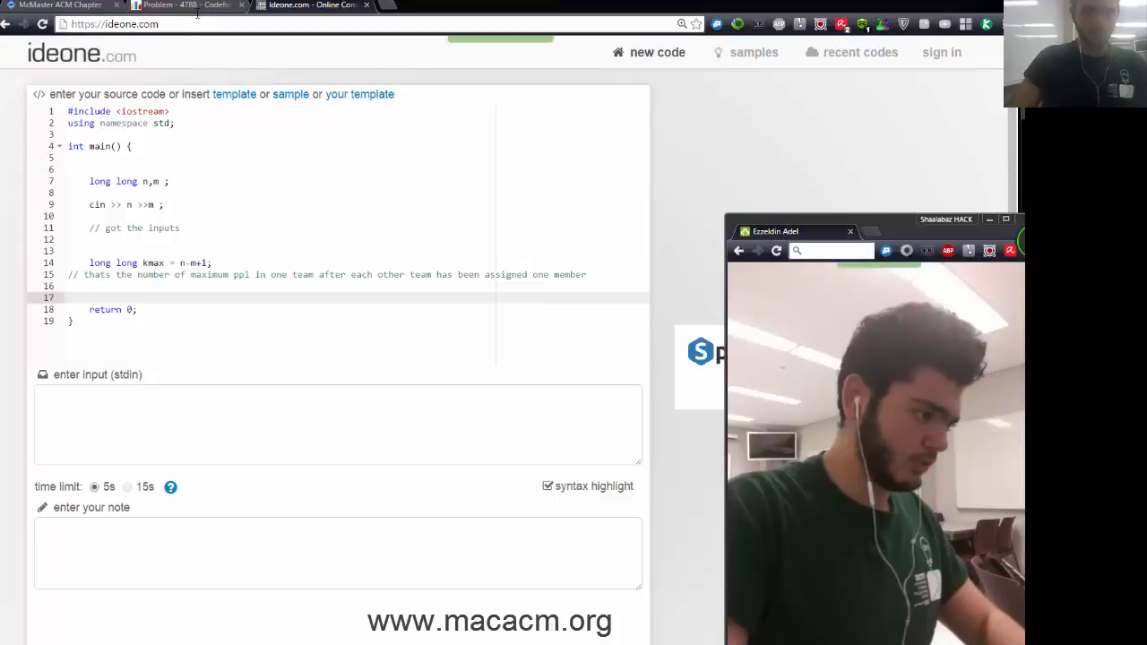
pyautogui.click(180, 7)
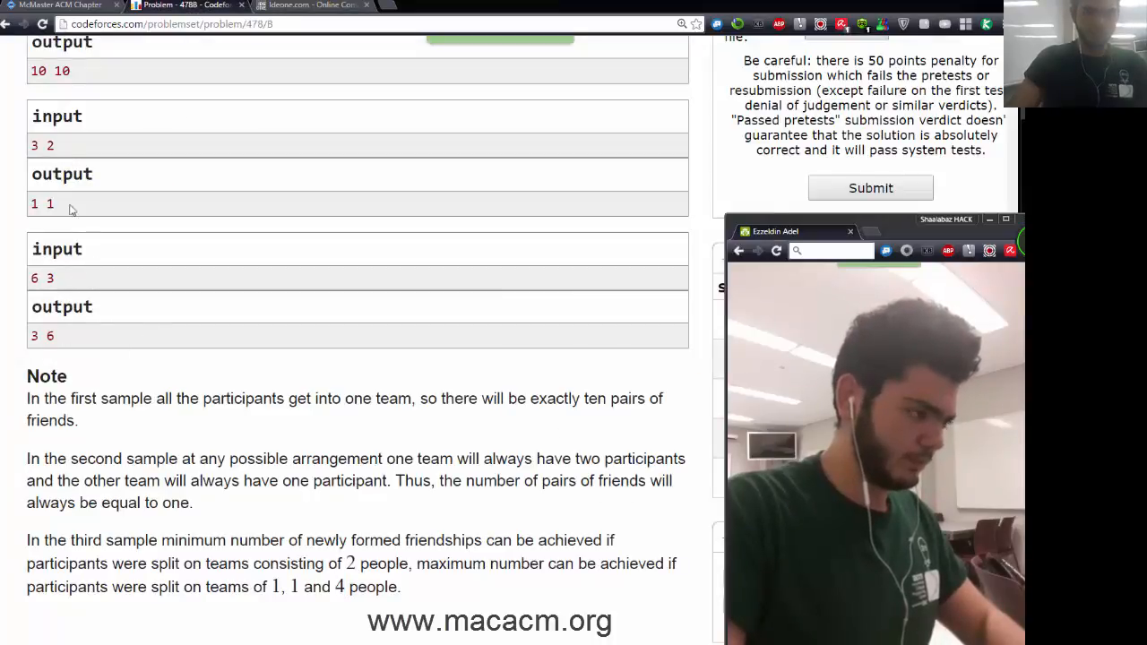
# - Check the third sample 6 3 and its note about teams of 1, 1 and 4 against the kmax formula
pyautogui.doubleClick(35, 278)
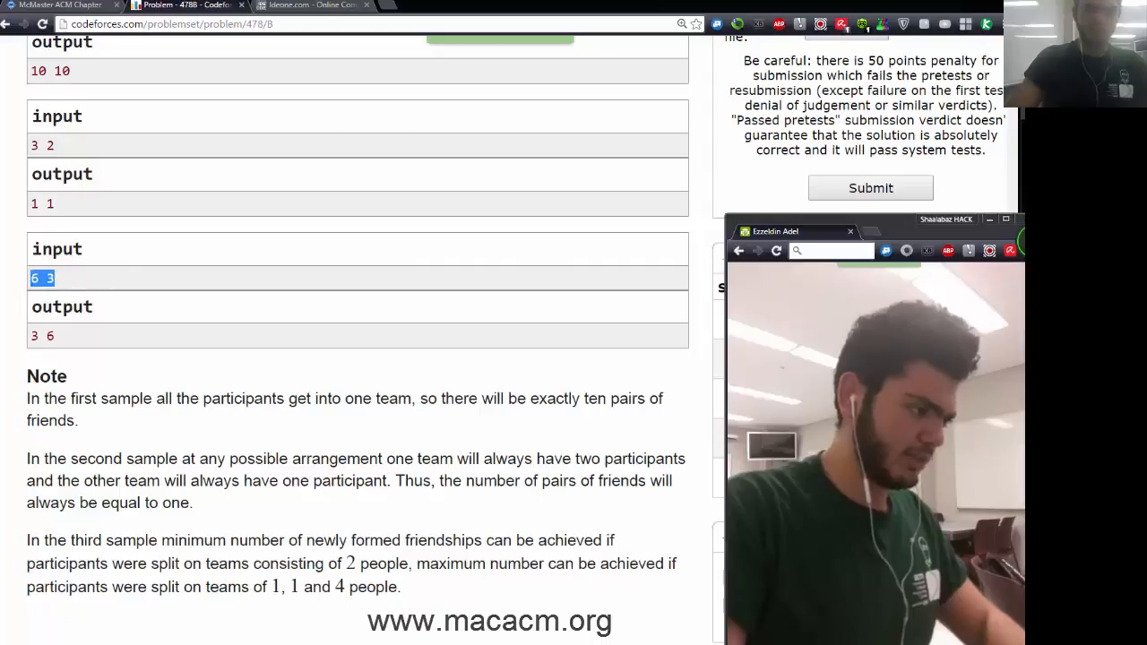
pyautogui.click(308, 3)
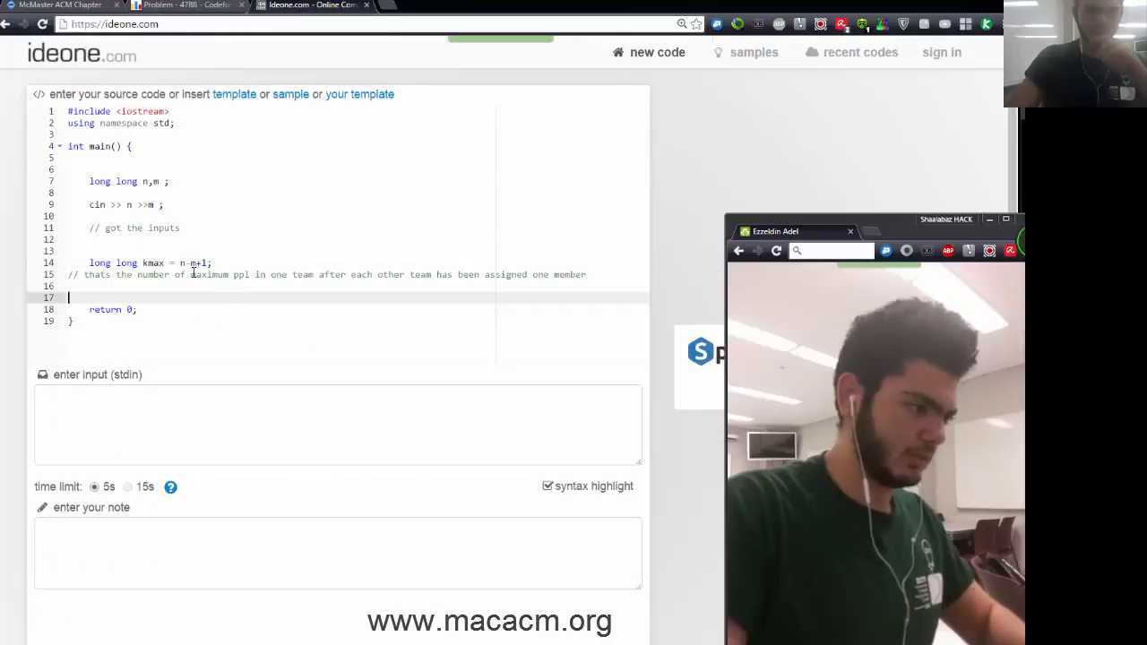
pyautogui.click(188, 7)
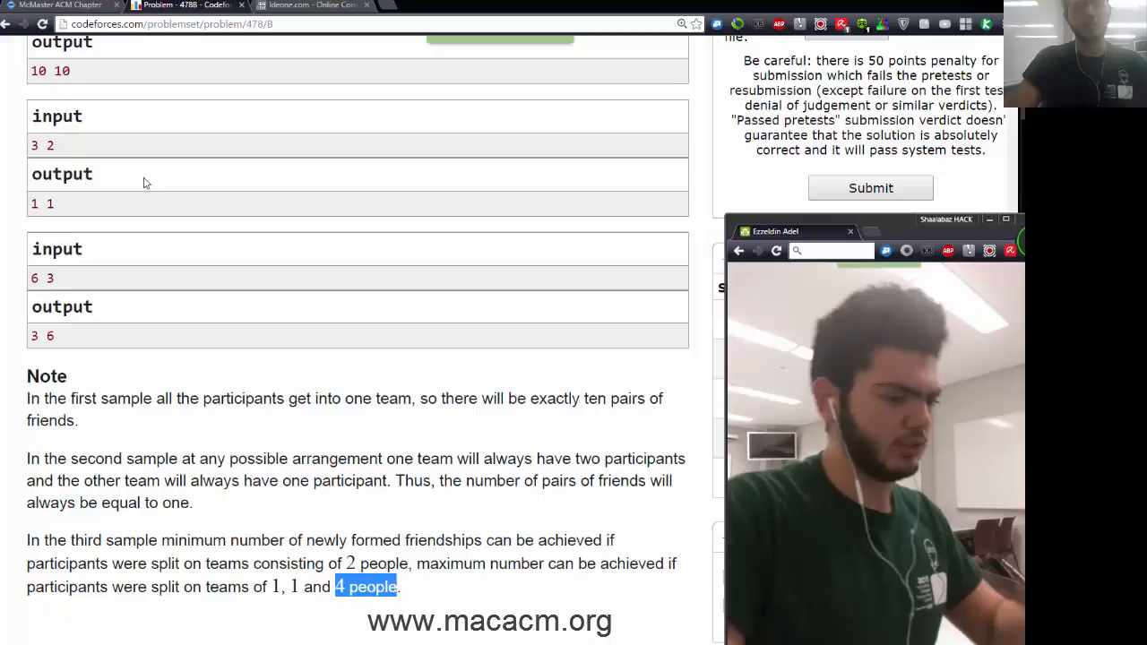
pyautogui.click(308, 5)
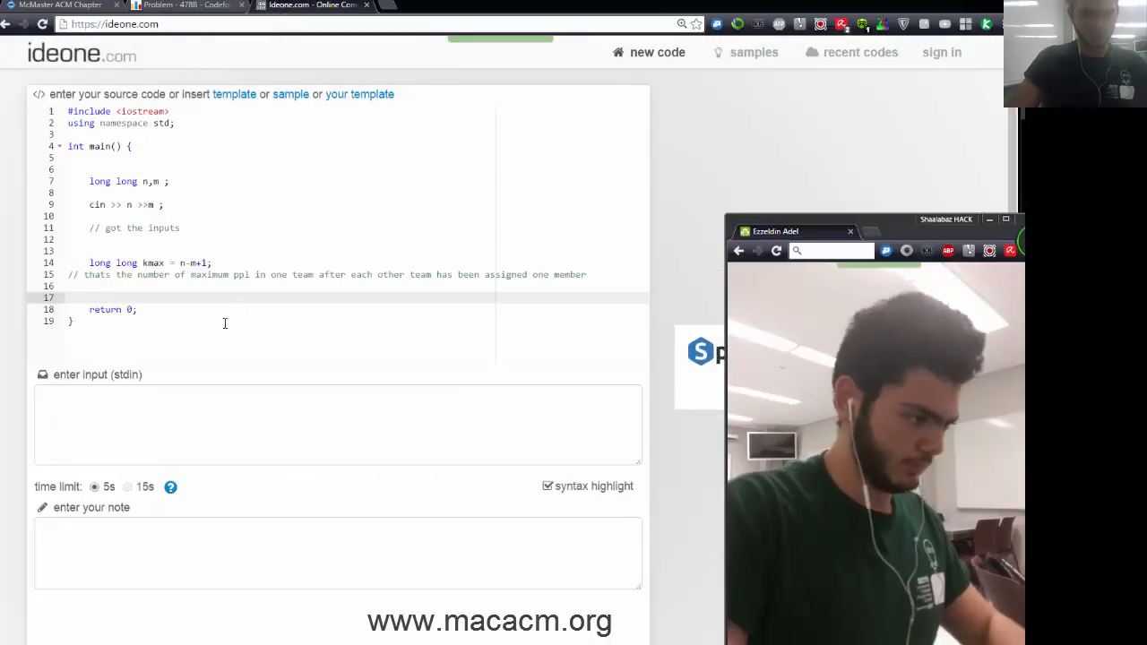
# - Set kmax = kmax*(kmax-1)/2, commented as the n*(n-1)/2 formula
pyautogui.write('kmax = kmax')
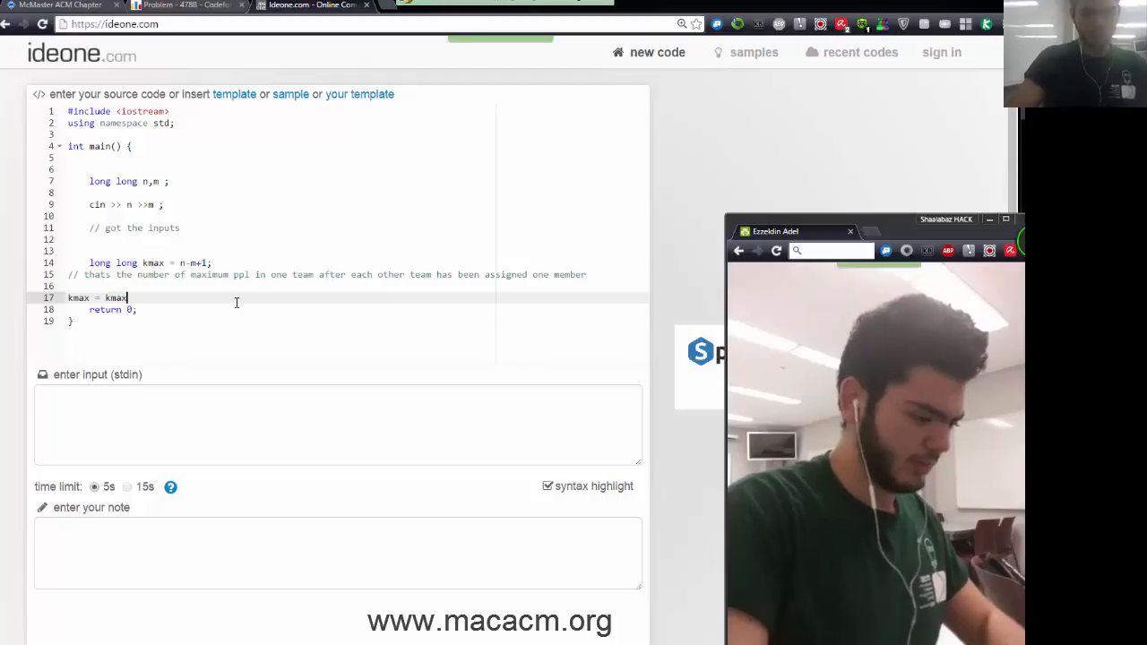
pyautogui.write('*(kmax)')
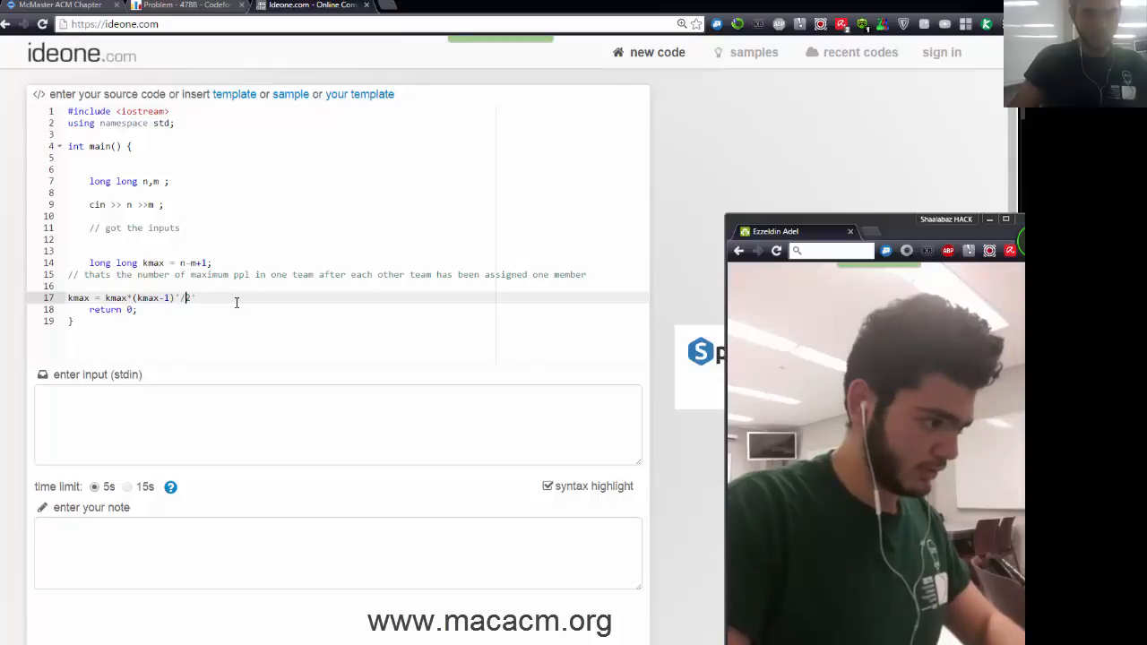
pyautogui.write('2')
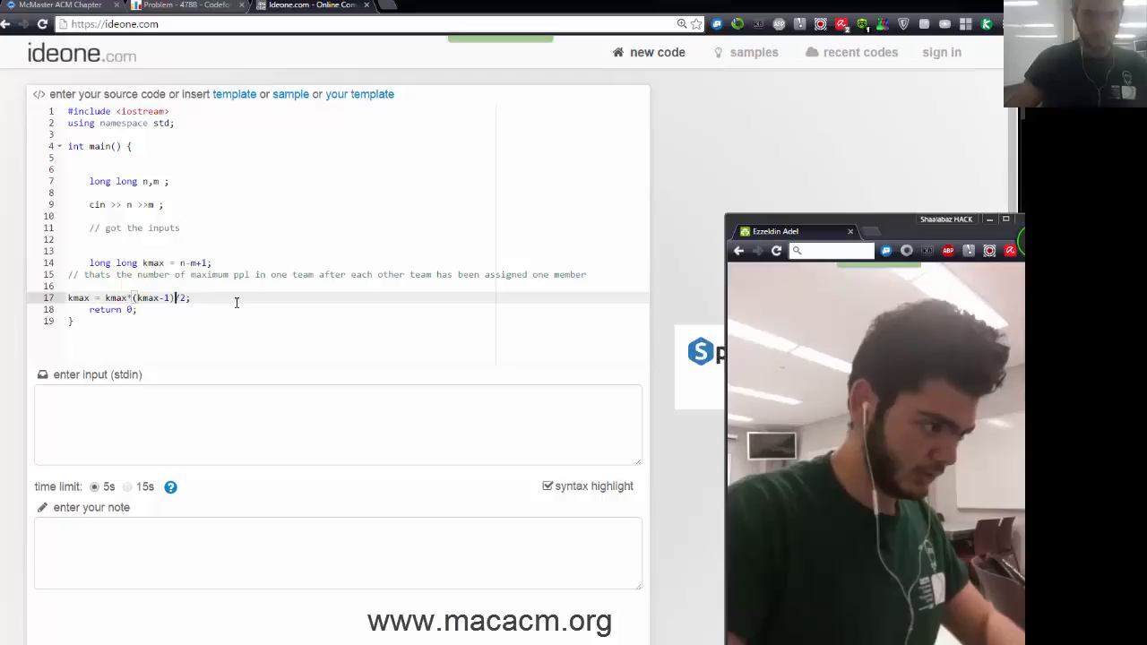
pyautogui.write('//')
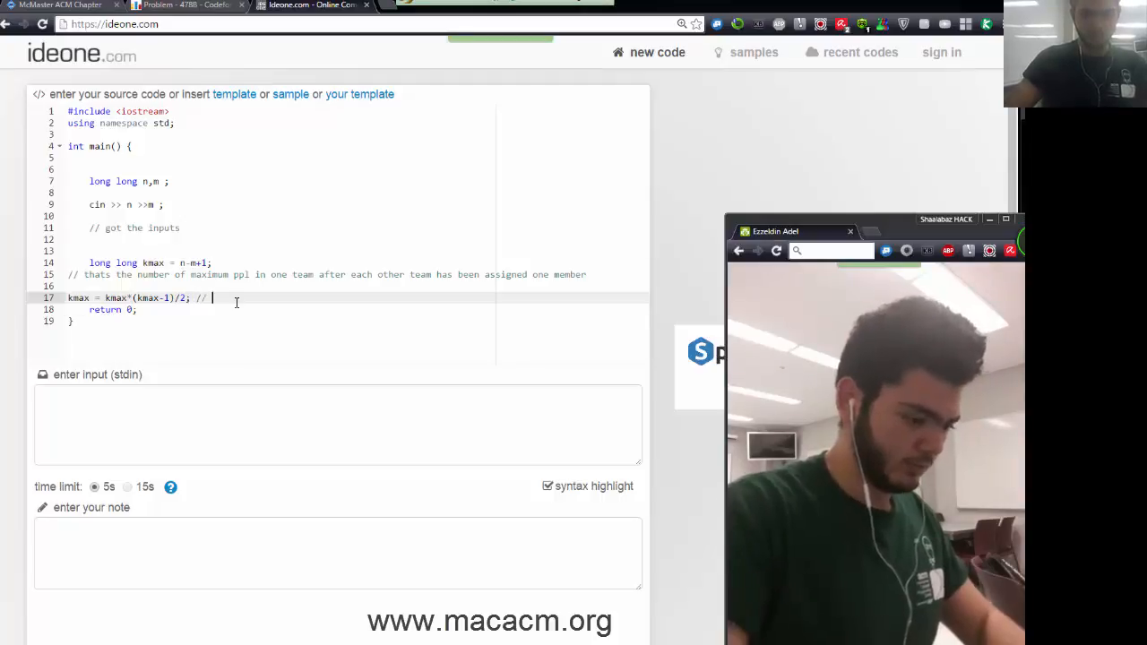
pyautogui.write('n*n-1')
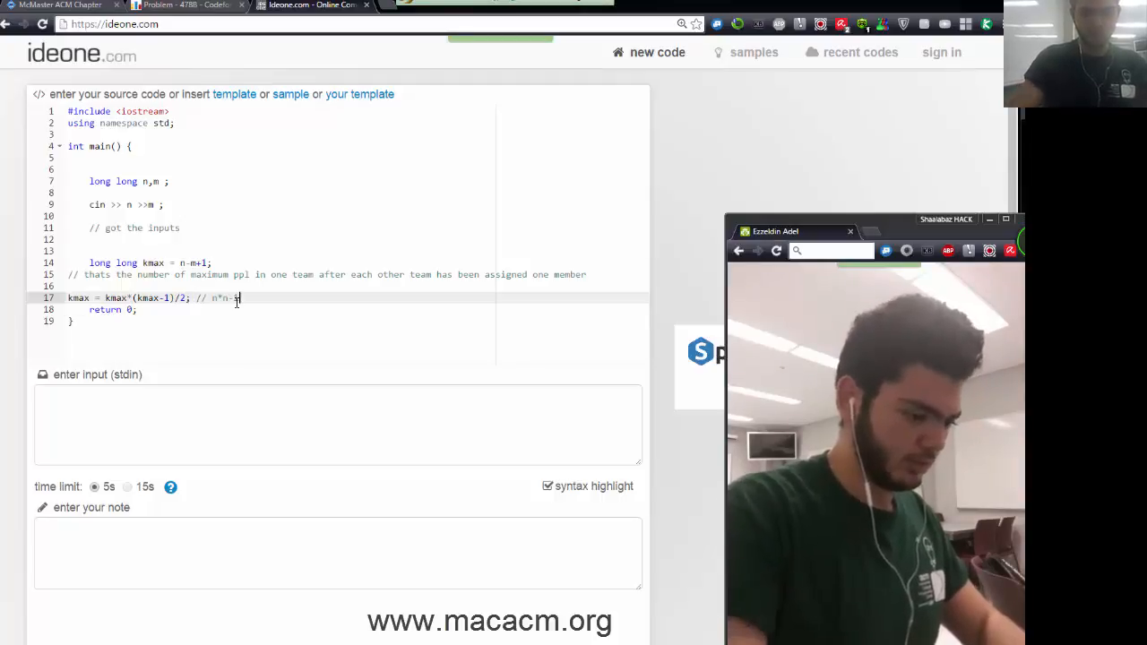
pyautogui.write('/2')
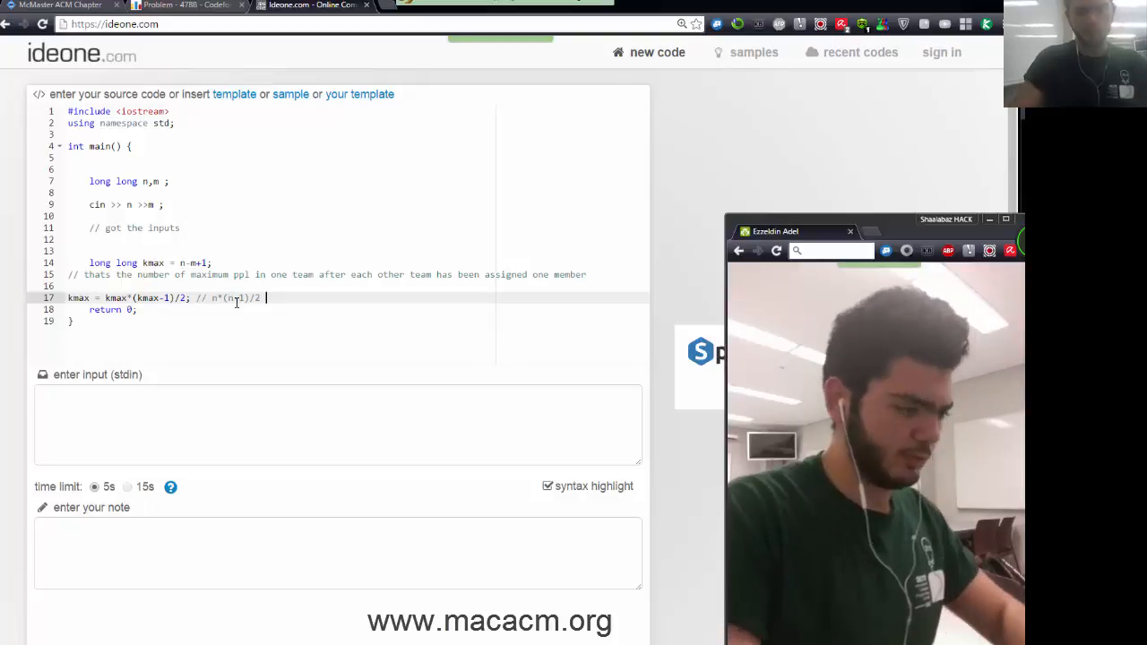
# - Finish the comment explaining it gives the number of one-way pairings, and add a new line
pyautogui.write('its used')
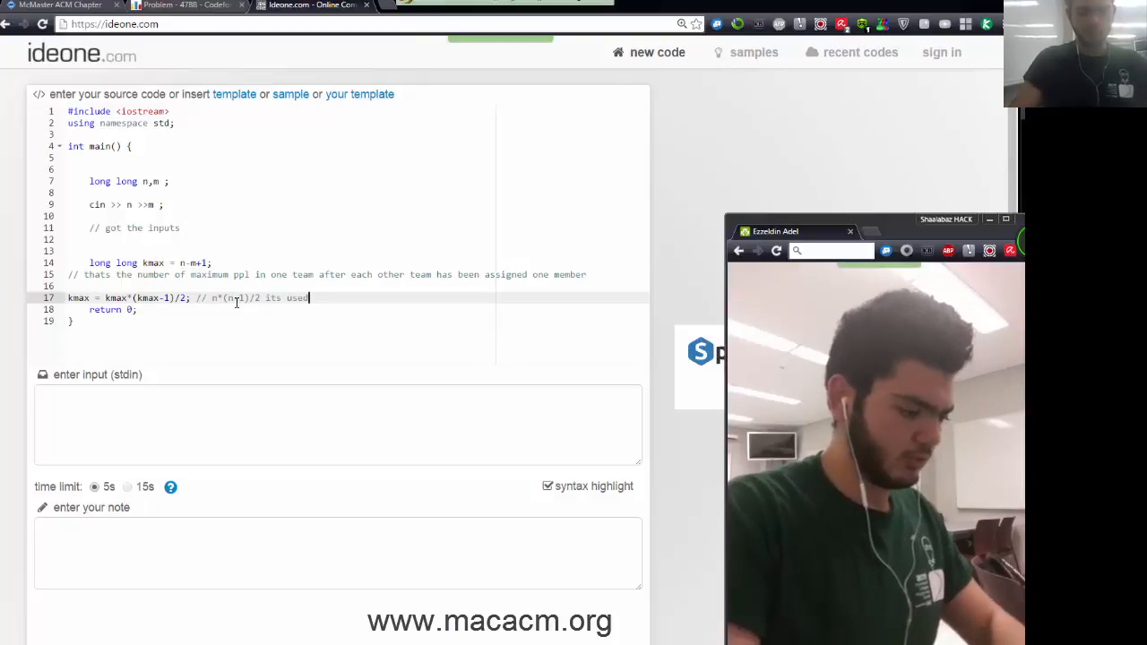
pyautogui.write('to get the number of pair')
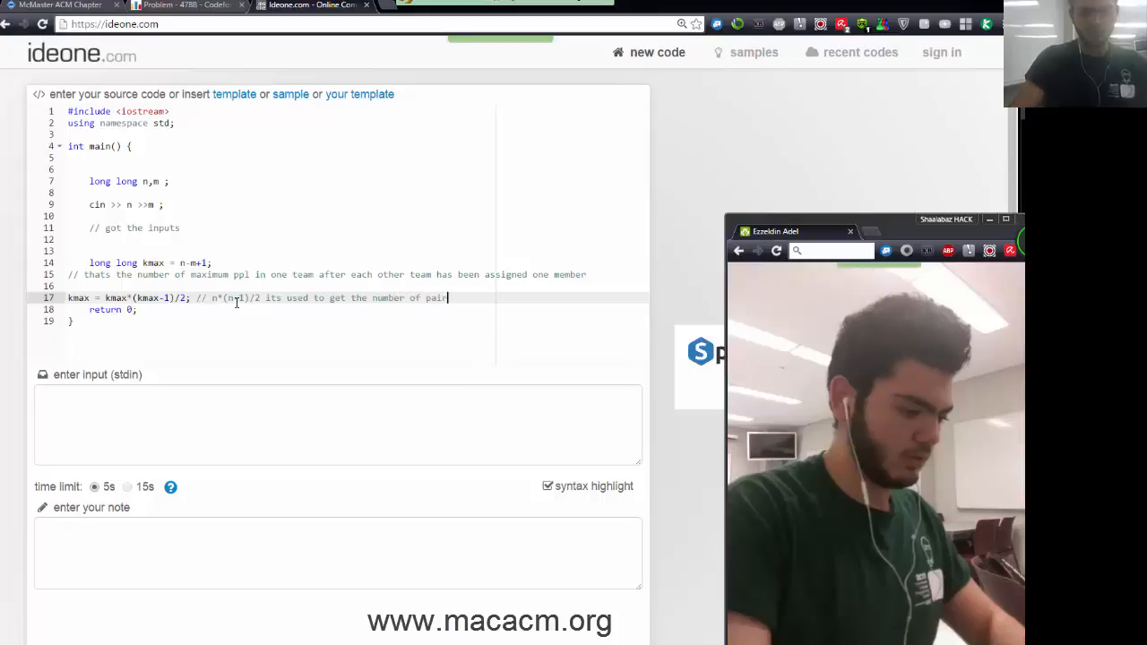
pyautogui.write('ings ( o')
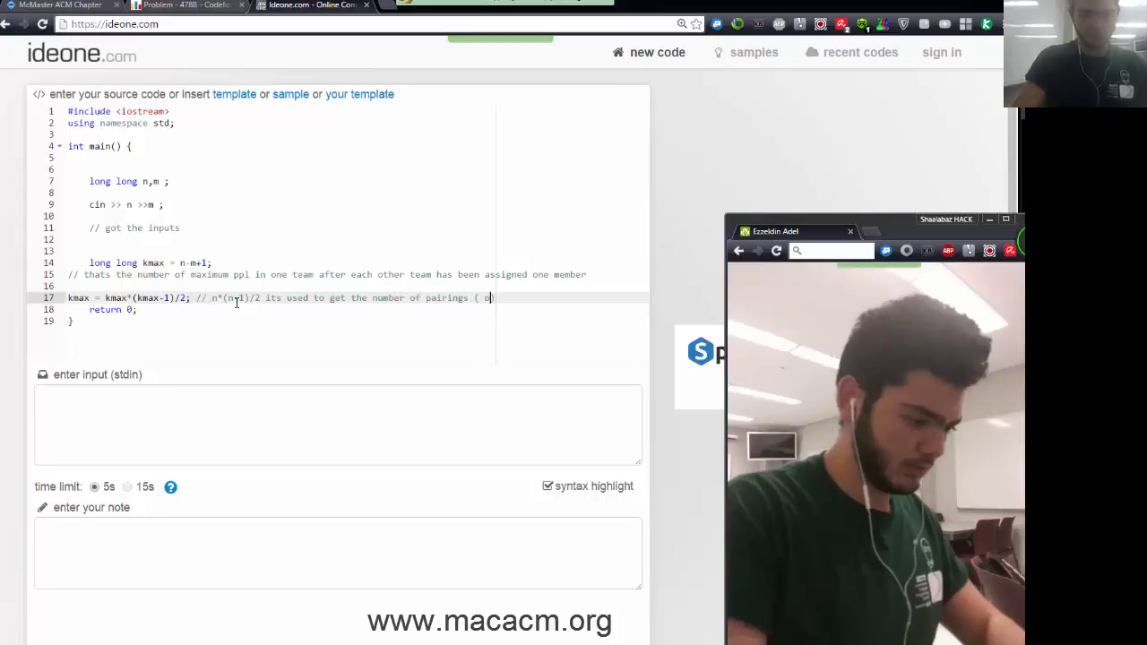
pyautogui.write('one way pairii')
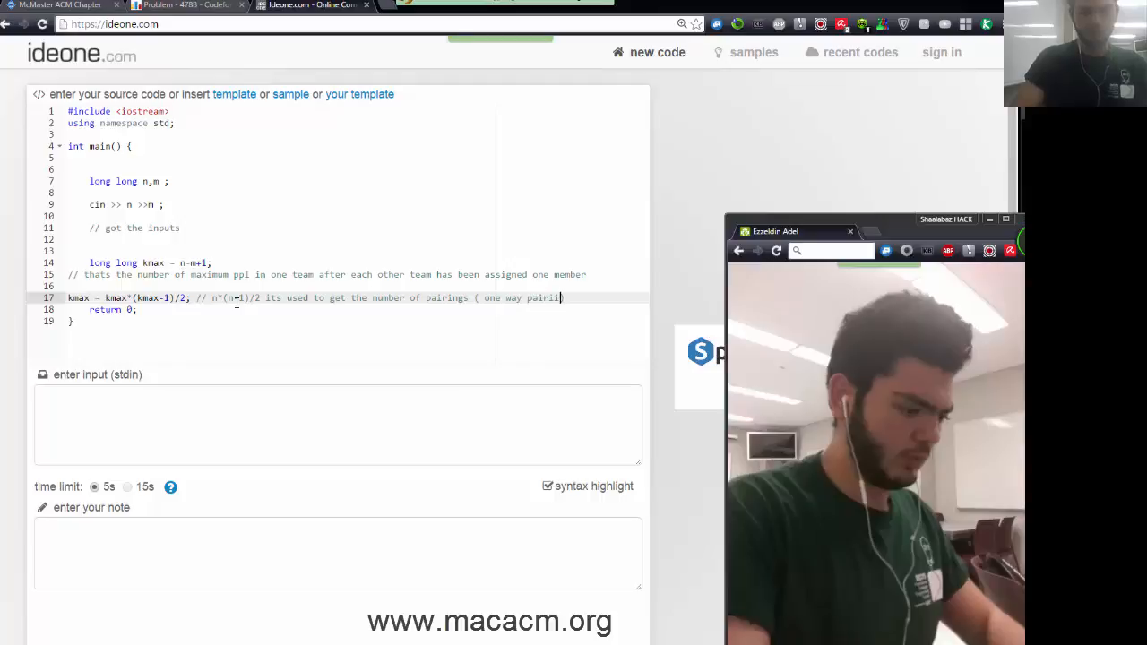
pyautogui.write('ngs)')
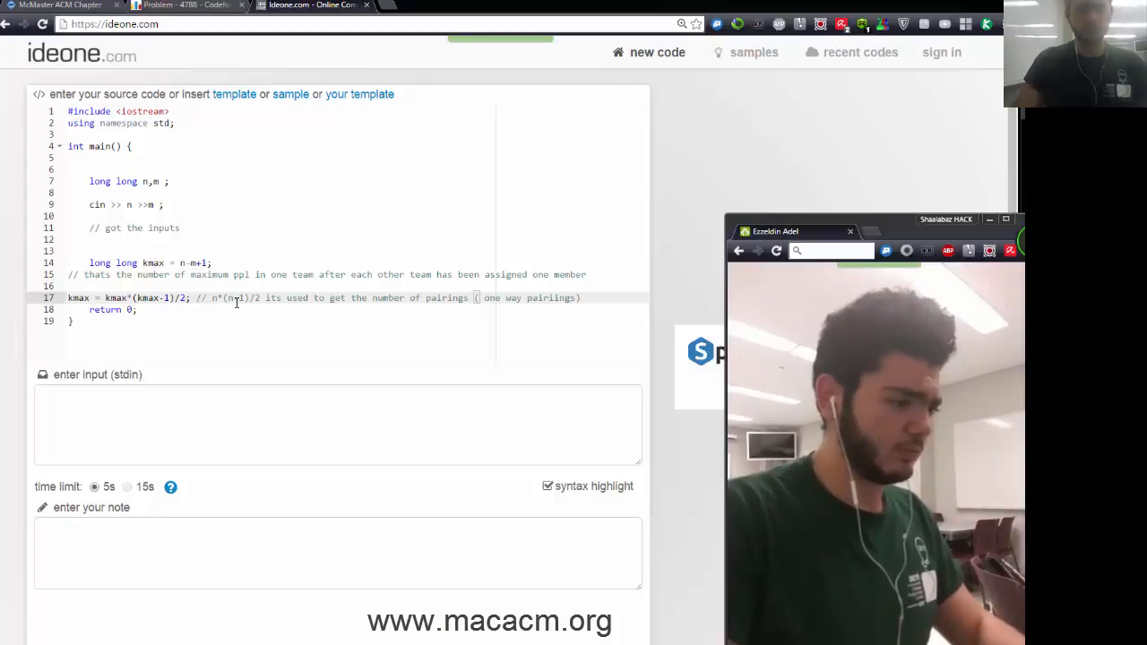
pyautogui.press('Enter')
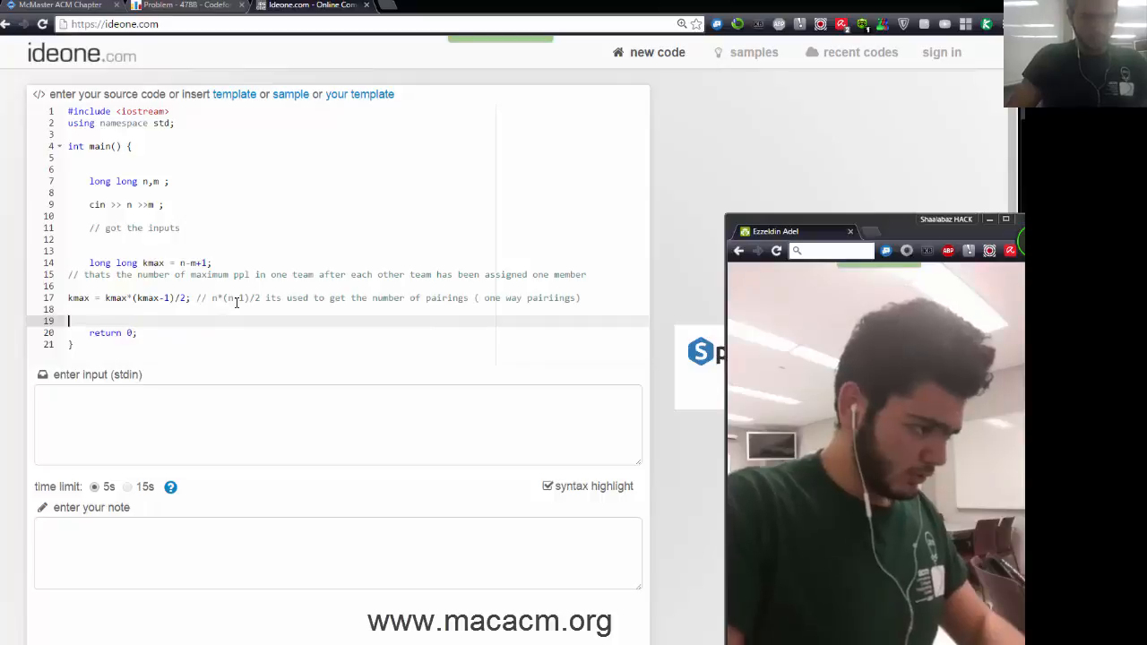
# - Add a '// were done with the max' comment and begin declaring long long kmin, checking the note in between
pyautogui.write('// were')
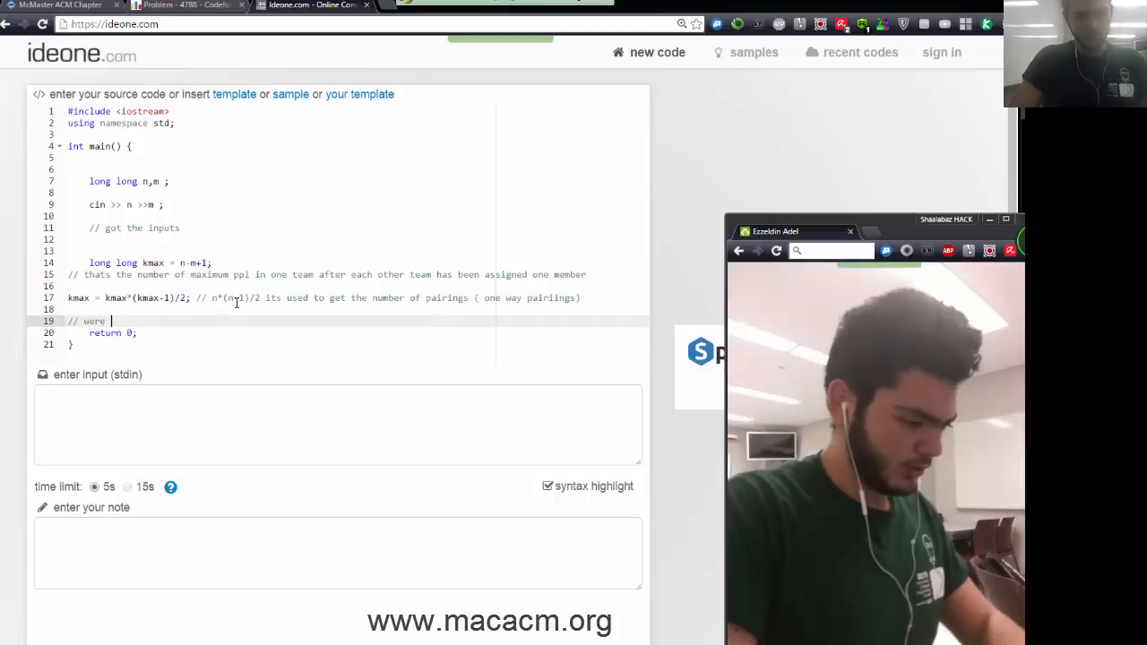
pyautogui.write('done with the maximum')
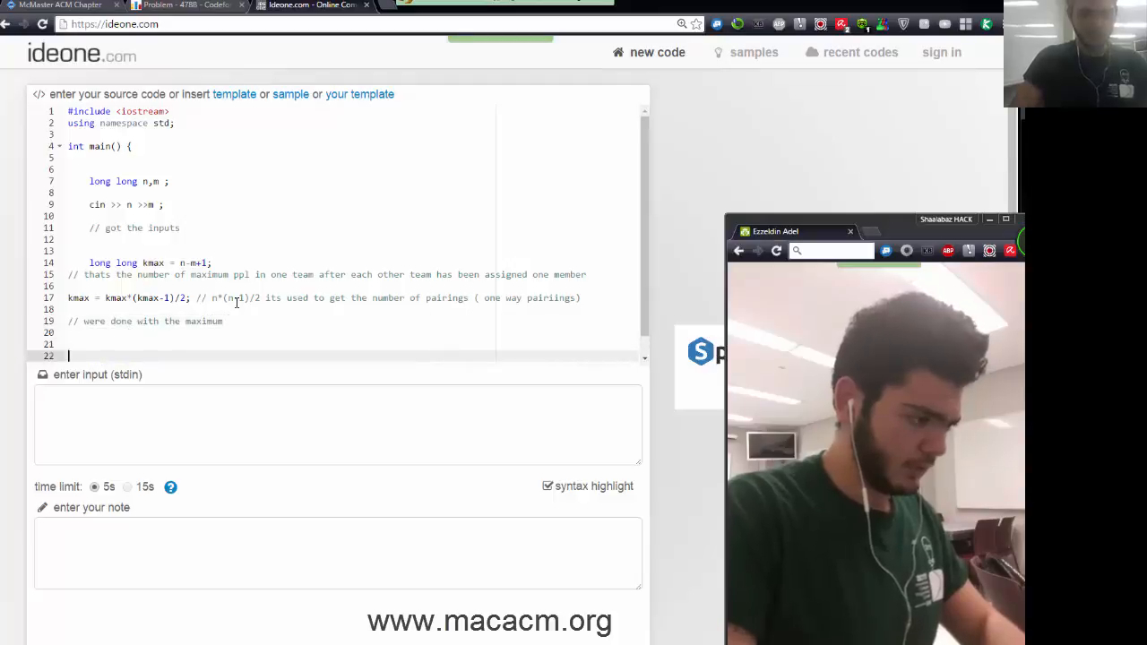
pyautogui.write('kmin')
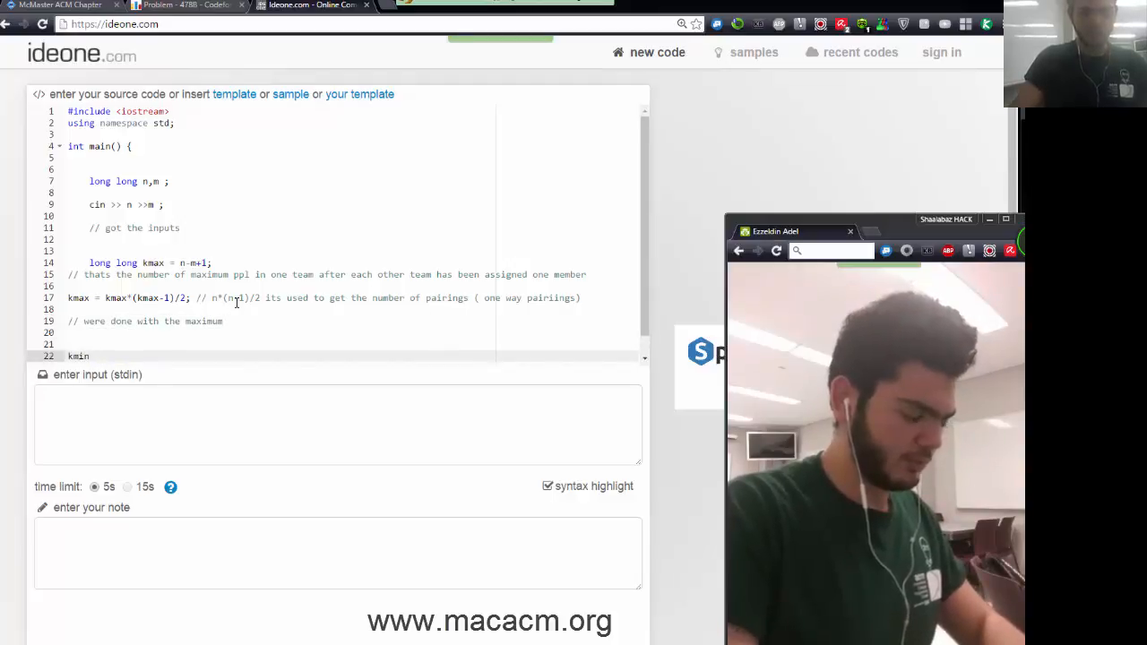
pyautogui.write('long long')
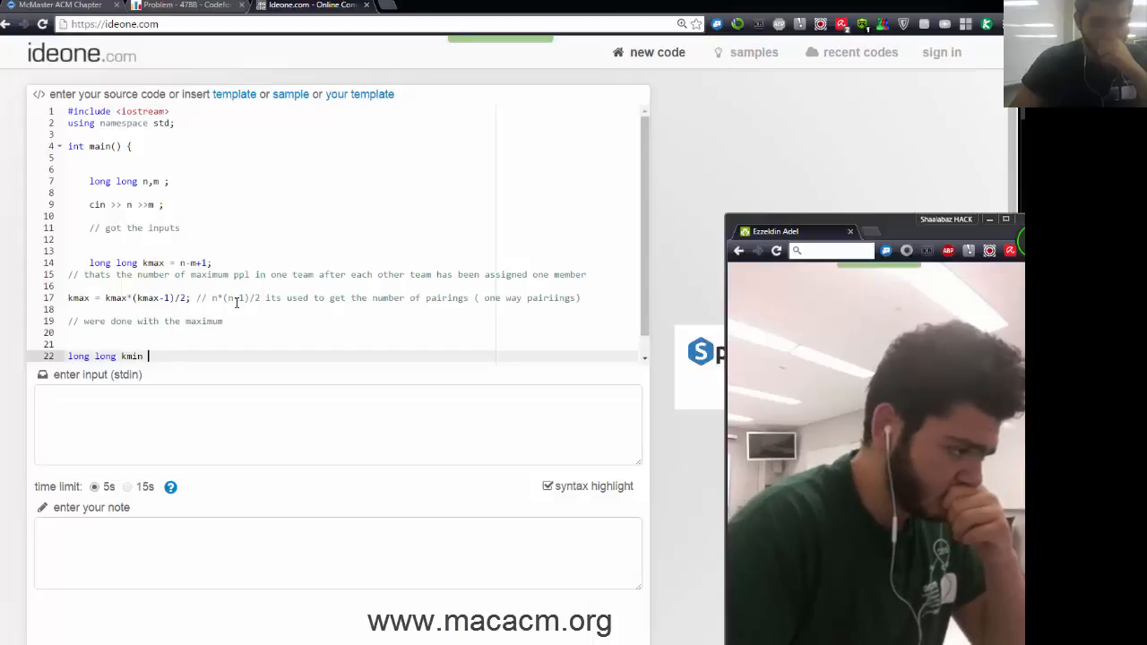
pyautogui.click(183, 5)
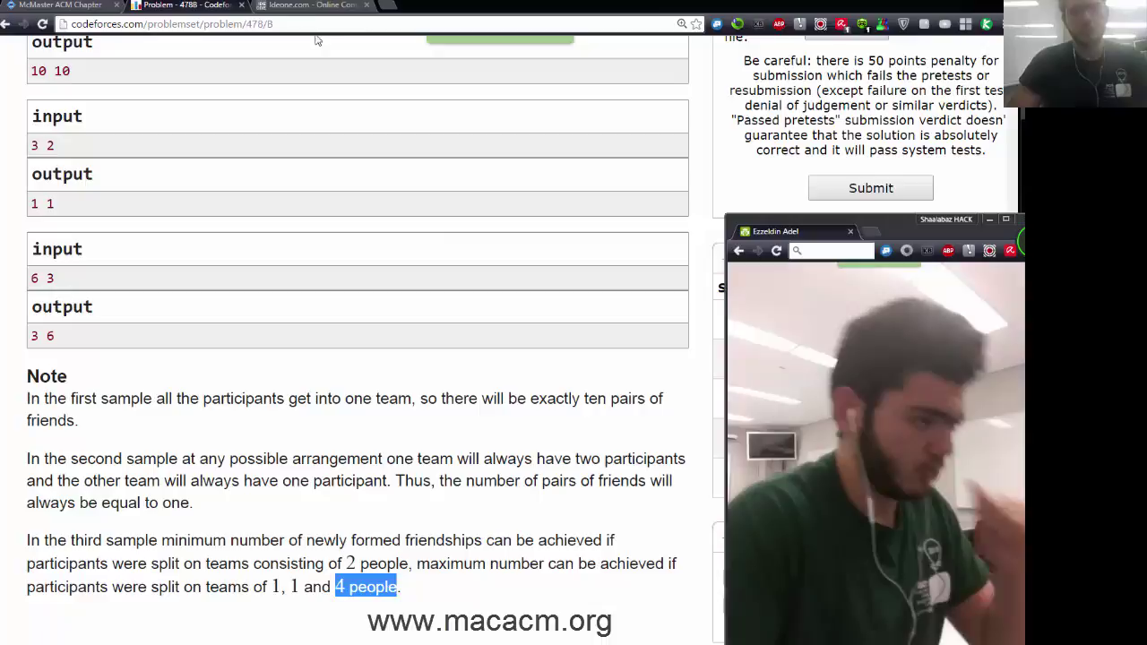
pyautogui.click(309, 5)
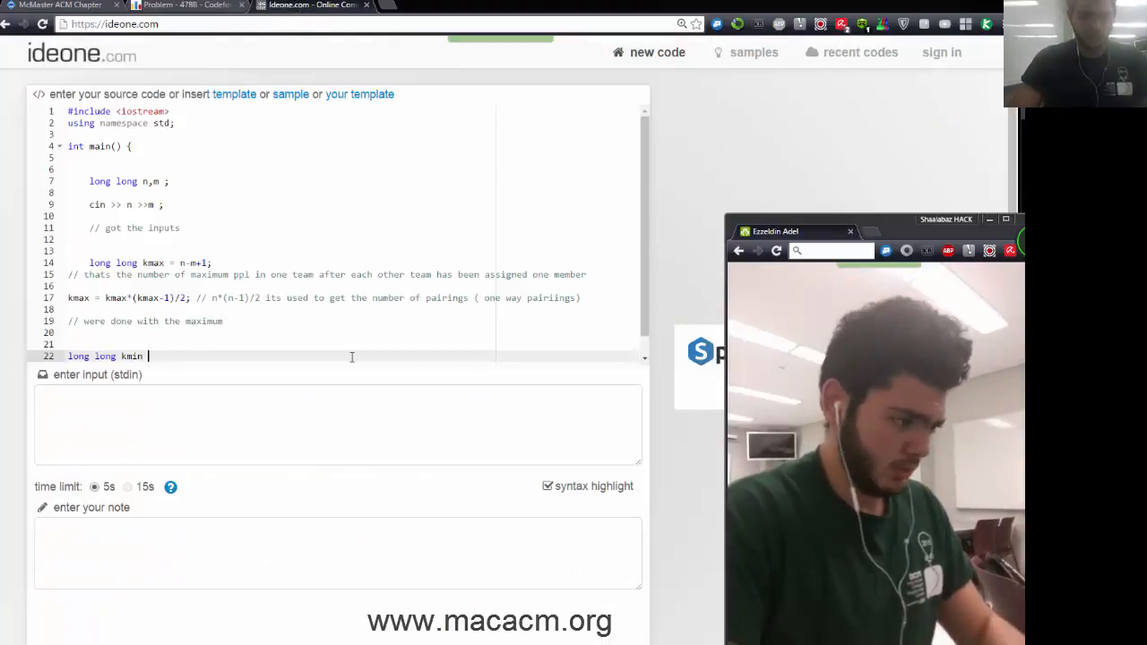
# - Set kmin = (n/m)*((n/m)-1)/2 for the evenly split teams
pyautogui.write('=')
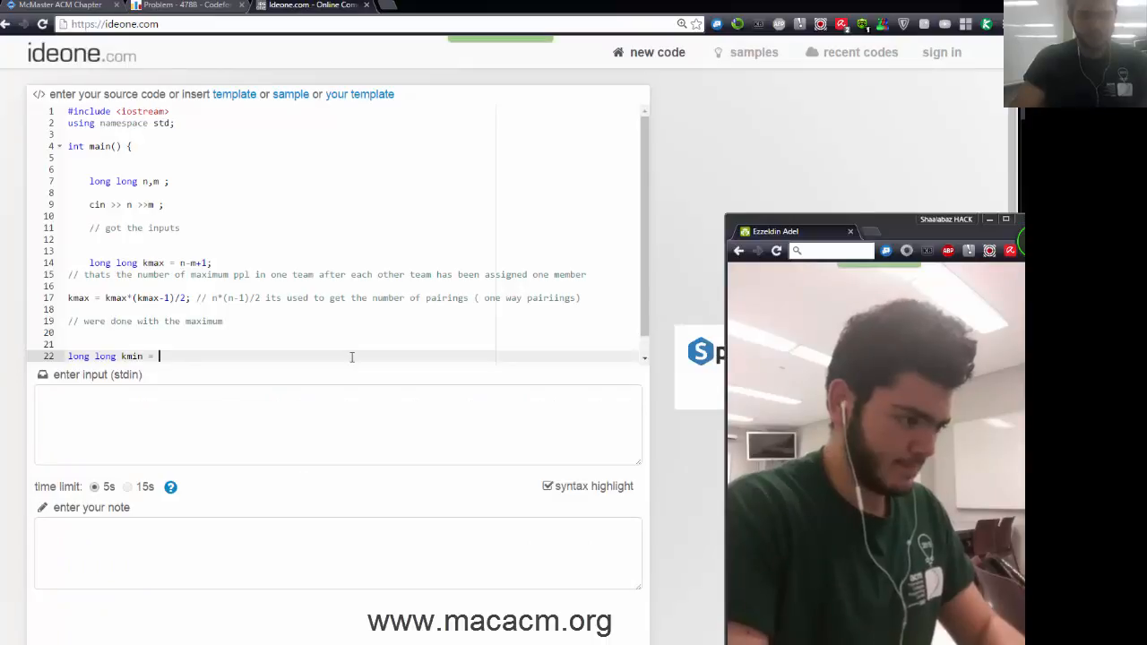
pyautogui.write('n')
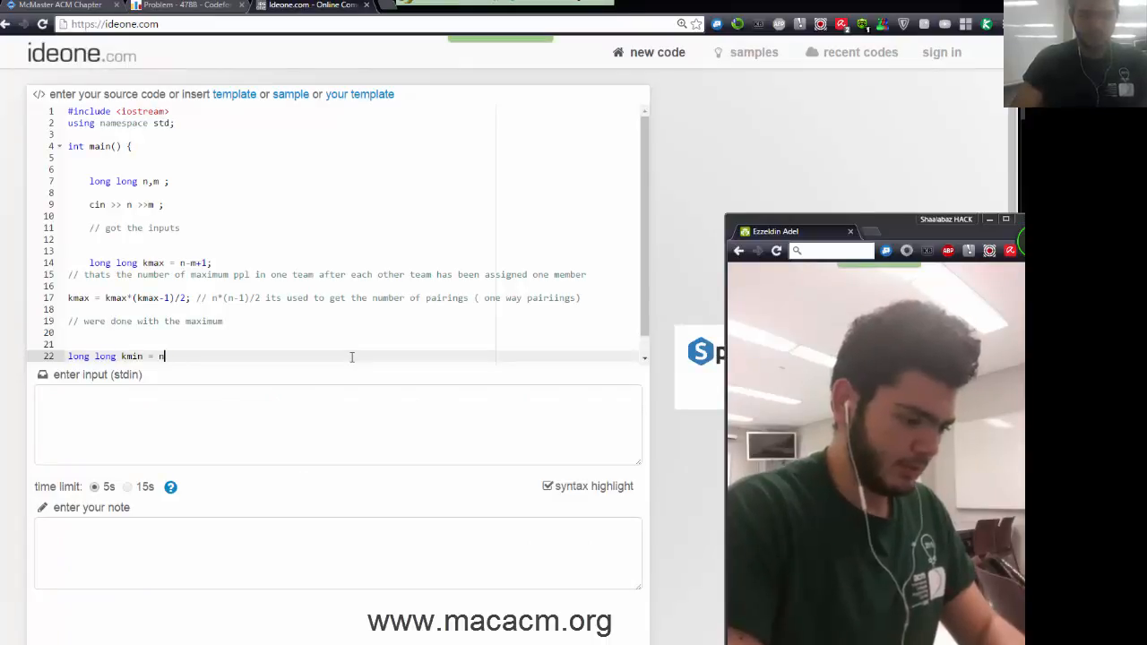
pyautogui.write('/m )* ()')
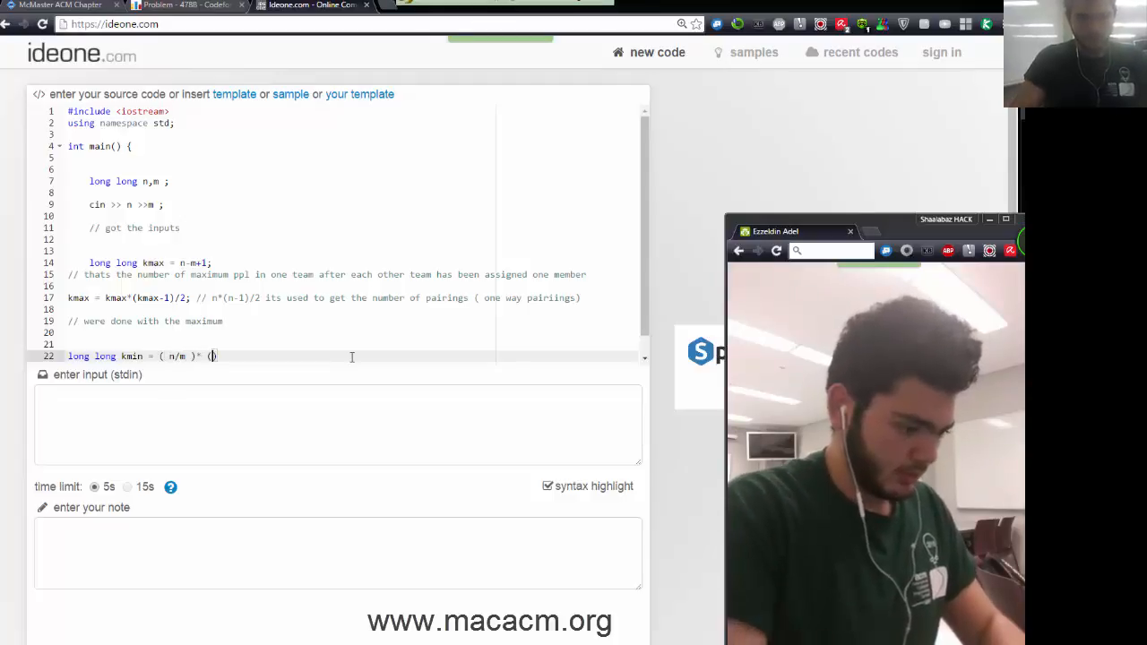
pyautogui.write('n/m')
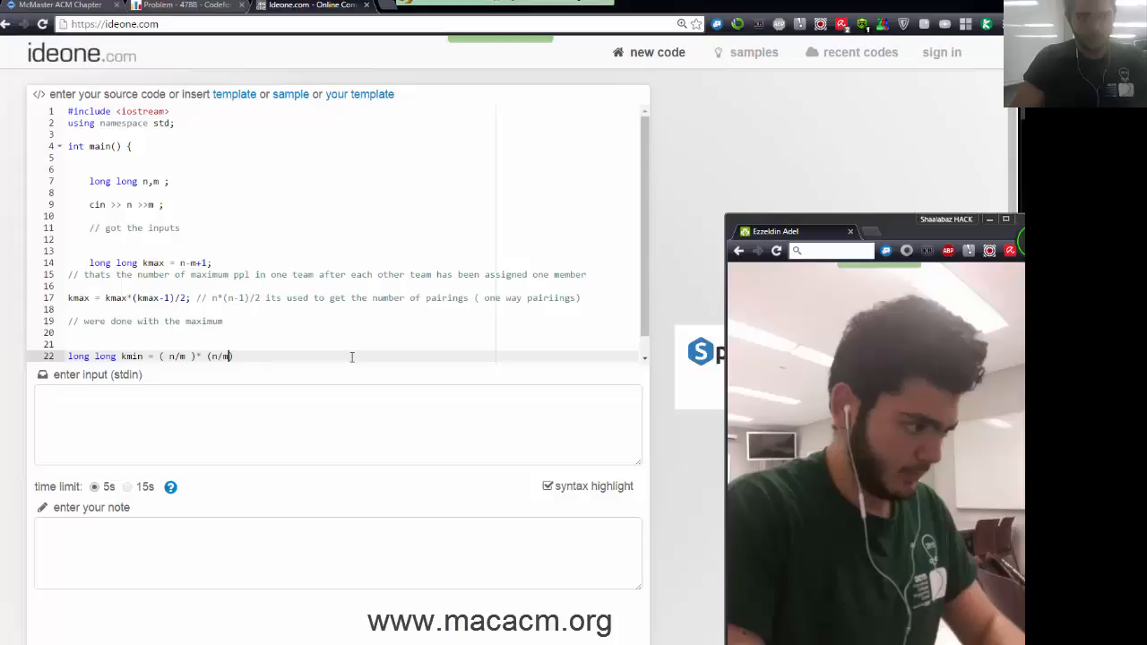
pyautogui.write(')-1')
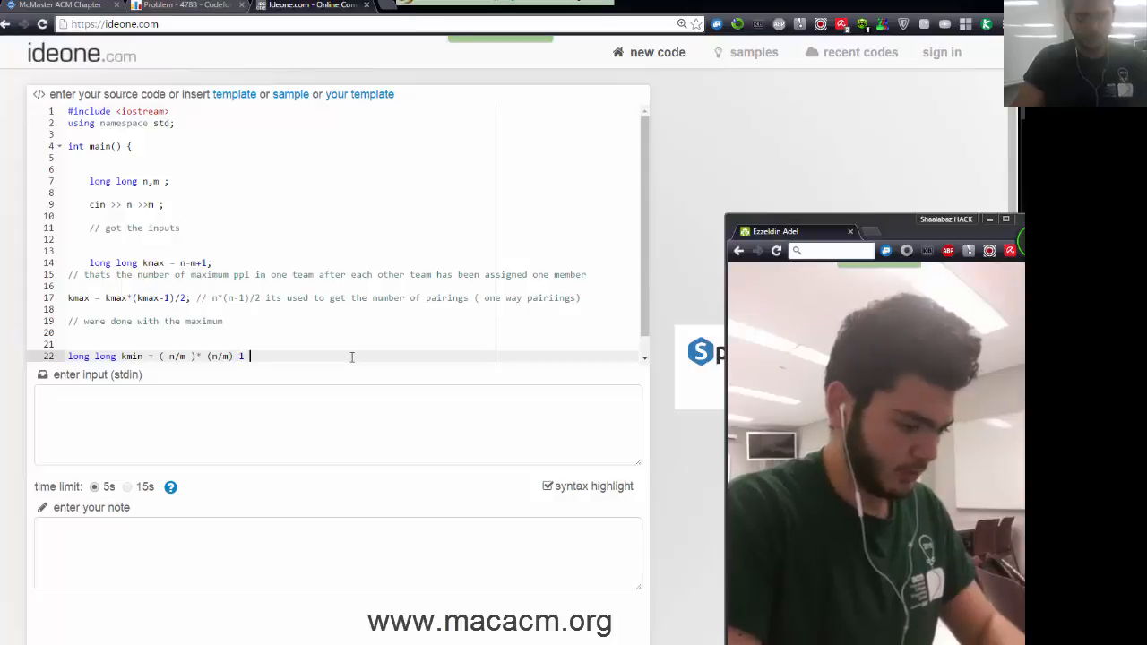
pyautogui.write(')/2')
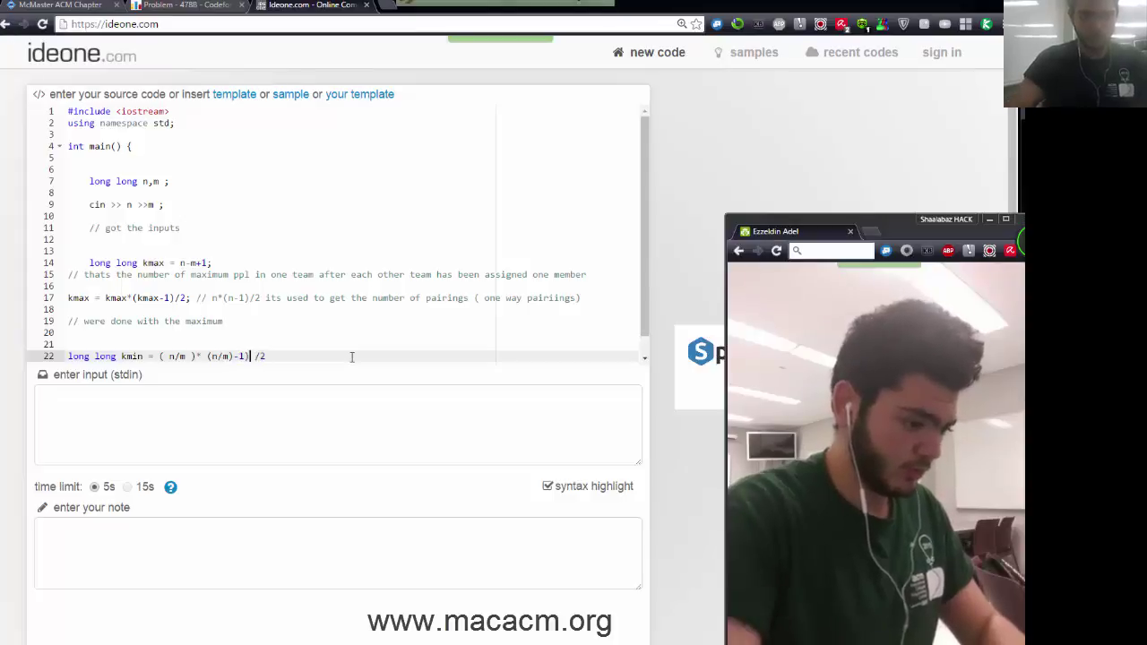
pyautogui.write('(')
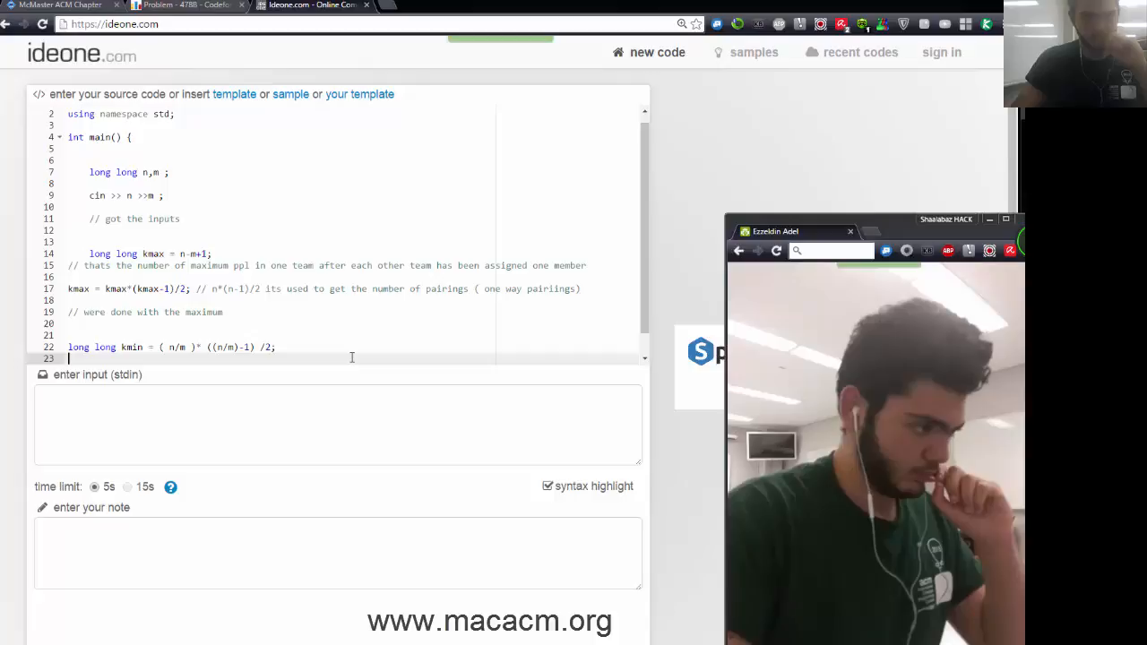
# - Multiply kmin by m - (n%m) with comments noting only the leftovers are left to be handled, then check the samples
pyautogui.write('kmn *= m - (n)')
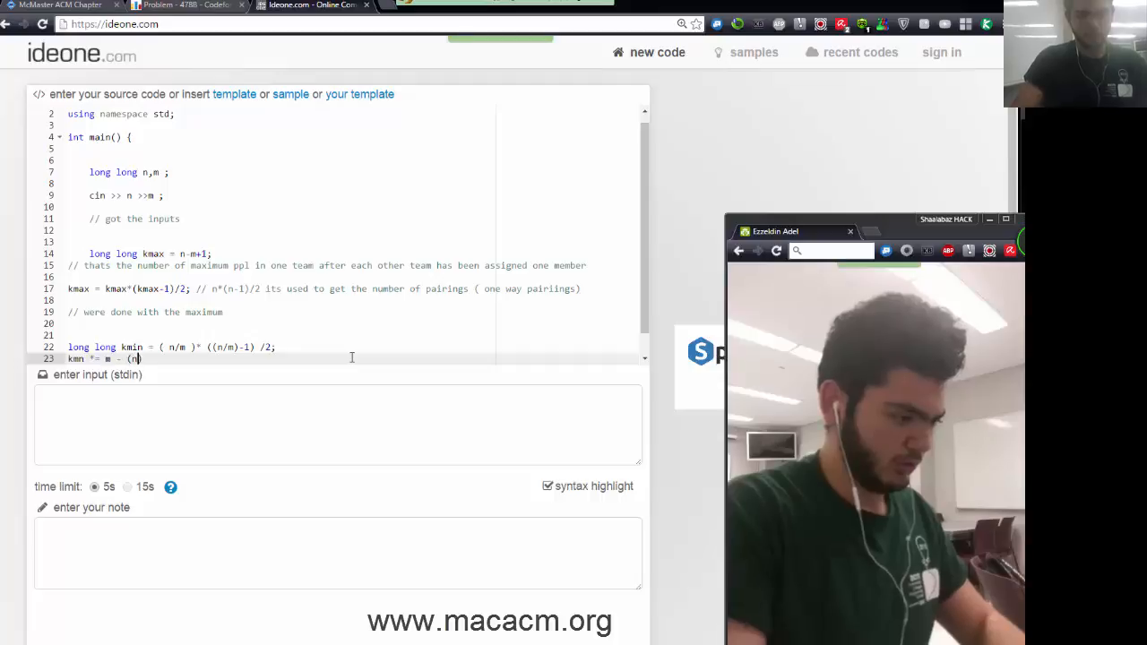
pyautogui.write('%m')
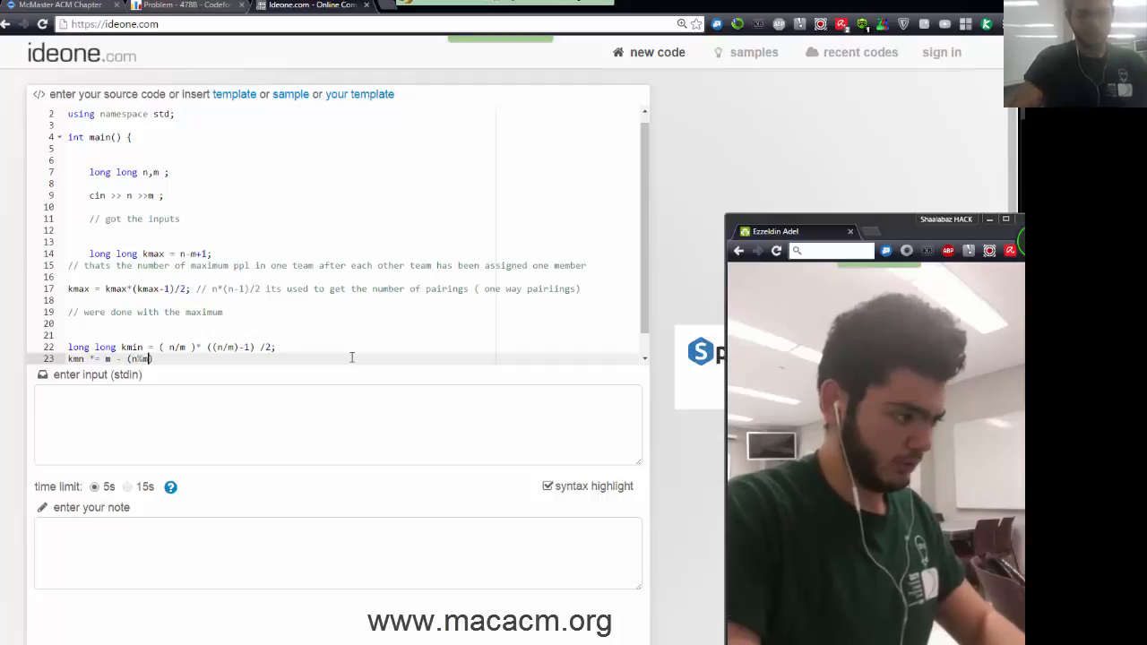
pyautogui.write(');')
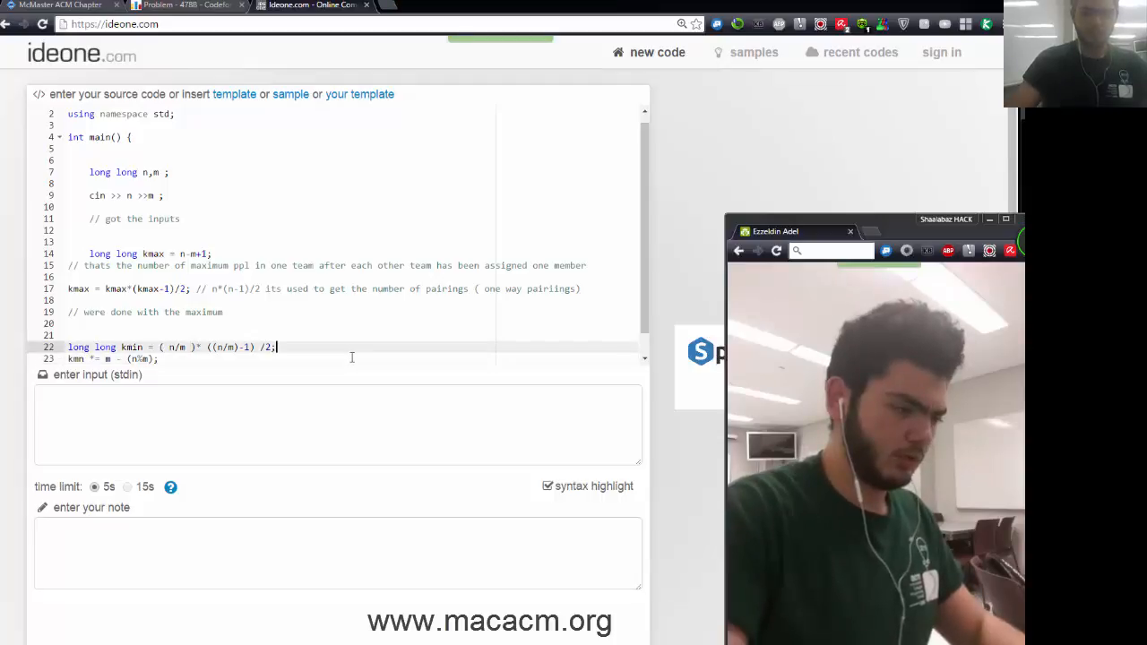
pyautogui.write('// all poss pairings')
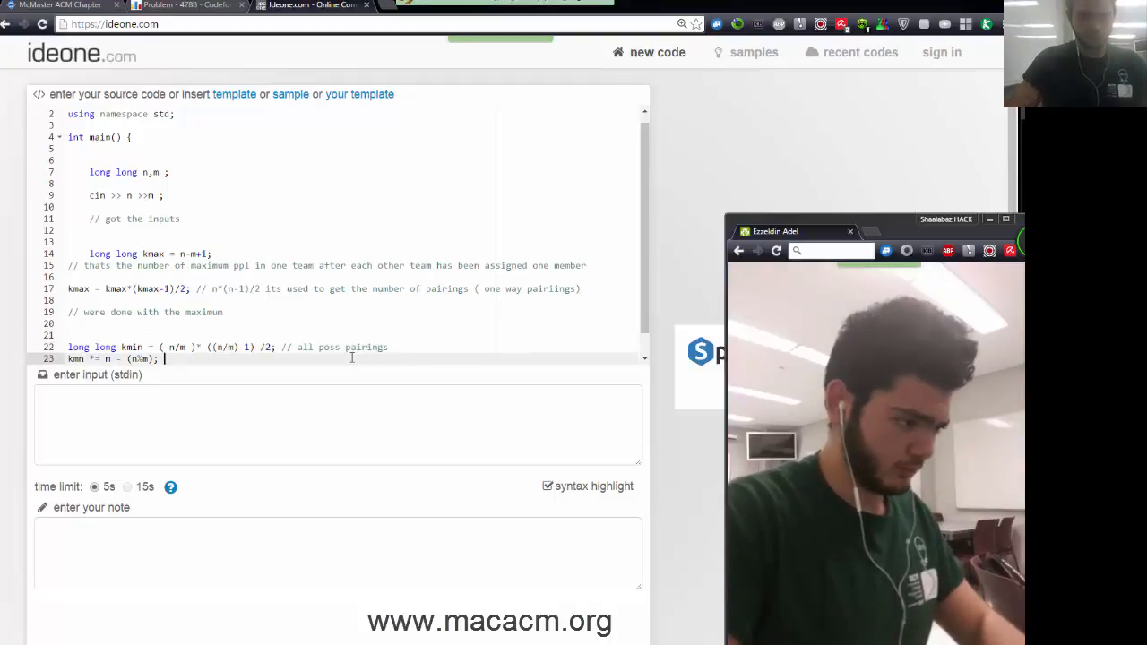
pyautogui.write('// only unifrom teams ( leftovers or remainders')
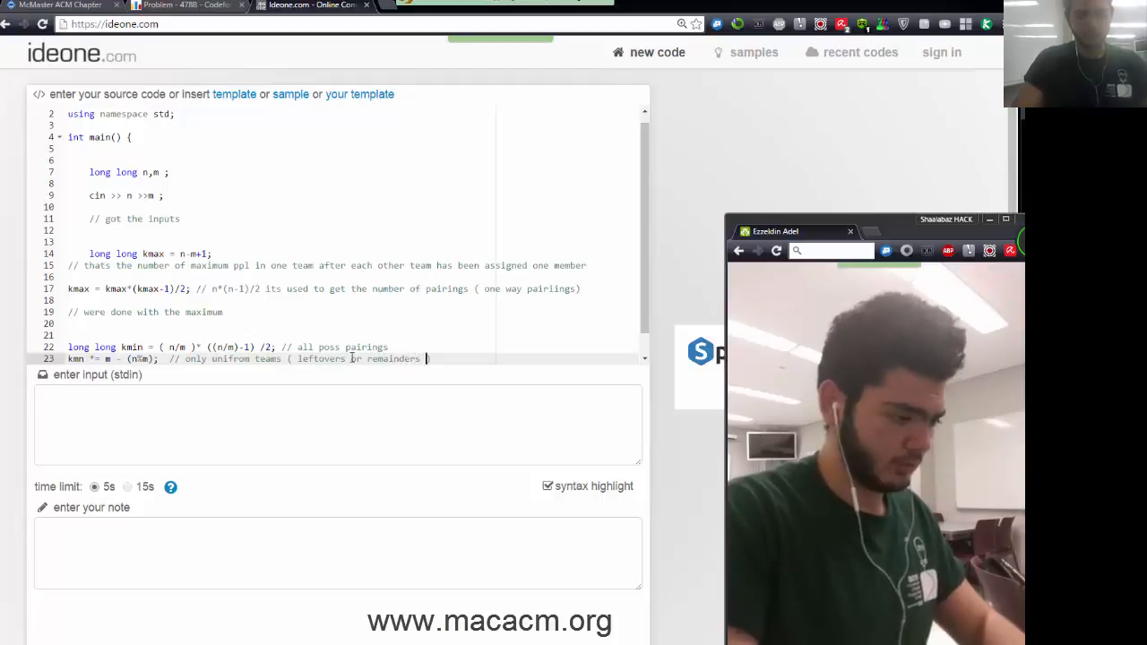
pyautogui.write('are leftout')
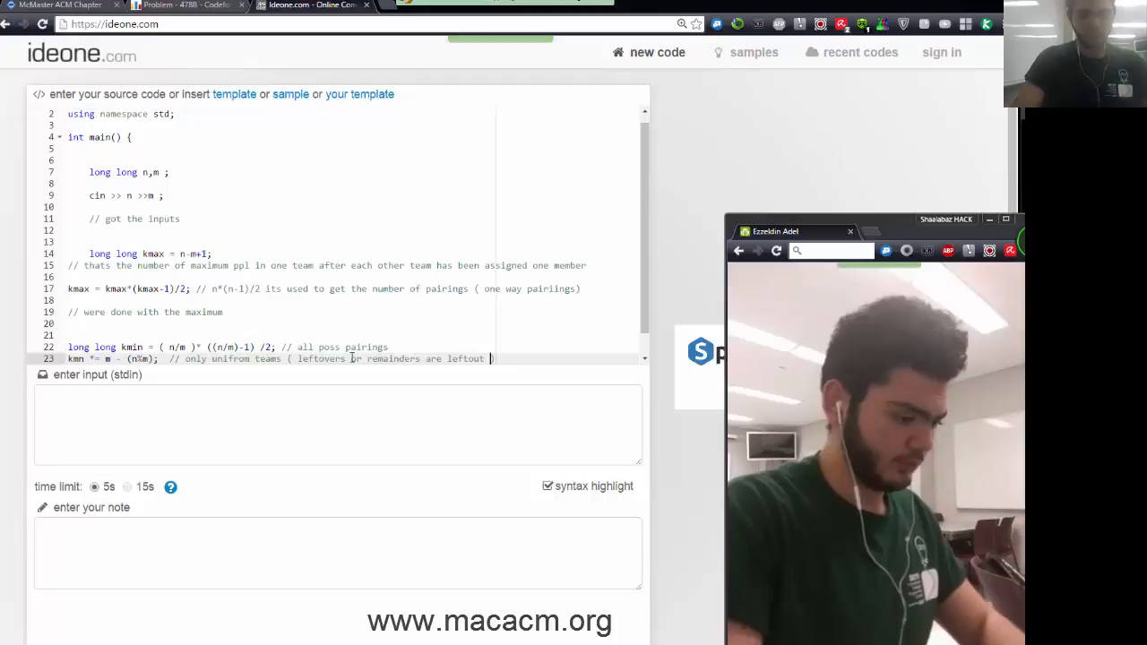
pyautogui.write('to be handled later')
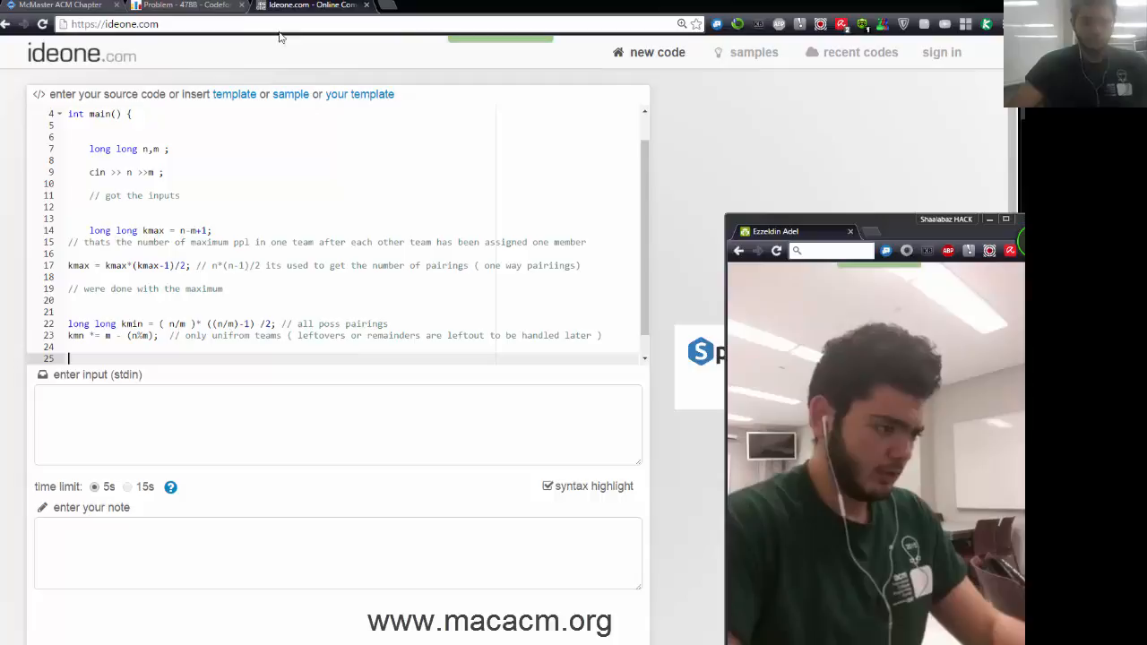
pyautogui.click(188, 5)
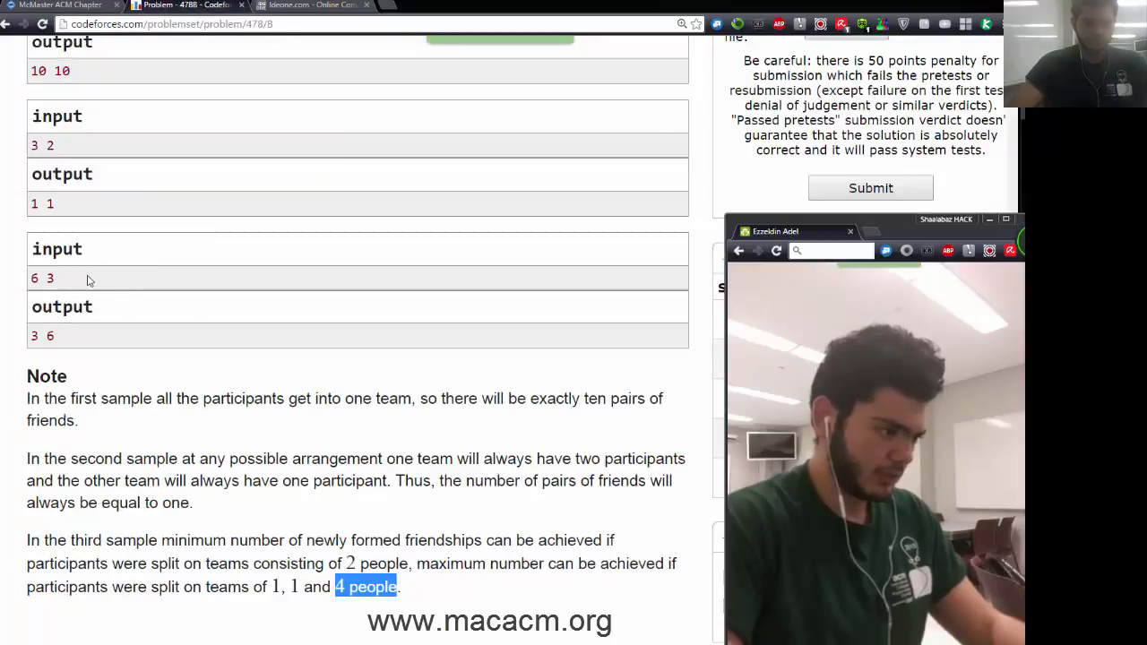
pyautogui.doubleClick(39, 278)
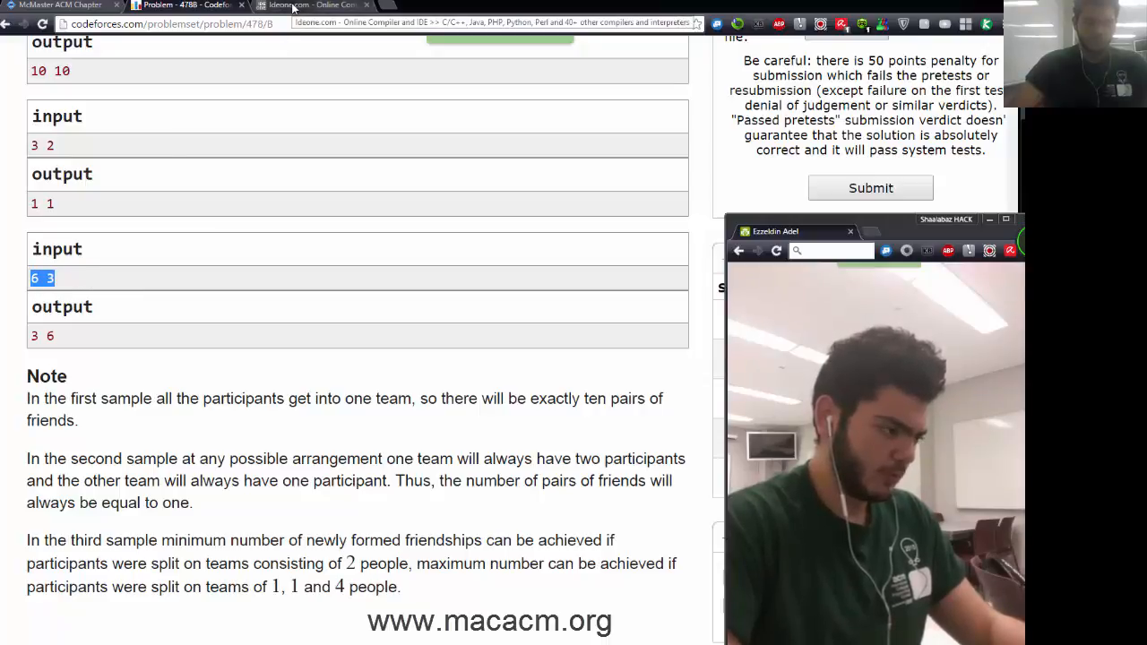
pyautogui.click(308, 5)
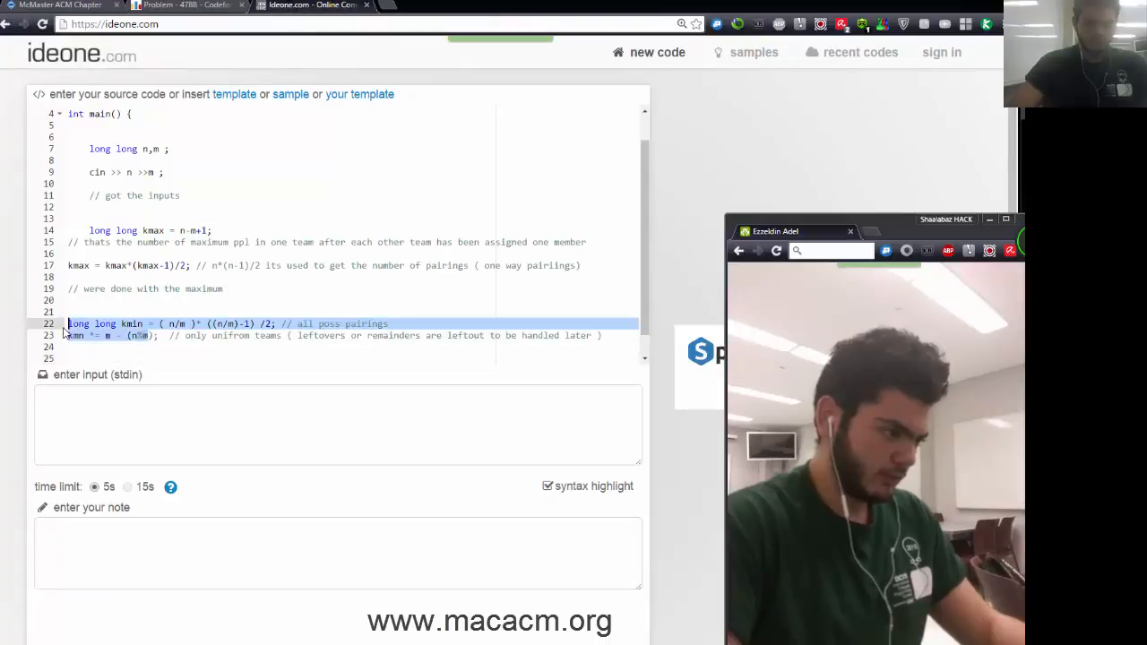
pyautogui.click(86, 355)
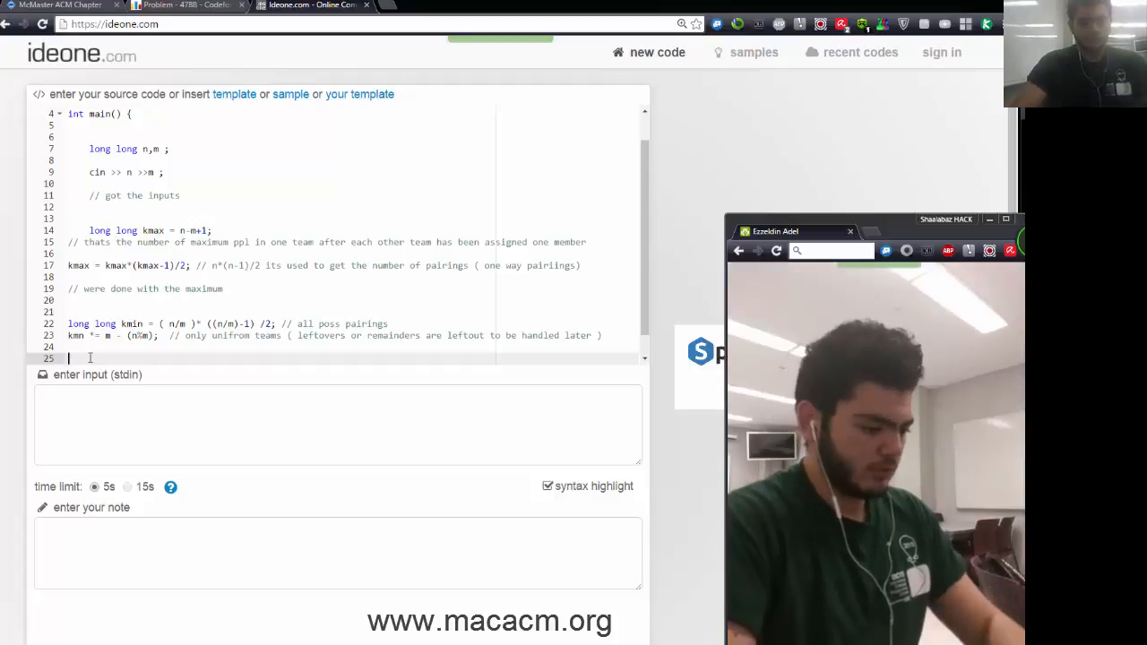
# - Declare long long lftovrs = (n/m)*((n/m)+1)/2, commented as pairings when leftover people are distributed
pyautogui.write('long long lftovrs')
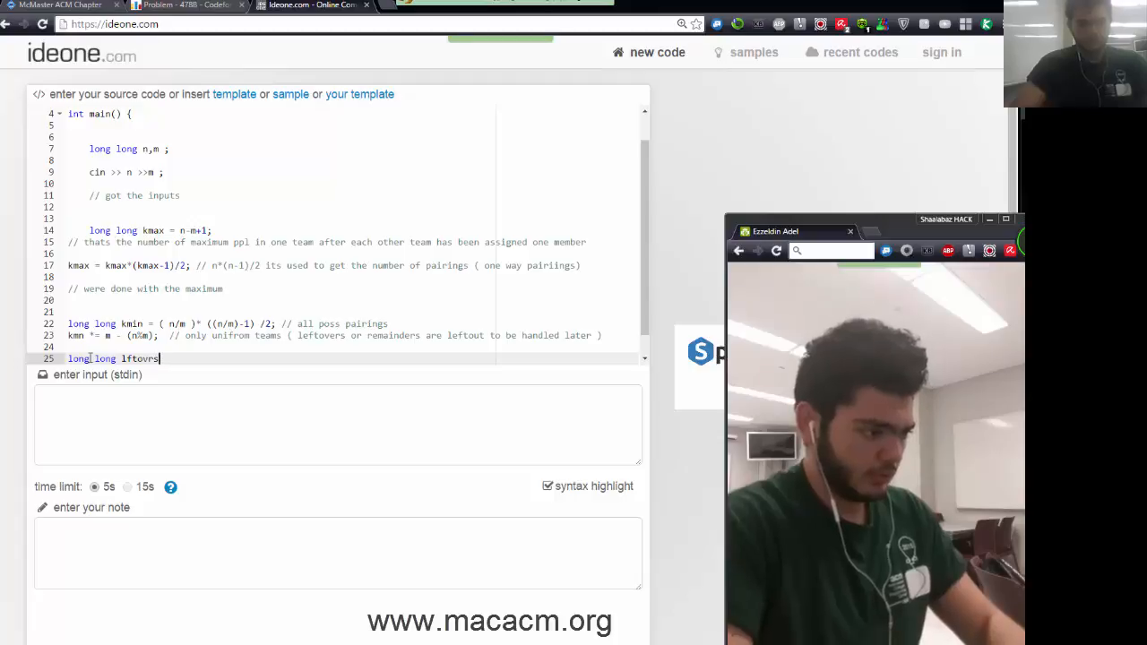
pyautogui.write('=')
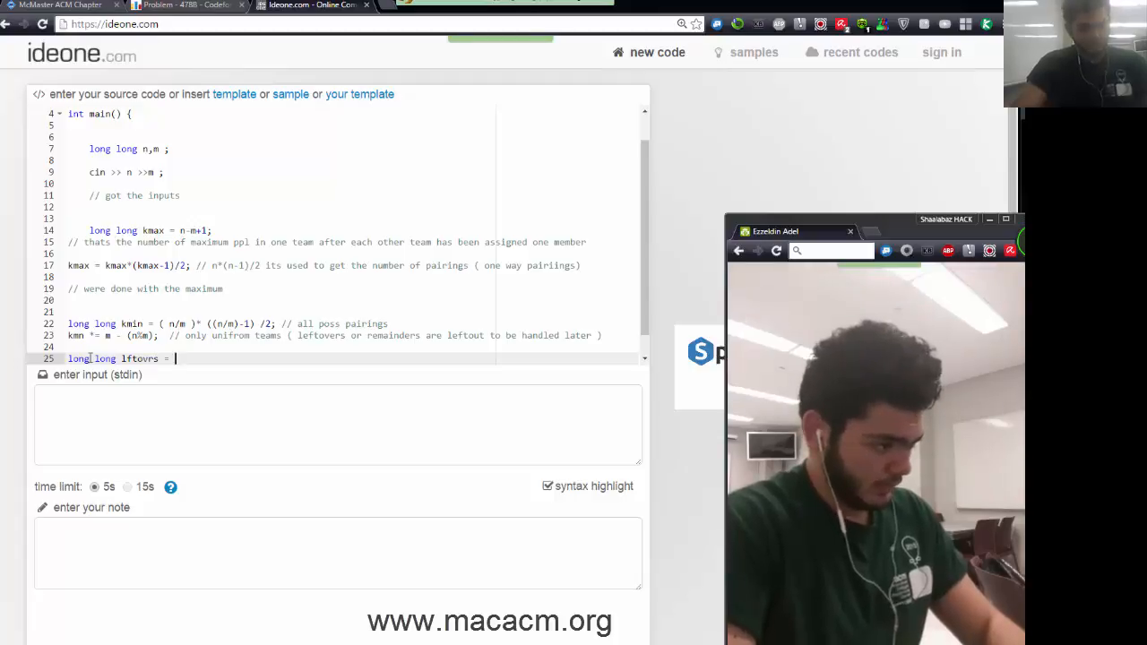
pyautogui.write('(')
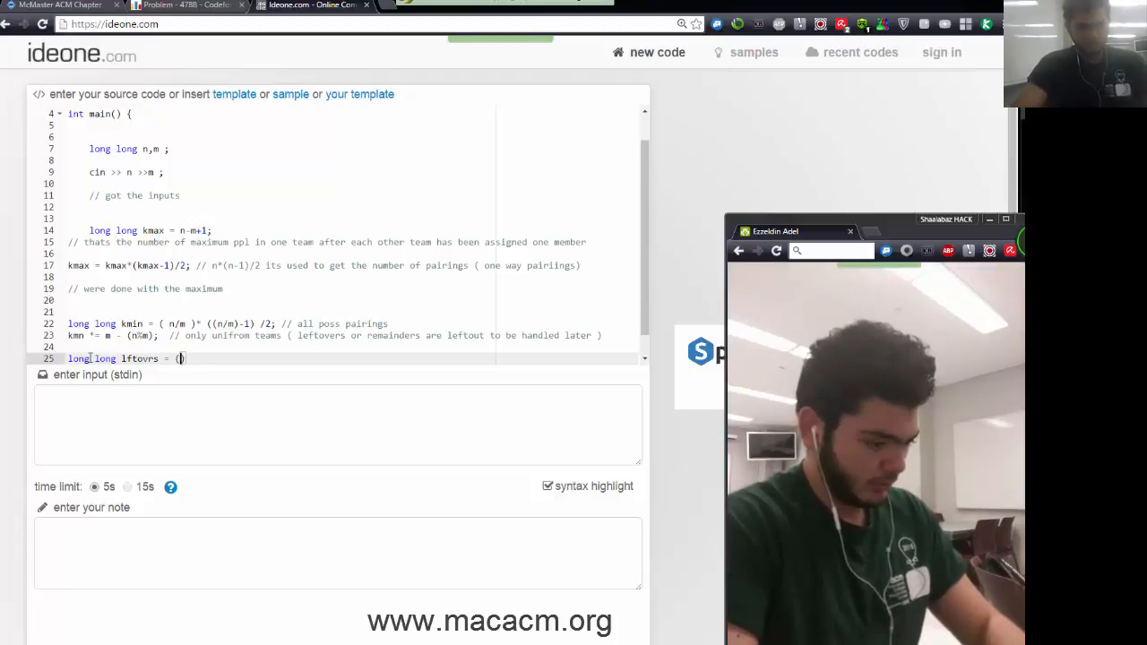
pyautogui.write('n/m)')
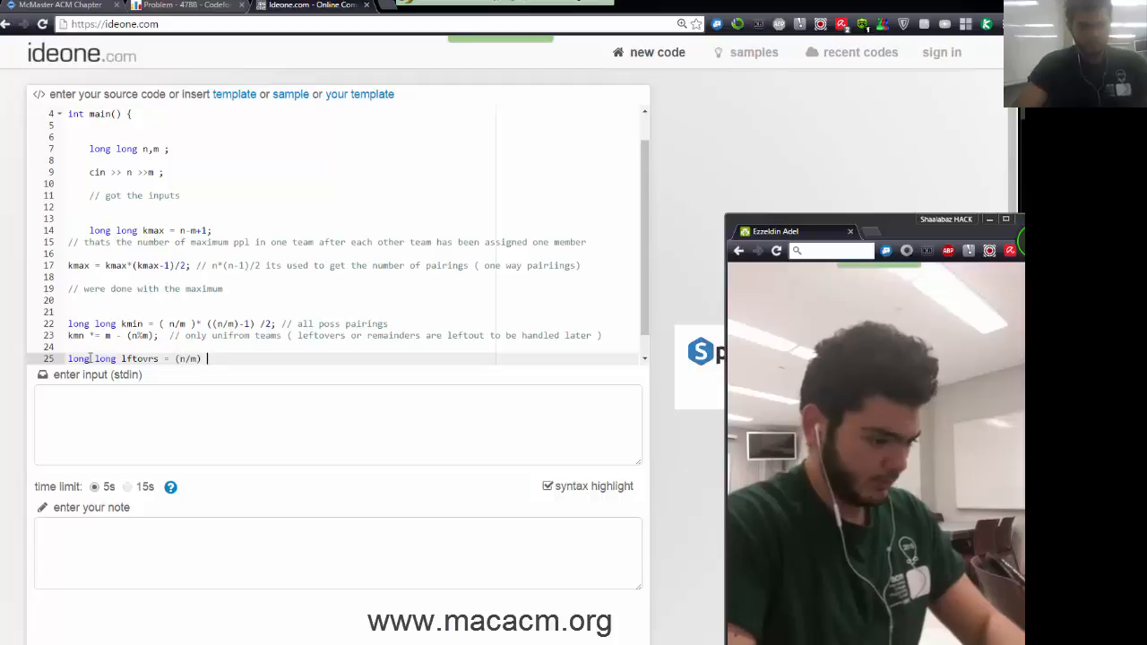
pyautogui.write('+')
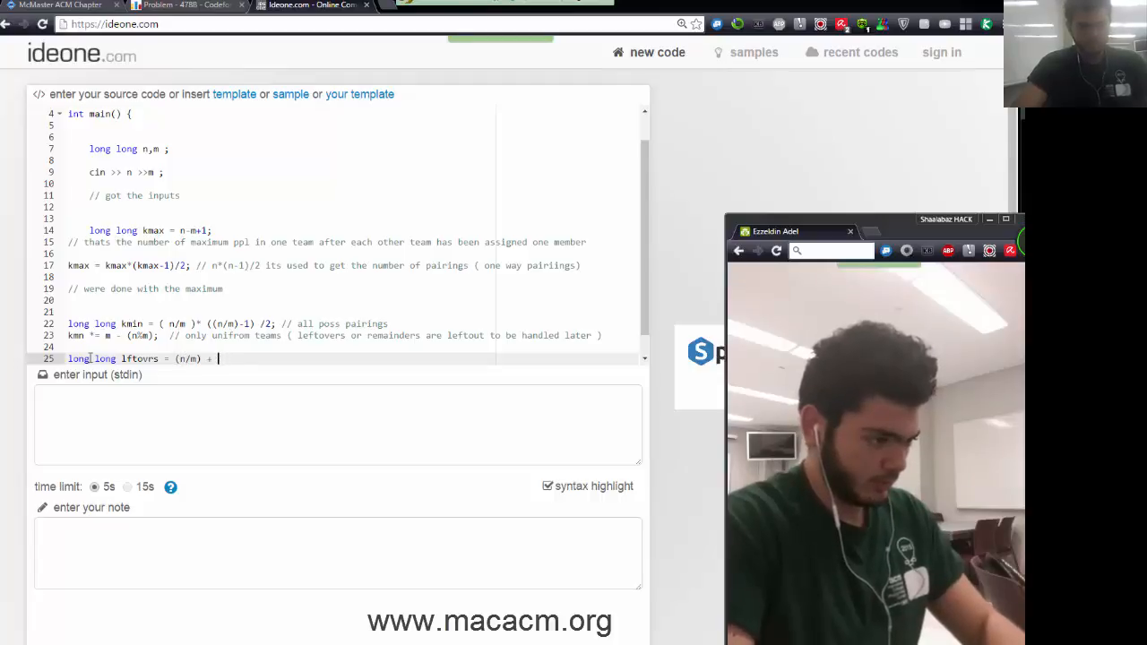
pyautogui.write('1 )')
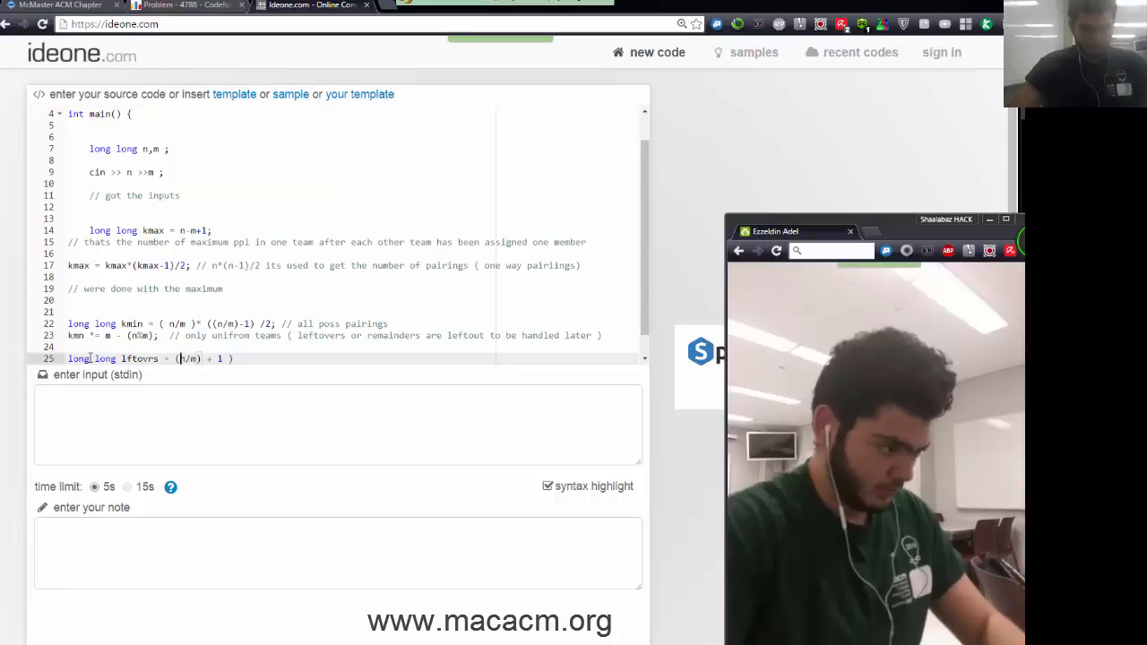
pyautogui.write(')')
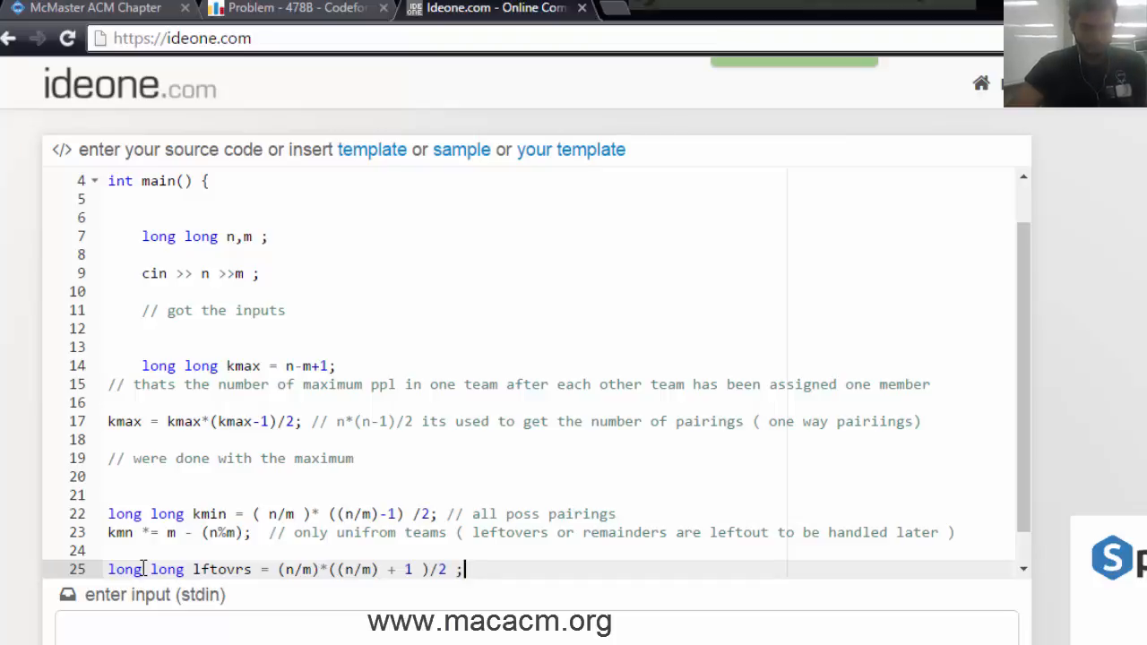
pyautogui.write('// poss pairings in')
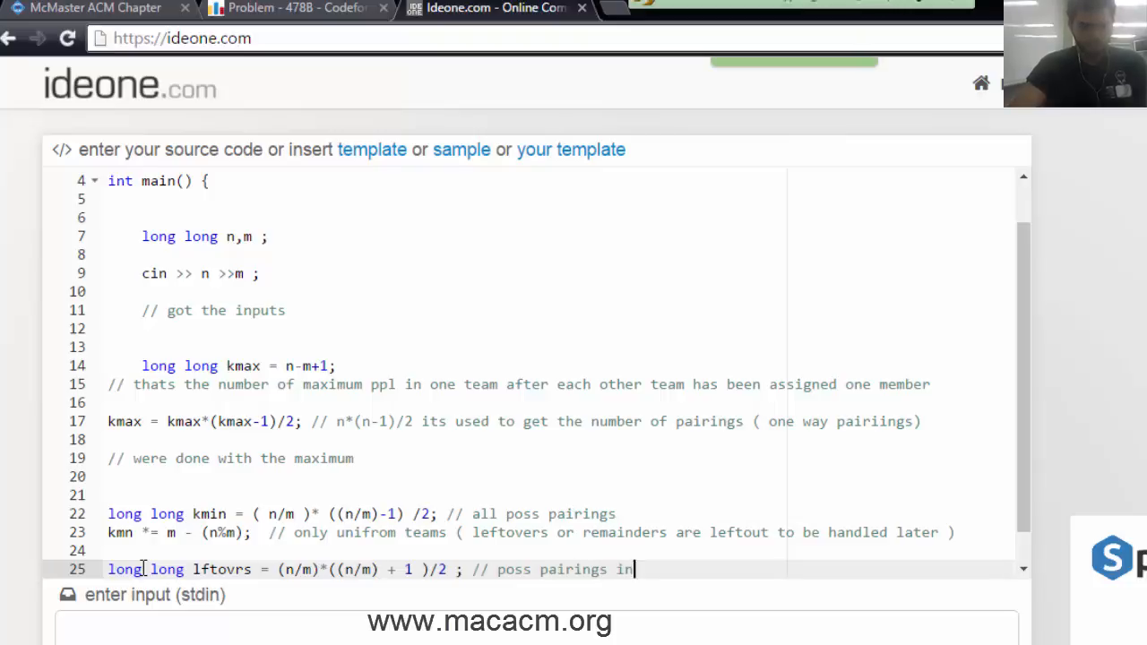
pyautogui.write('ppl left out aftr uniform')
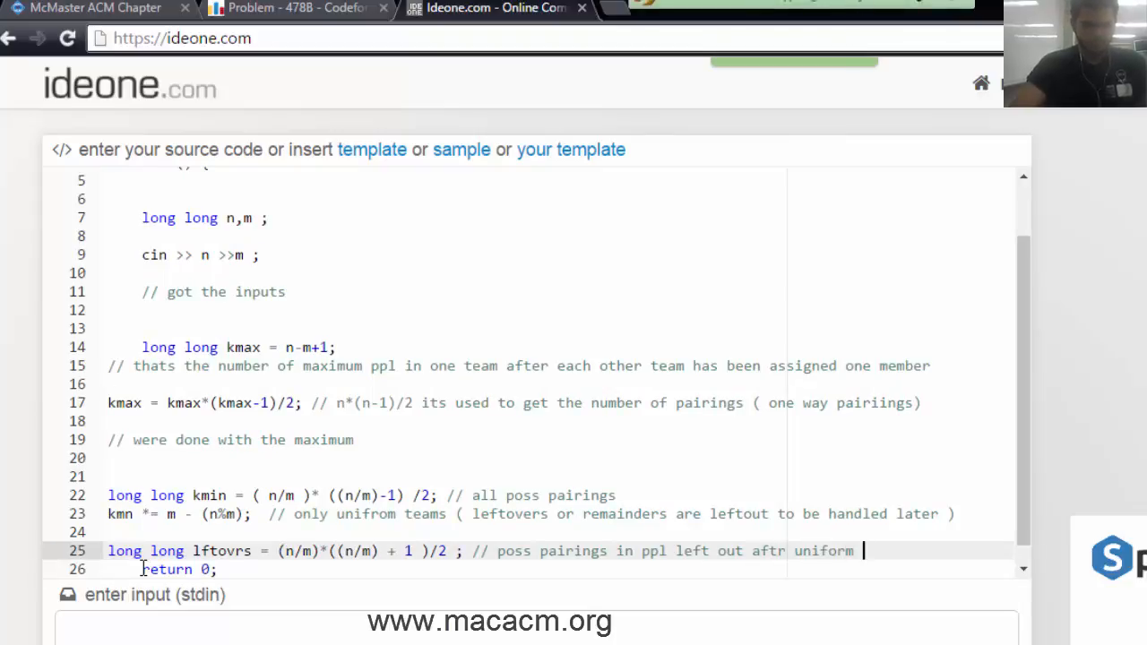
pyautogui.write('distrib')
pyautogui.write('kmn')
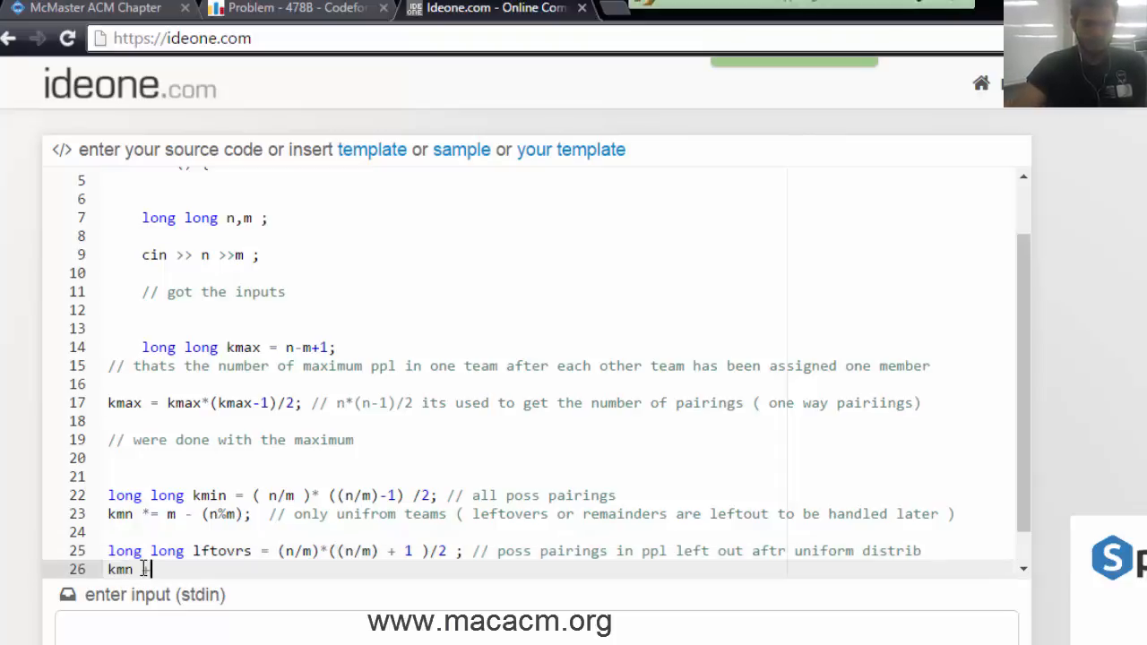
# - Add the leftover pairings to the minimum with kmin += lftovrs*(n%m);
pyautogui.write('=')
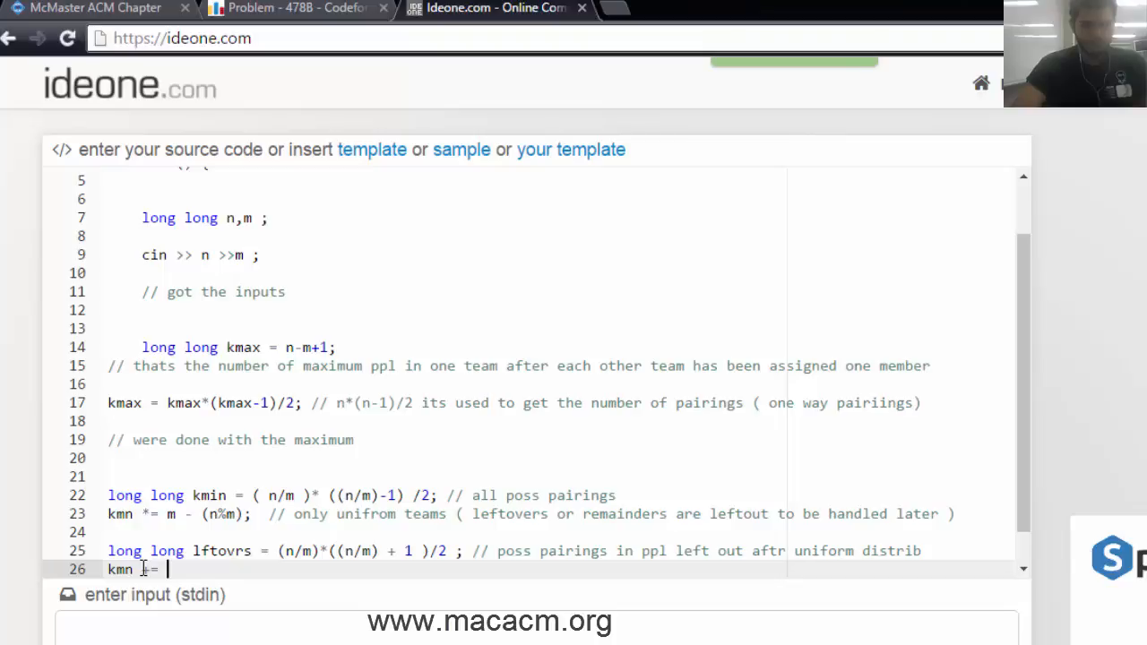
pyautogui.write('lefto')
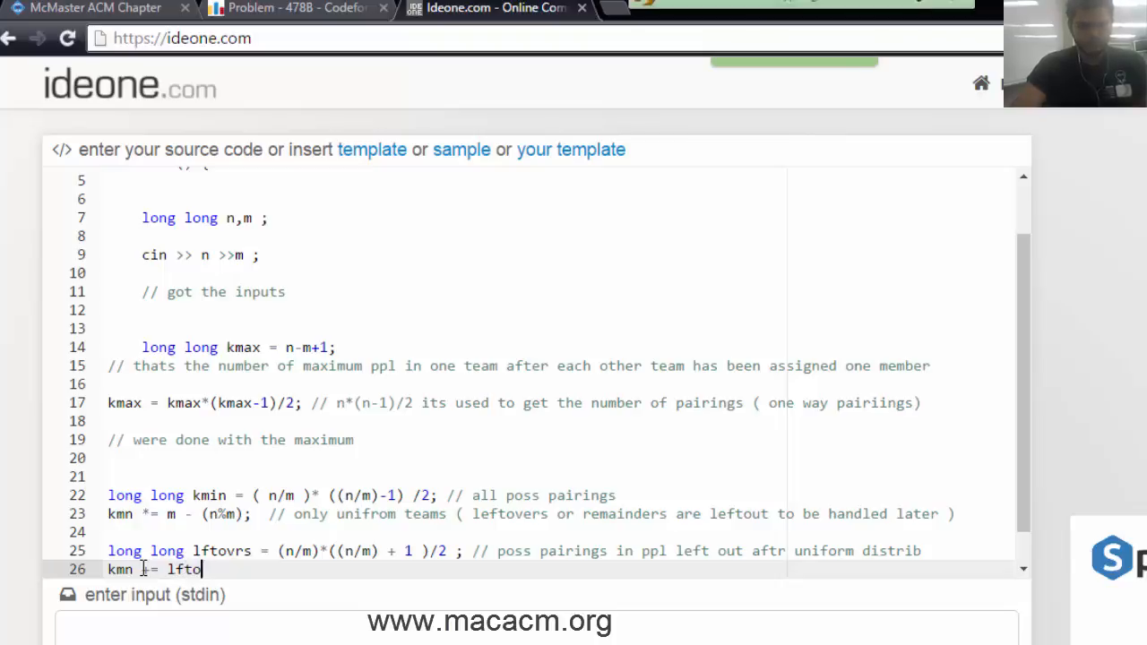
pyautogui.write('vrs')
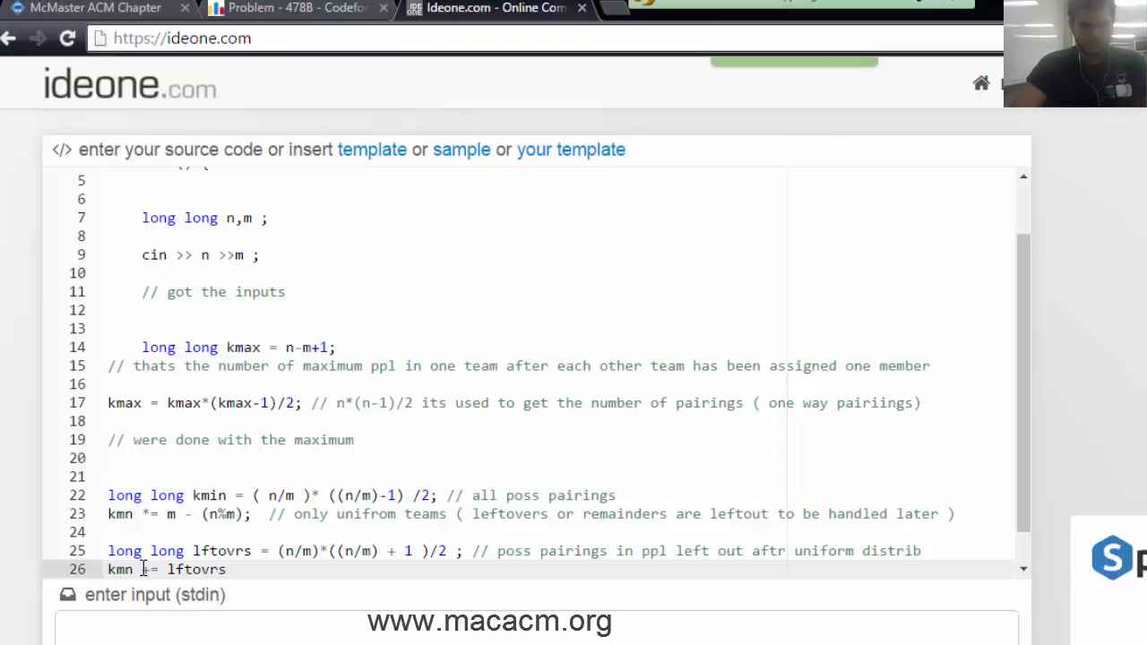
pyautogui.write('*(n%)')
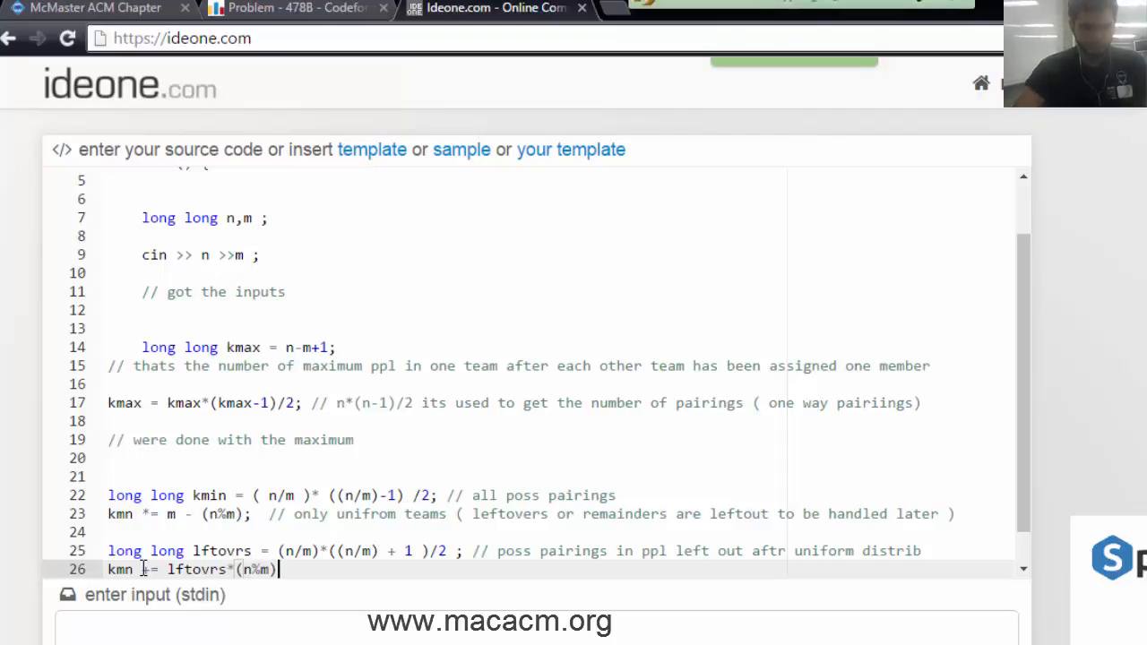
pyautogui.write(';')
pyautogui.write('cout')
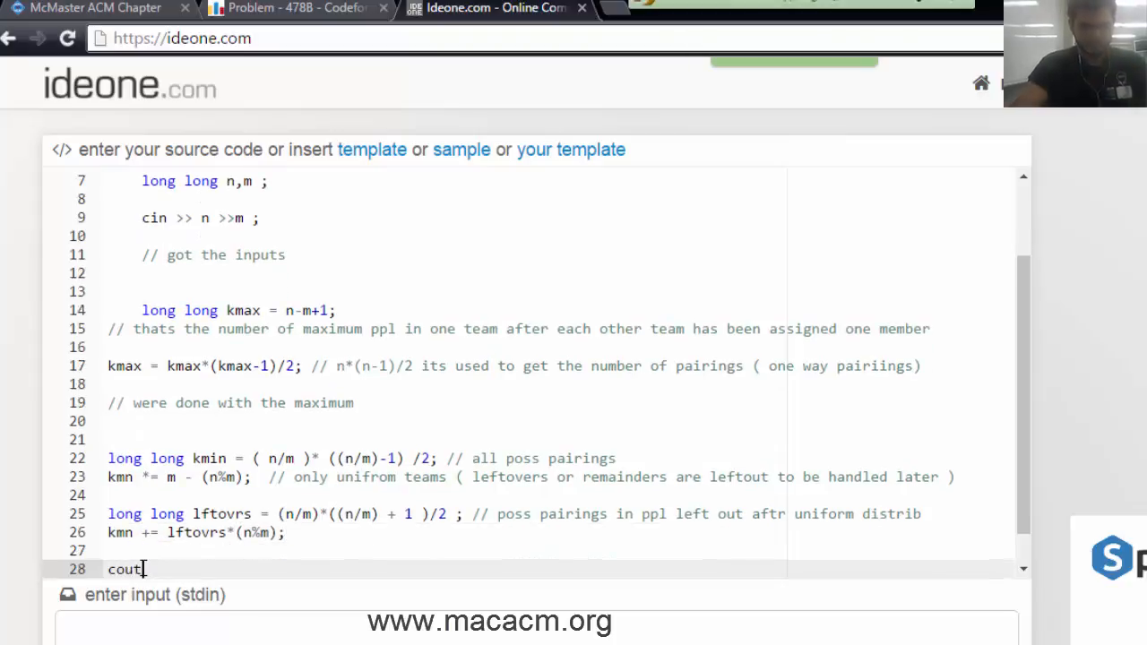
# - Print the result with cout << kmn << " " << kmax
pyautogui.write('<< kmn')
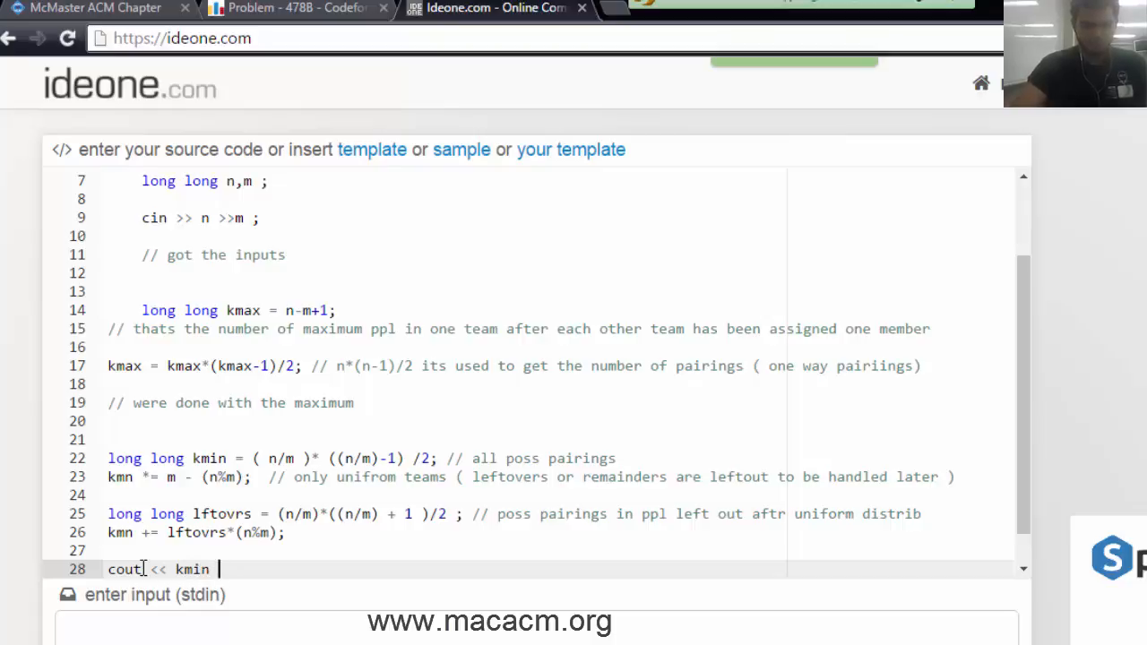
pyautogui.write('<< " "')
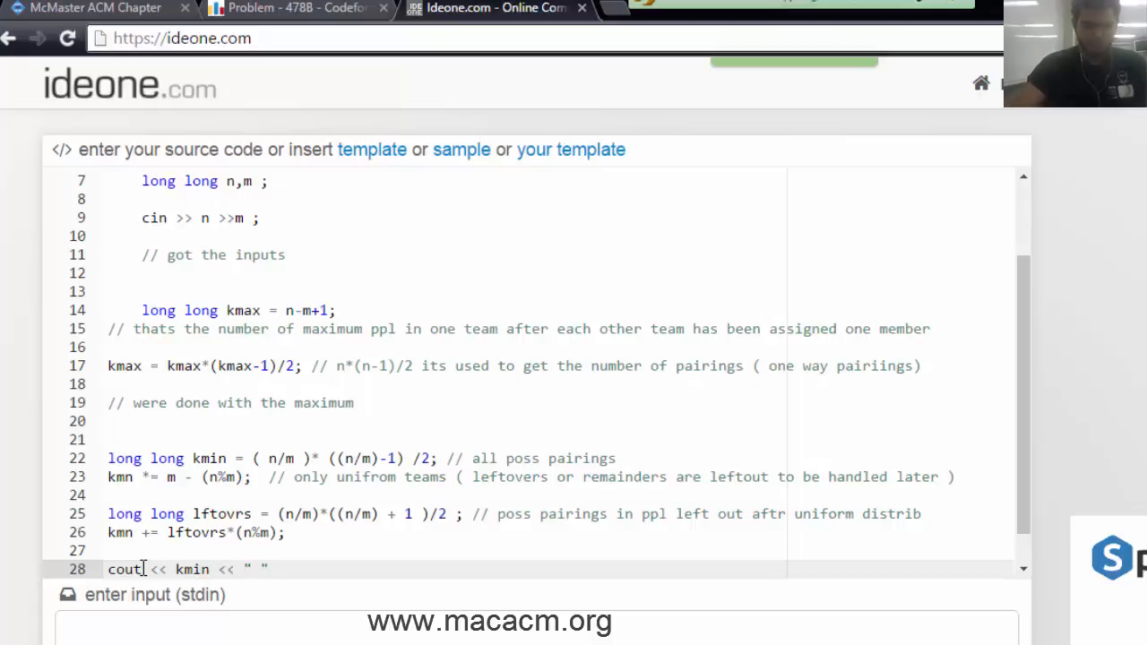
pyautogui.write('<< kmax;')
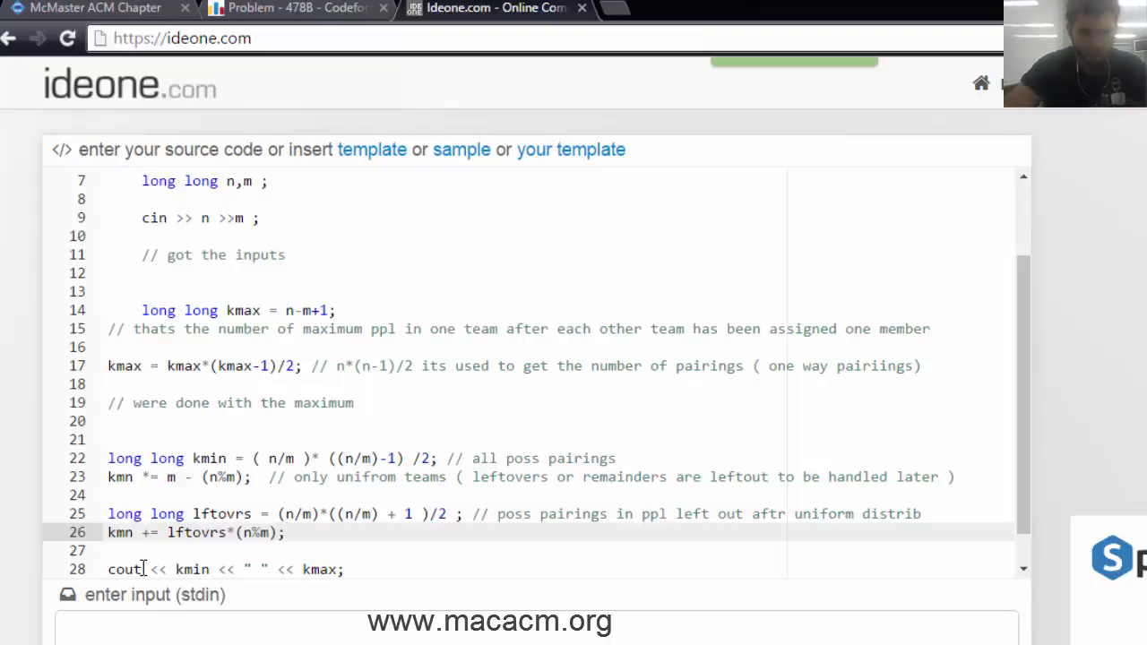
# - Comment the leftovers line noting ( n%m == raminder == lftovers)
pyautogui.write('// lftovers only')
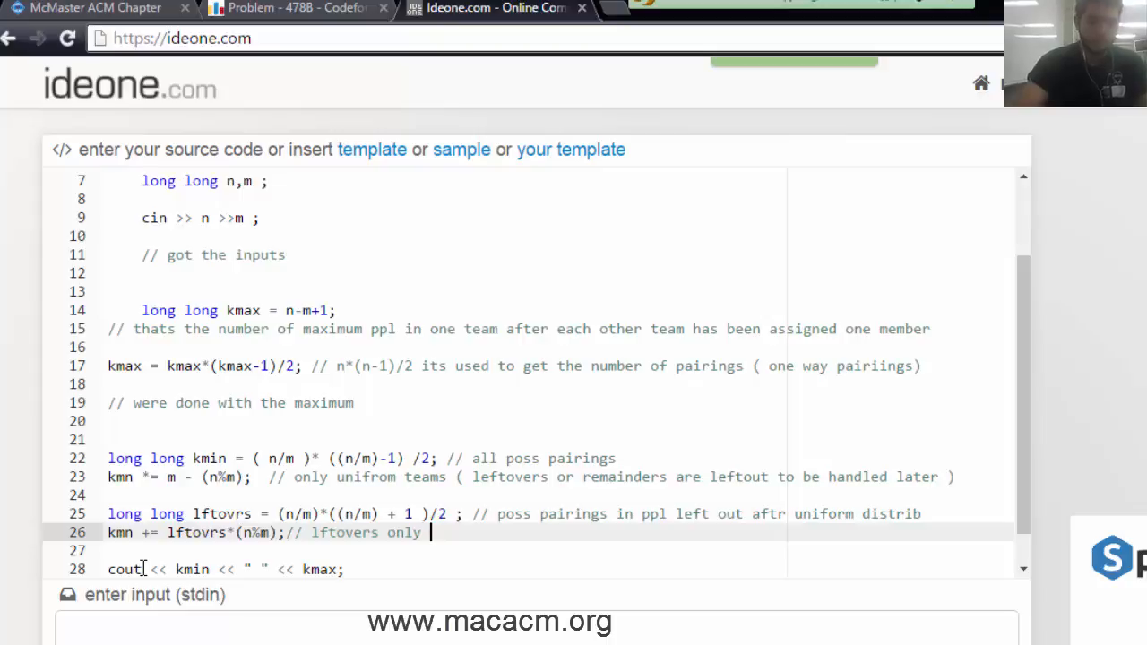
pyautogui.write('( n%)')
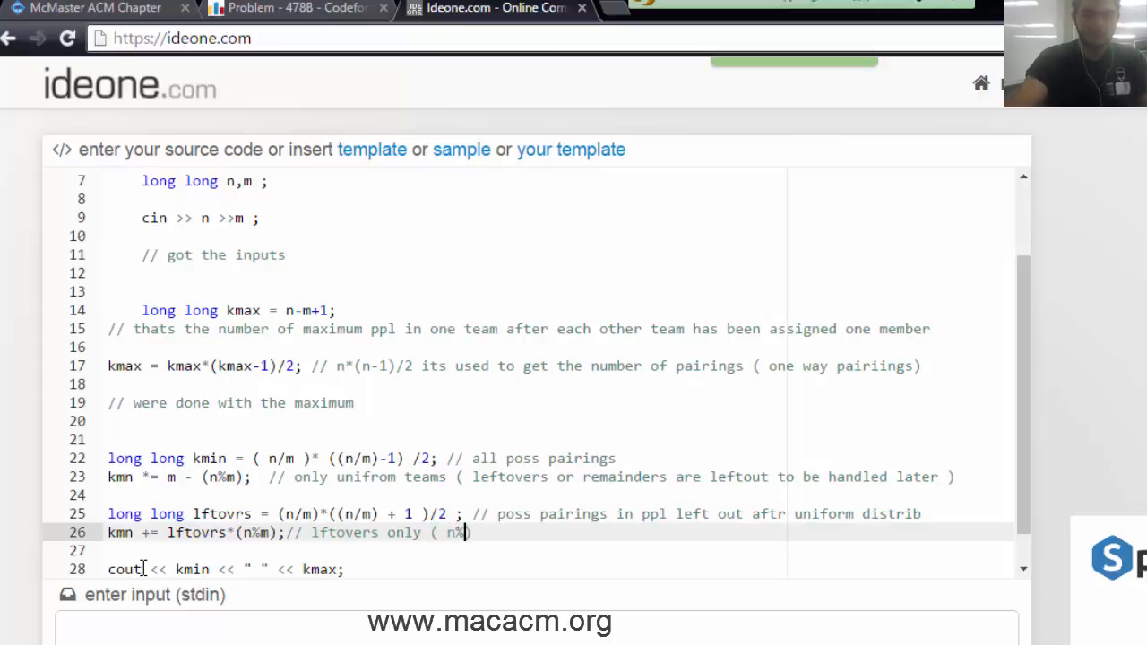
pyautogui.write('== raminder')
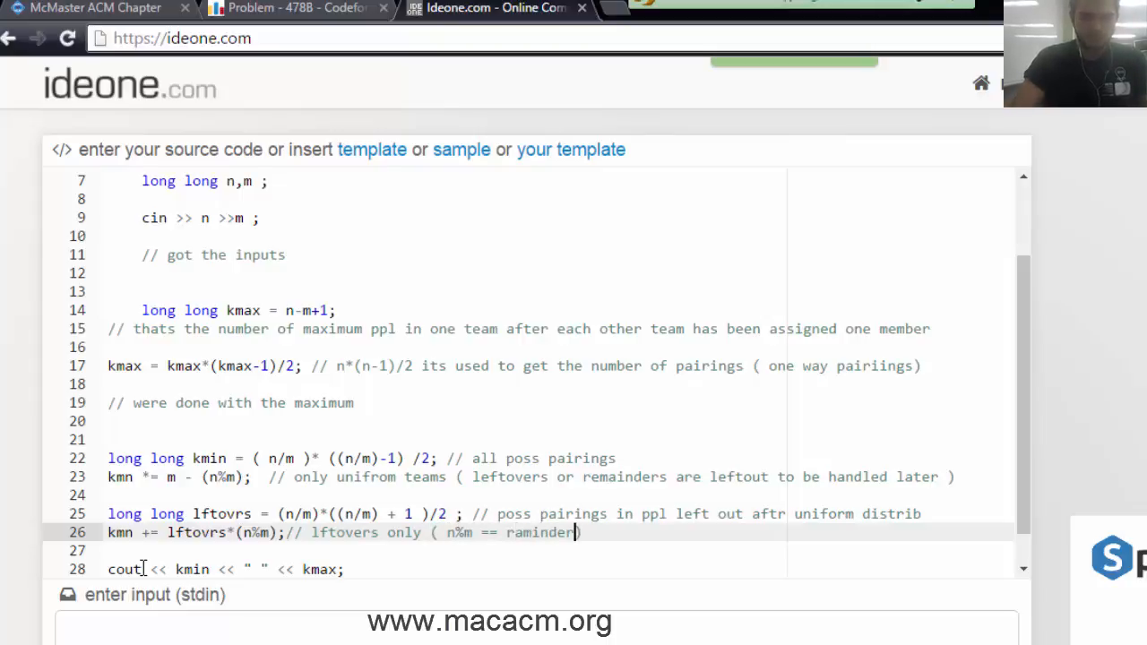
pyautogui.write('== lftovers)')
pyautogui.write('if')
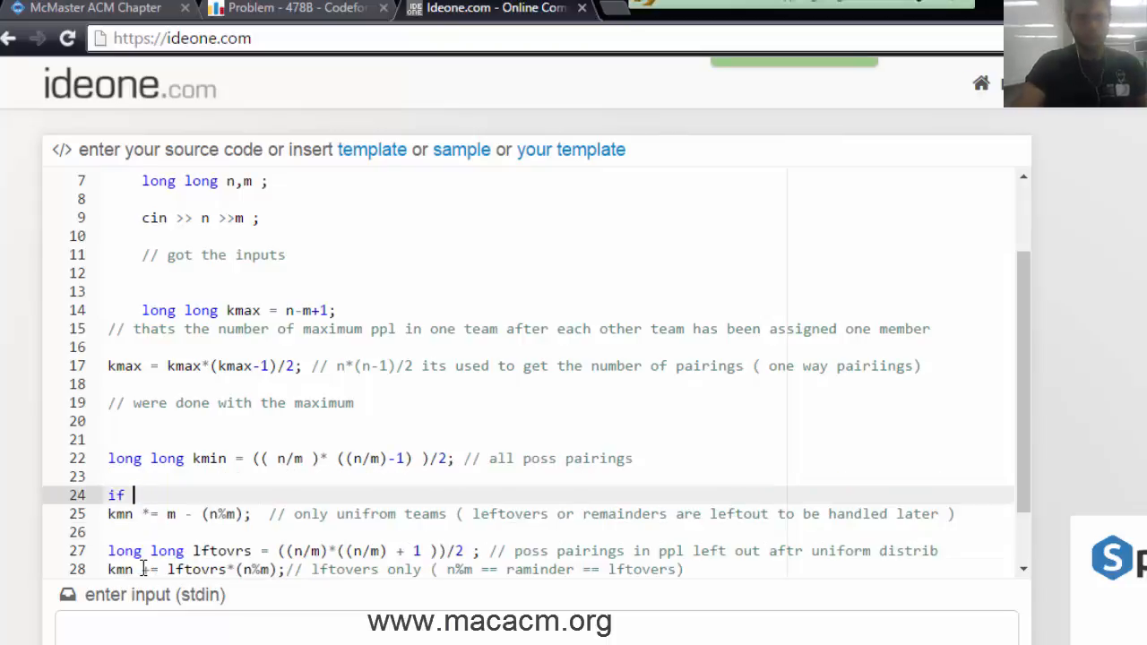
# - Write the branch multiplying kmn by m when n%m == 0, else handling leftovers
pyautogui.press('BackSpace')
pyautogui.write(' ( n%m ==0 ')
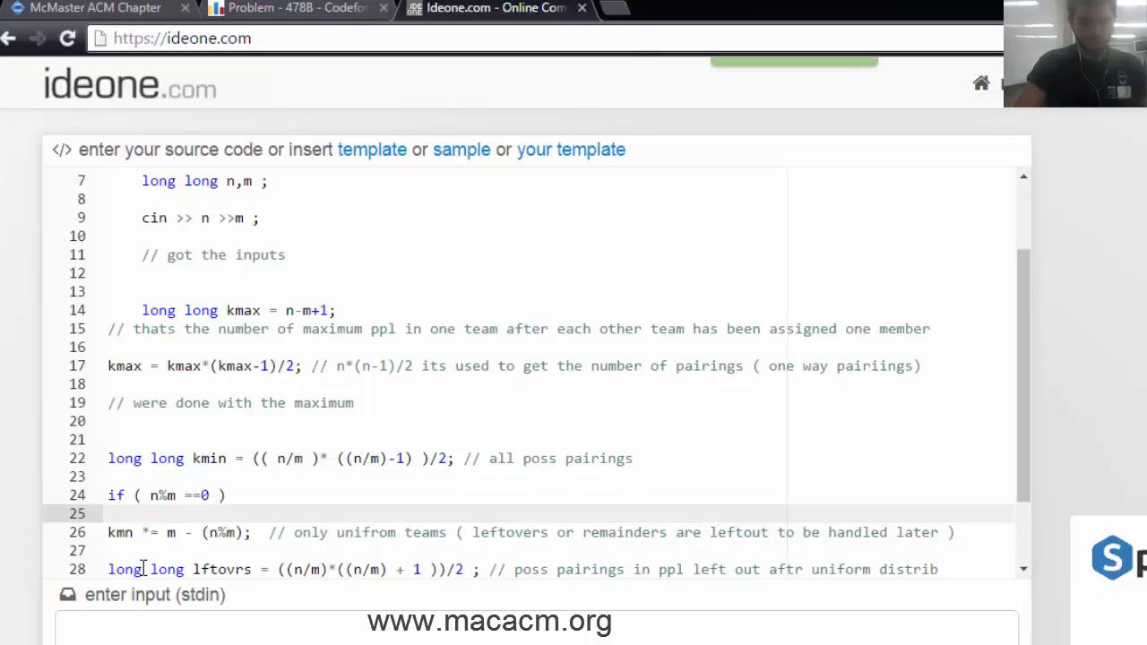
pyautogui.write('kmn *')
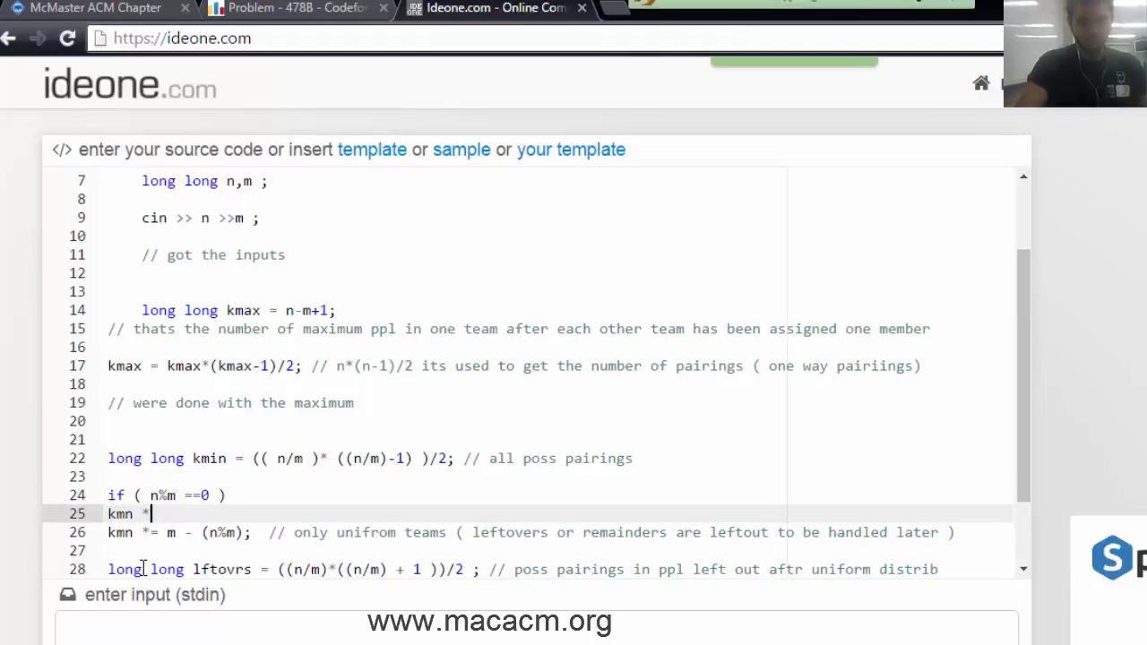
pyautogui.write('=m ;')
pyautogui.write('else {')
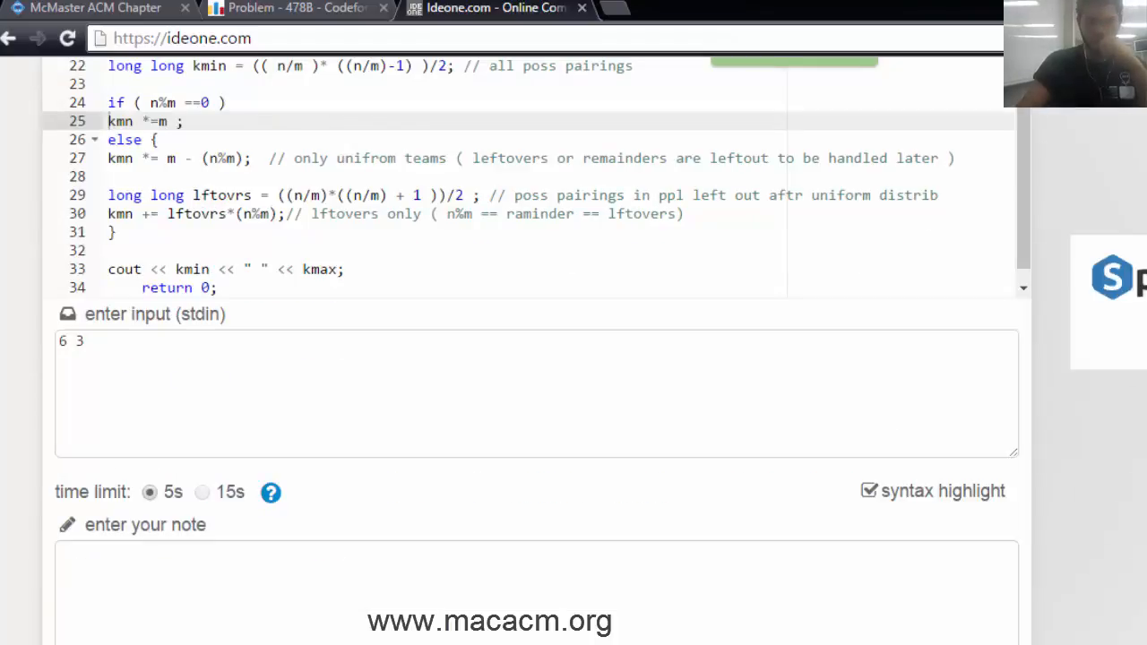
# - Run the program on sample input 6 3, which ends in a compilation error
pyautogui.press('Backspace')
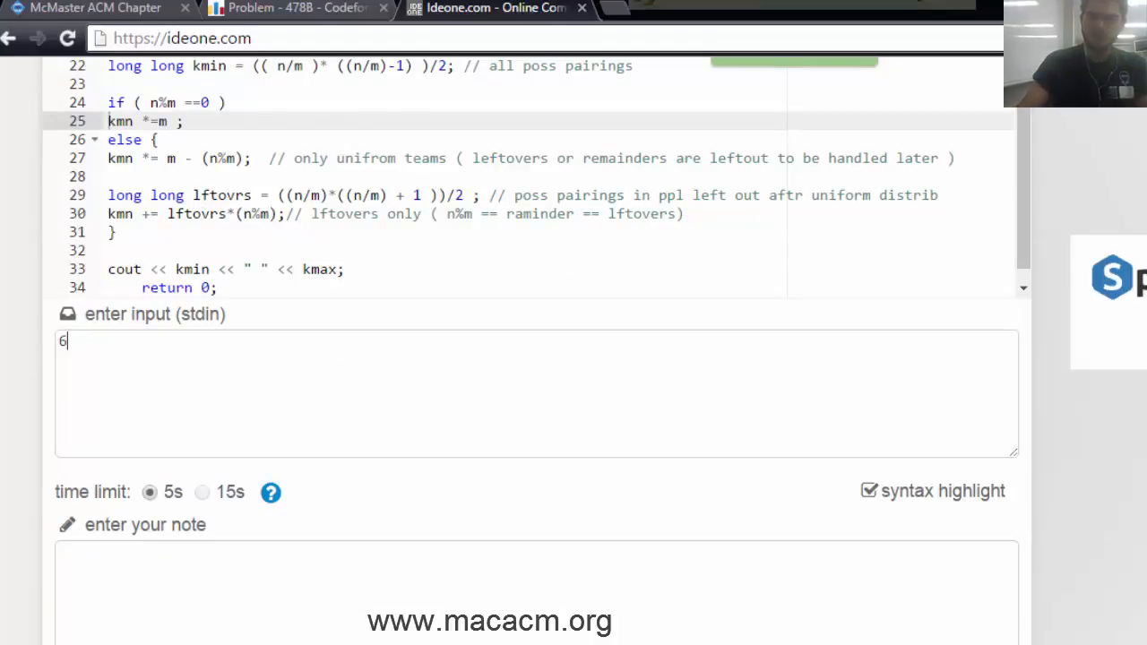
pyautogui.write('3')
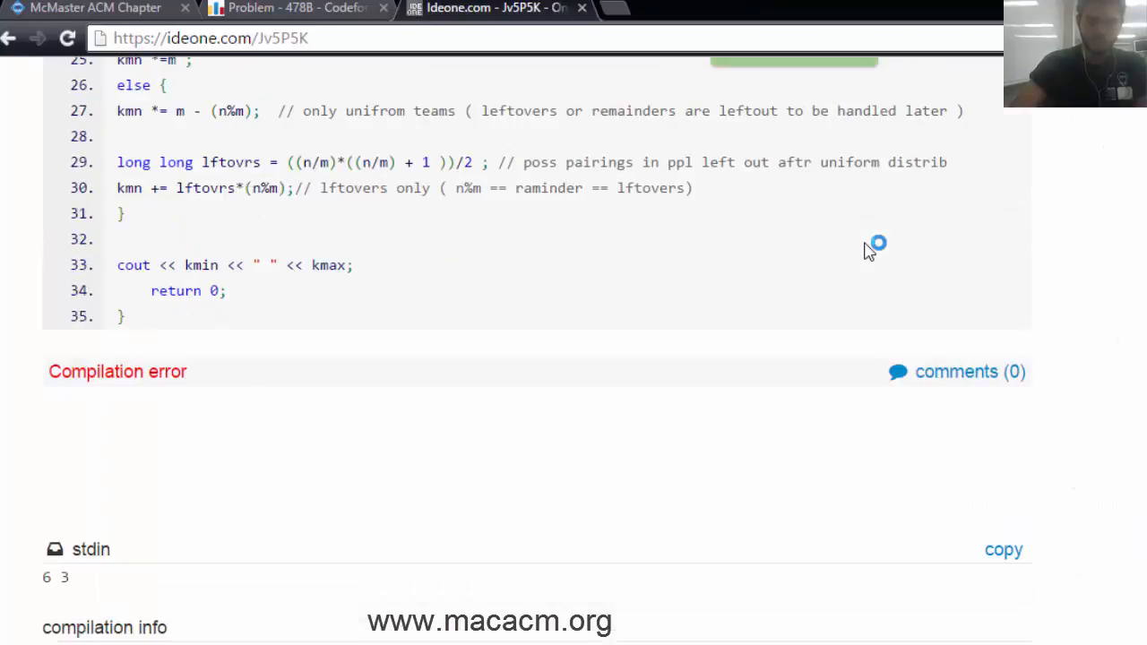
# - Reopen the submitted source in the editor, showing 'kmin' undeclared in this scope
pyautogui.scroll(3)
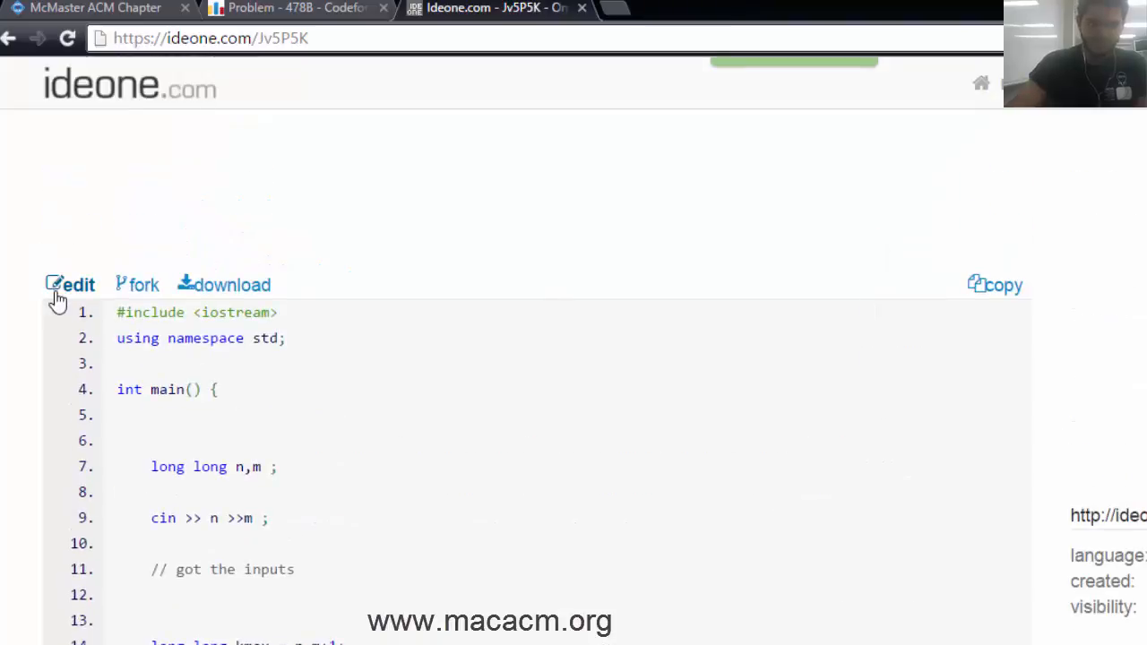
pyautogui.click(79, 283)
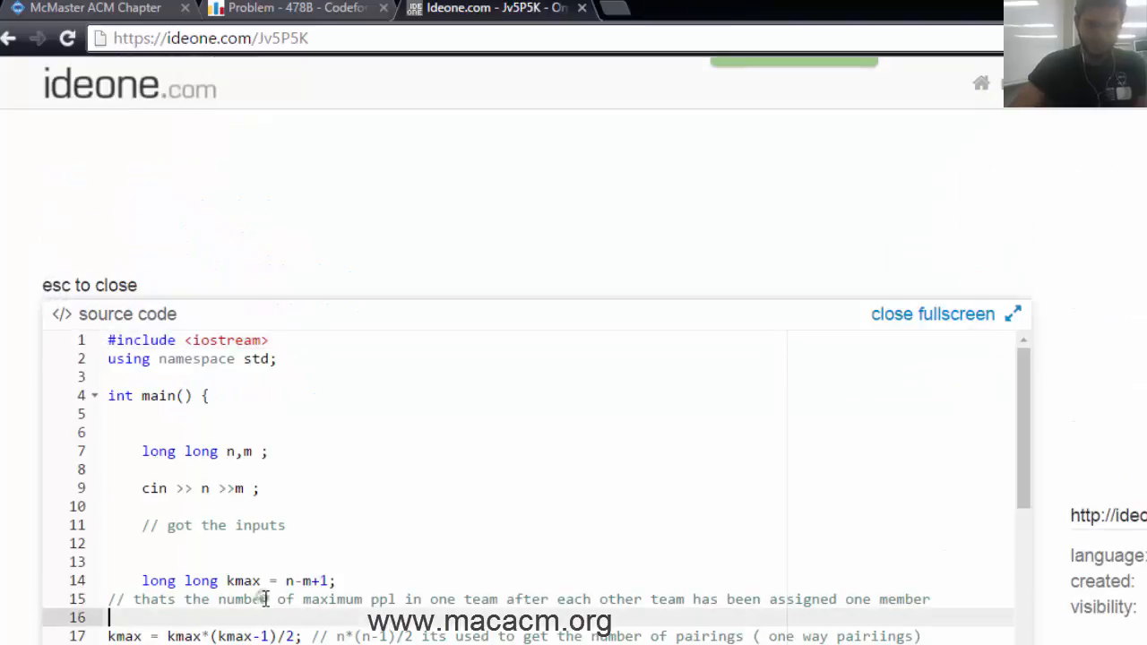
pyautogui.scroll(-3)
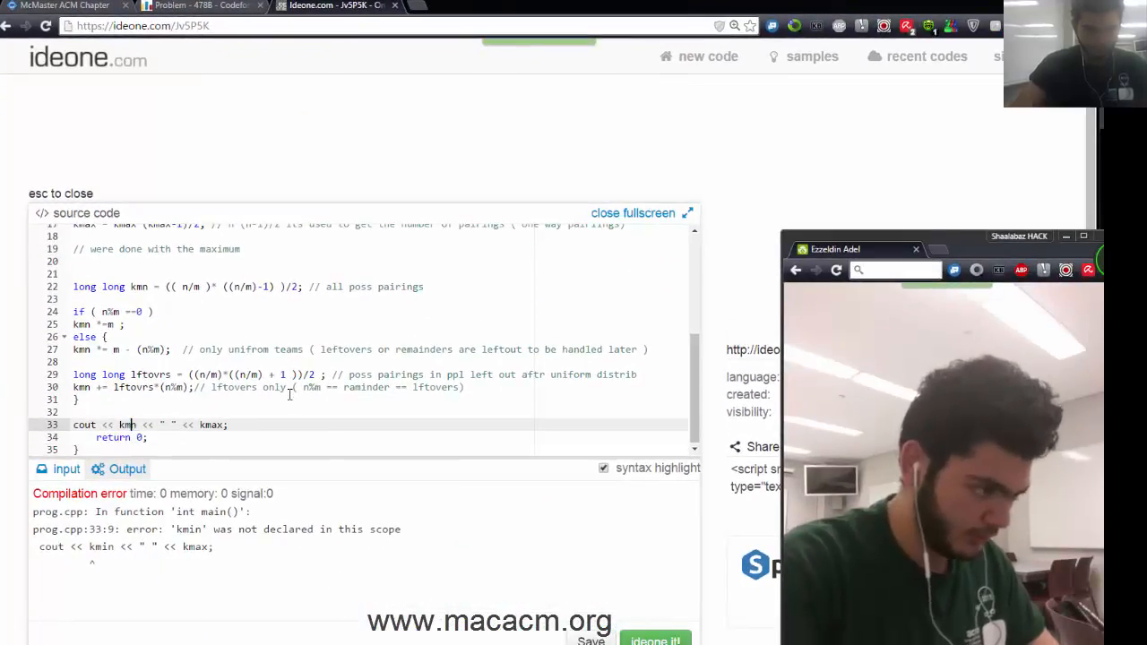
pyautogui.moveTo(656, 638)
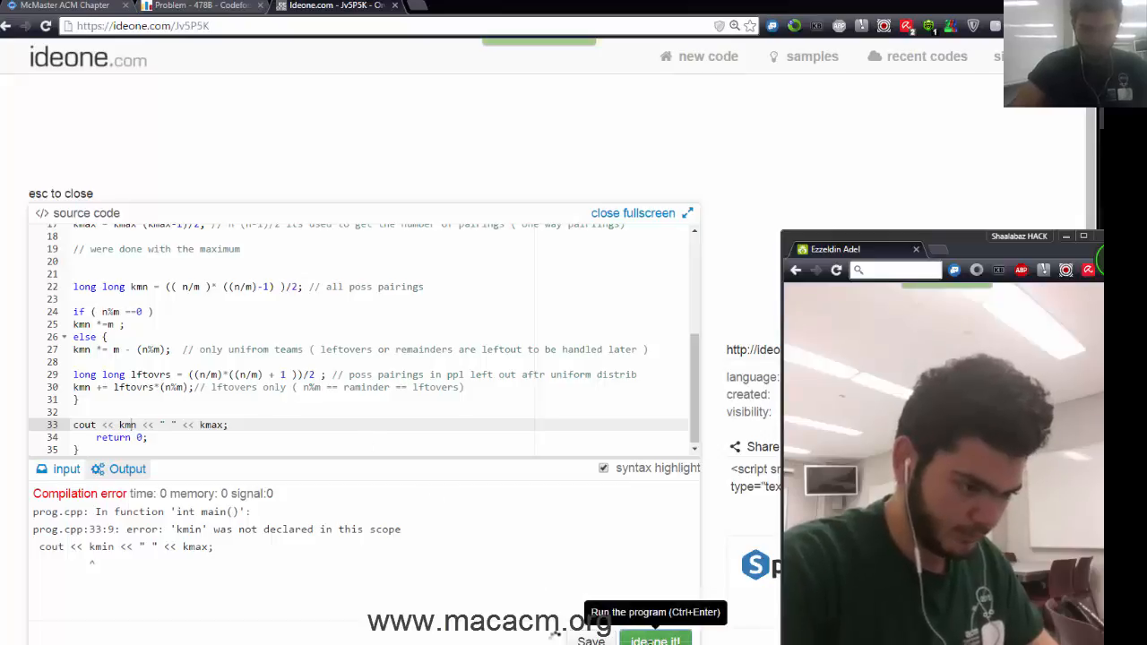
# - Run the corrected code on 6 3 getting 3 6, and check the statement's samples
pyautogui.click(656, 642)
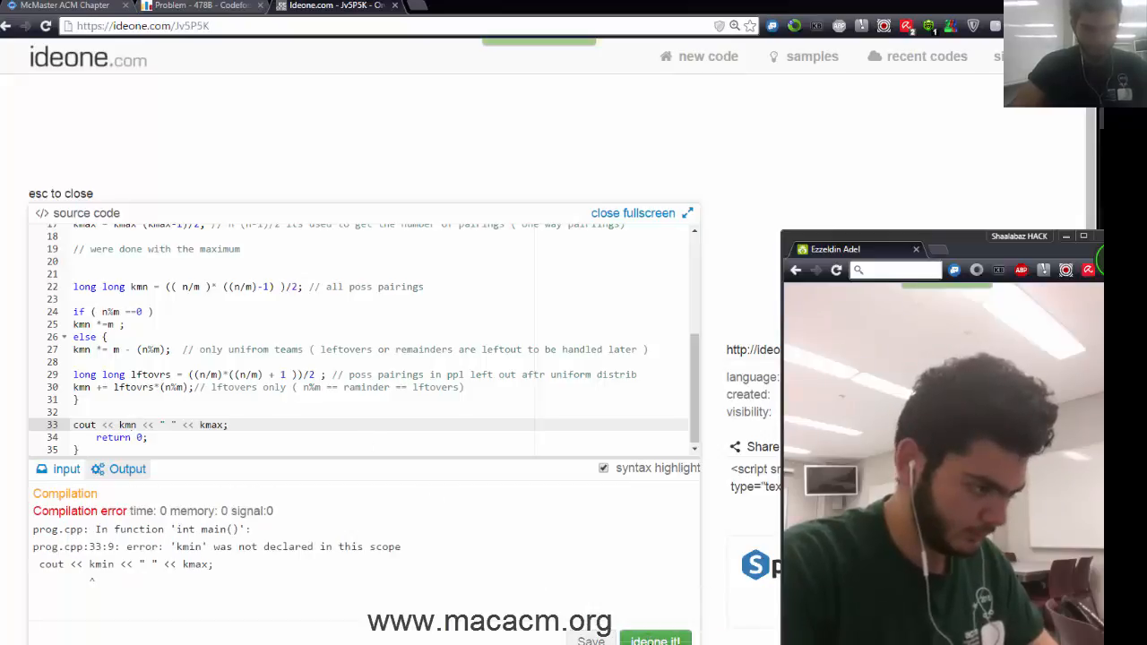
pyautogui.click(654, 638)
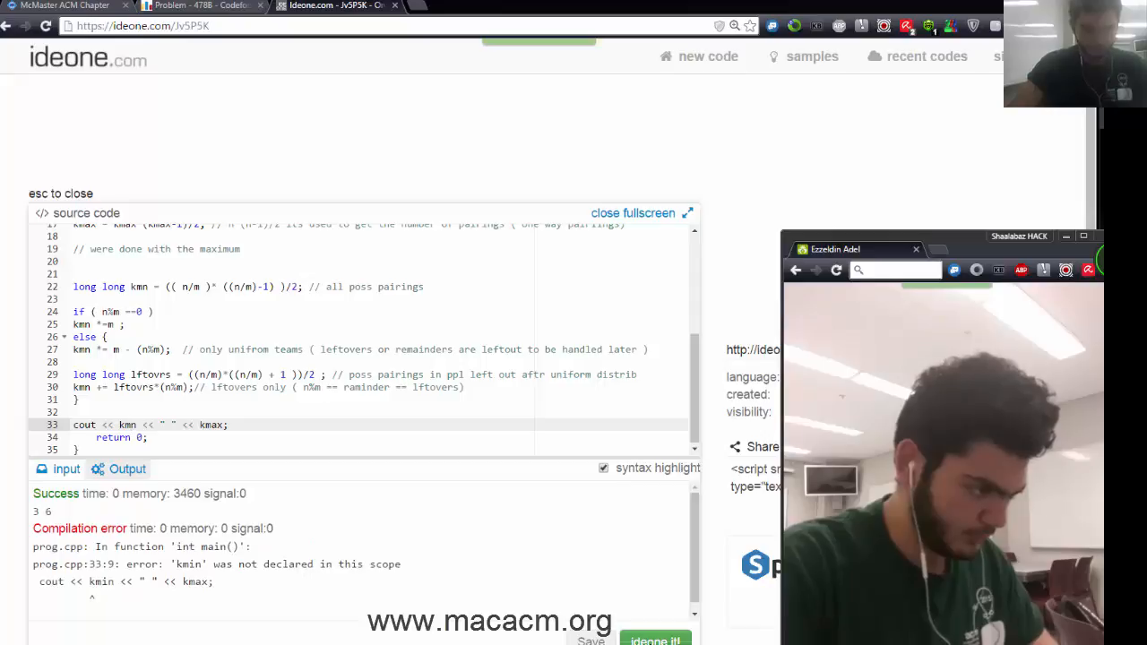
pyautogui.click(201, 7)
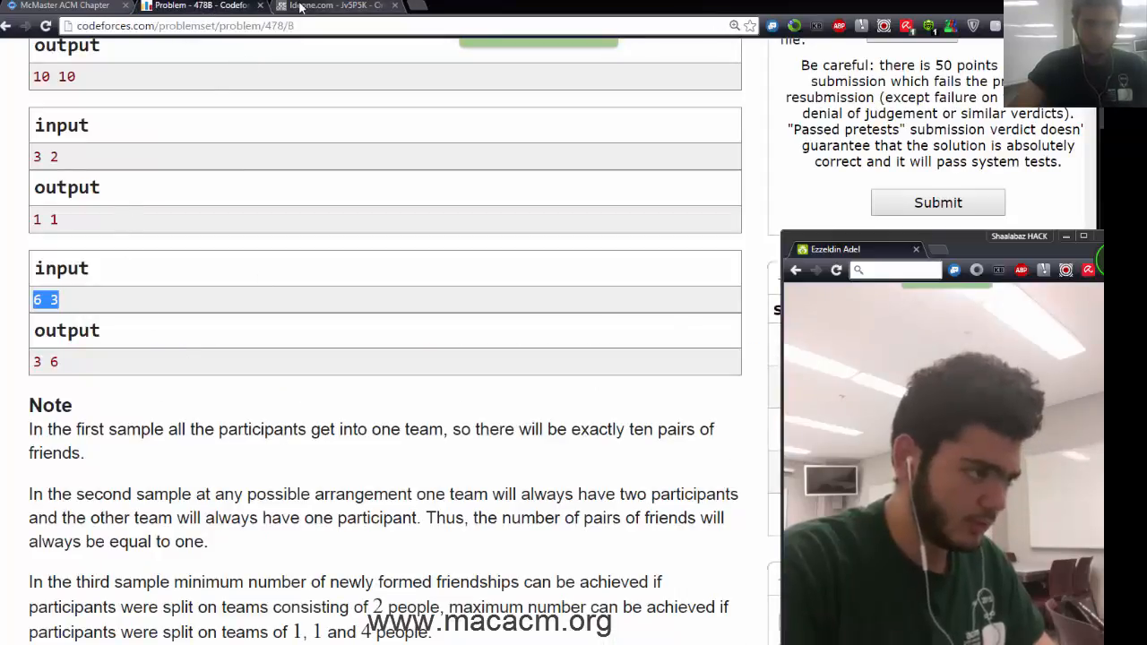
pyautogui.click(327, 6)
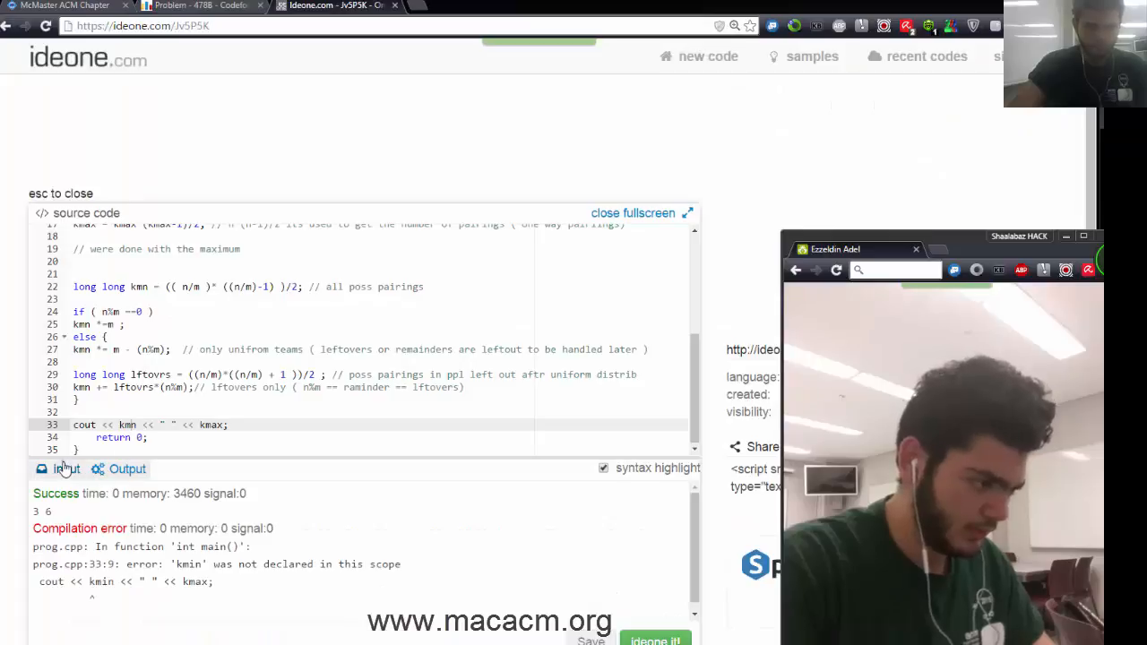
# - Run the remaining samples 3 2 and 5 1, printing 1 1 and 10 10
pyautogui.click(65, 469)
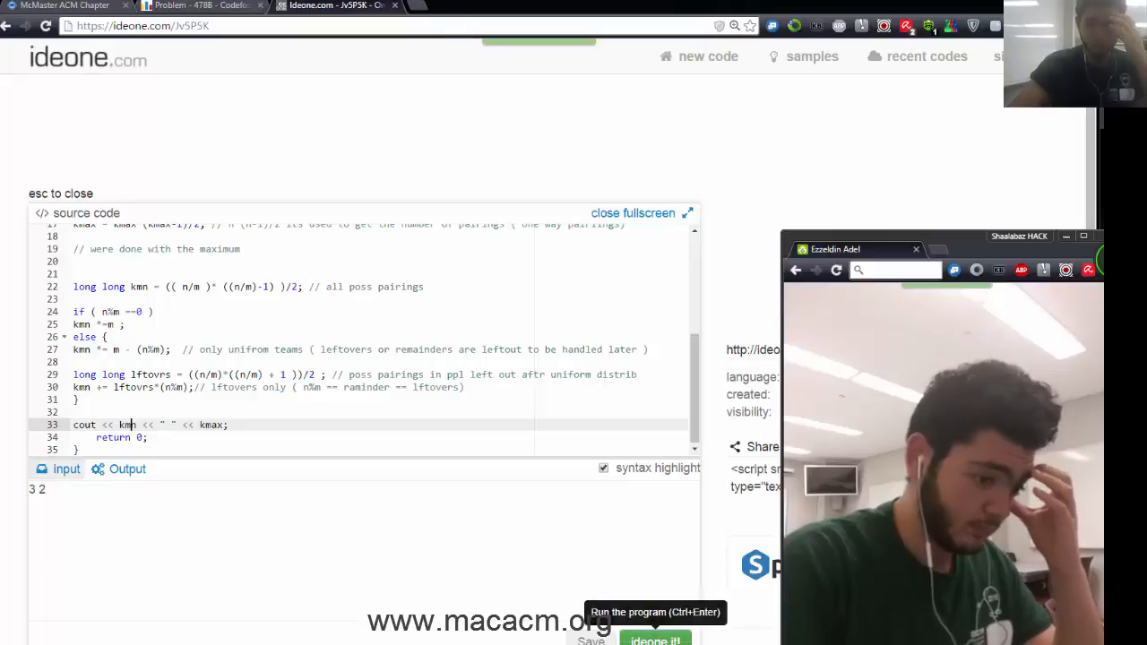
pyautogui.click(656, 638)
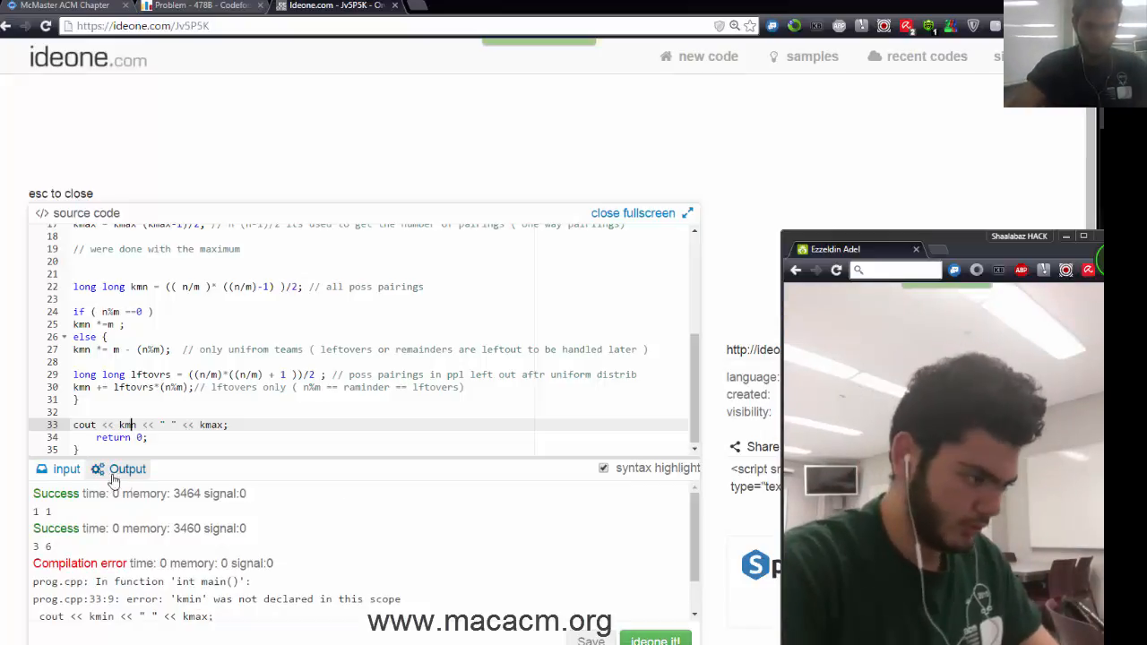
pyautogui.click(57, 470)
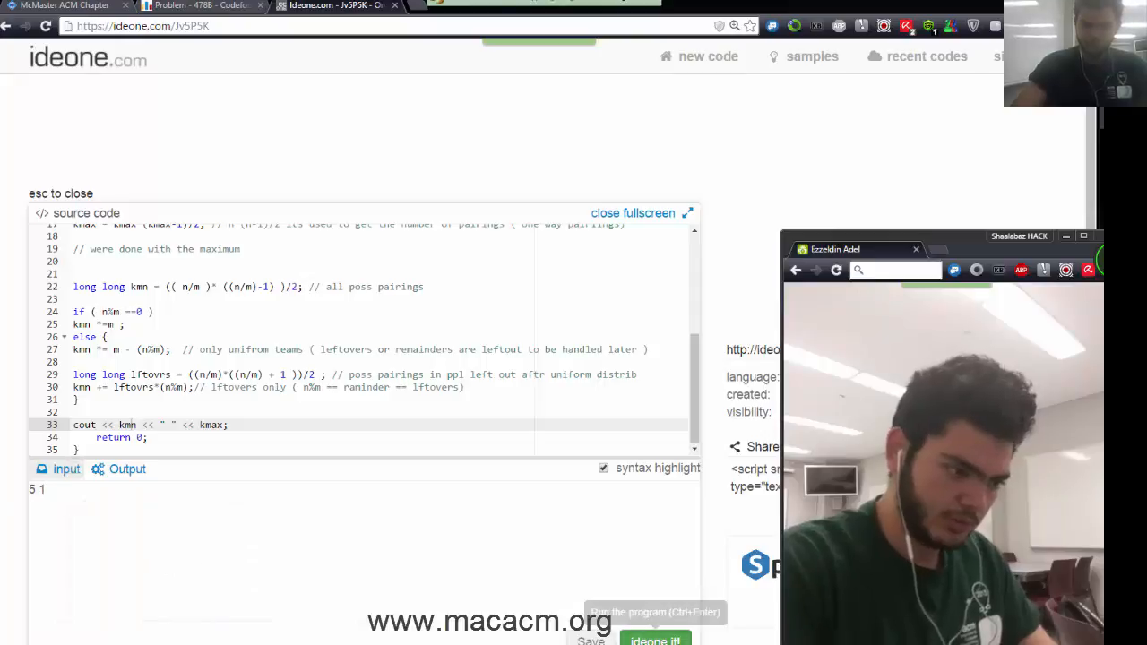
pyautogui.click(658, 640)
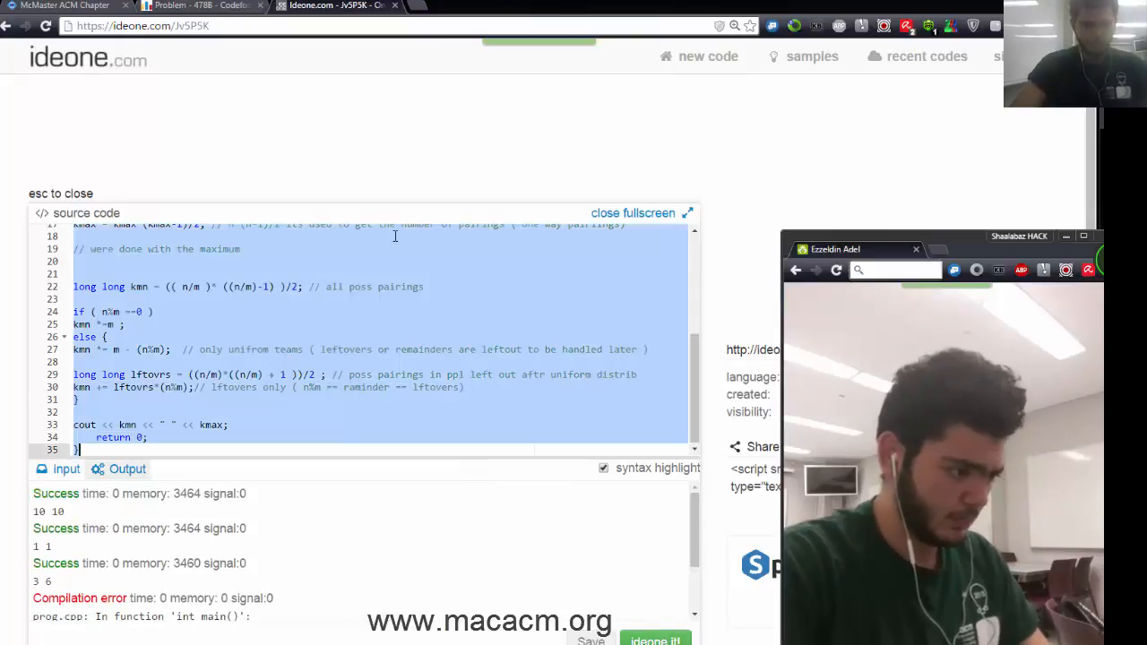
# - Paste the solution into the Codeforces 478B submission form and submit it
pyautogui.click(197, 11)
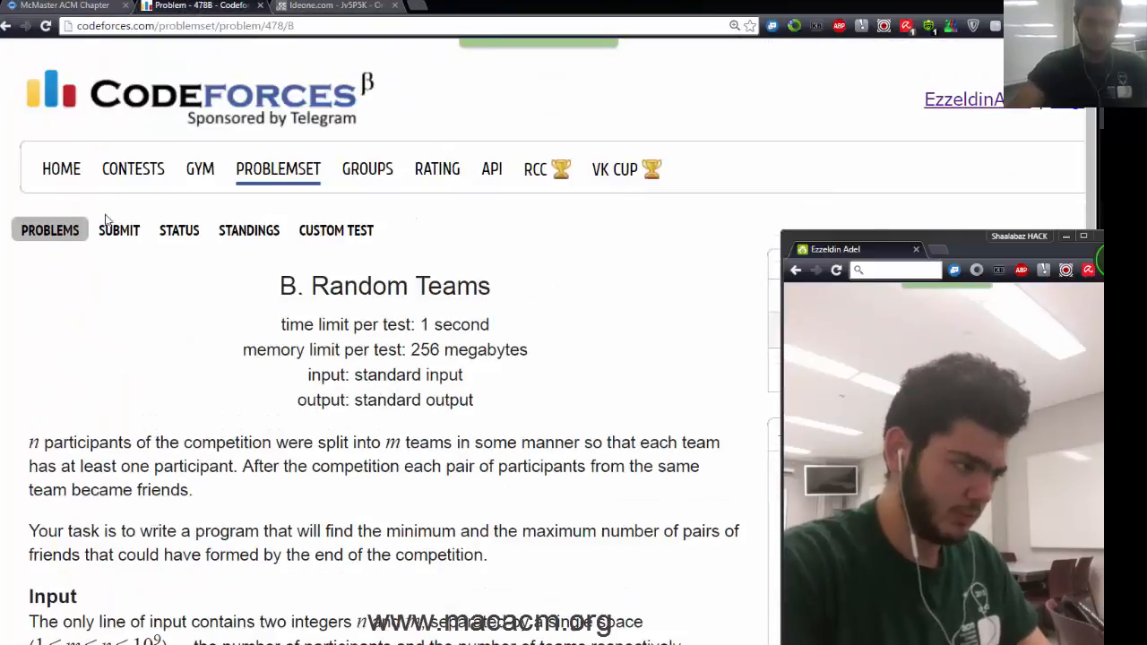
pyautogui.click(118, 230)
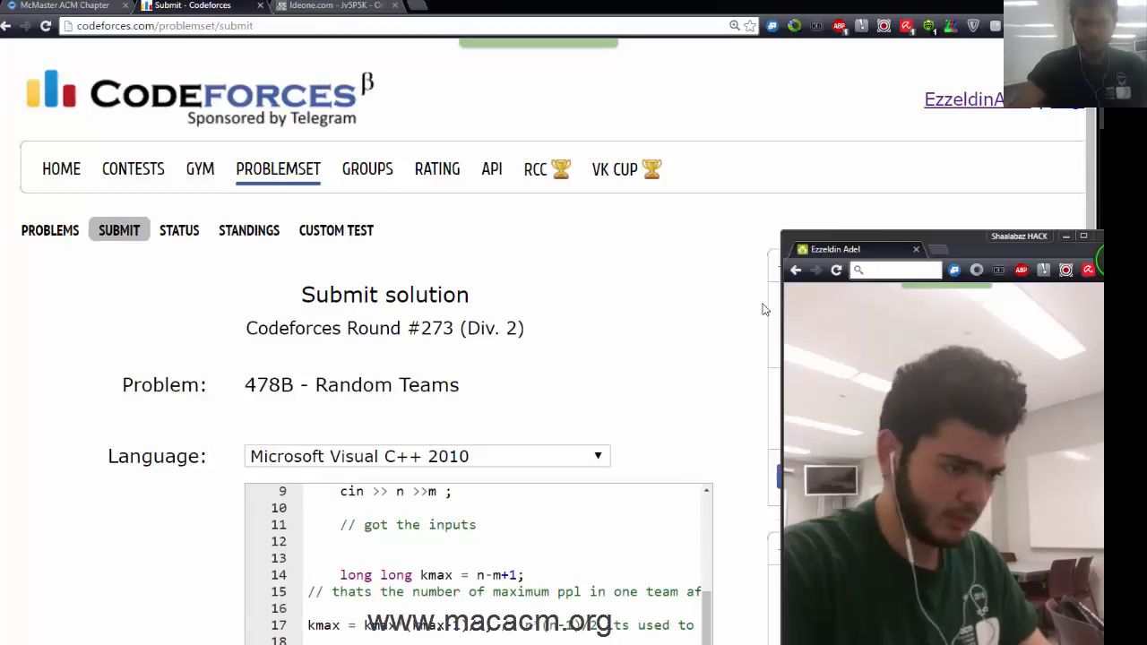
pyautogui.scroll(-3)
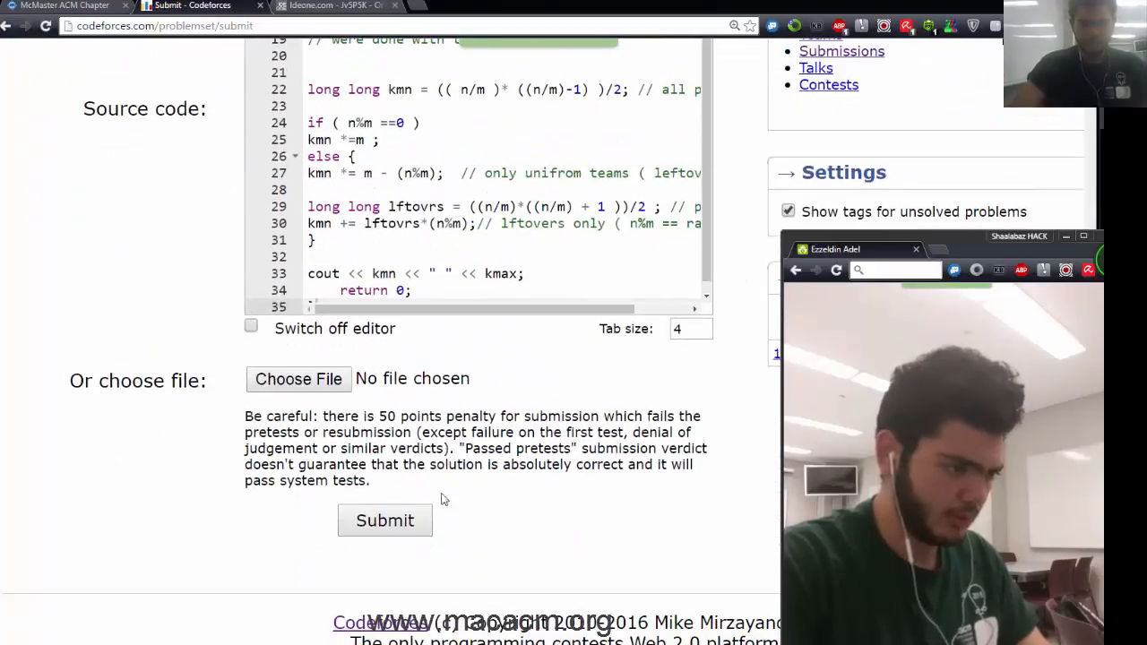
pyautogui.click(383, 520)
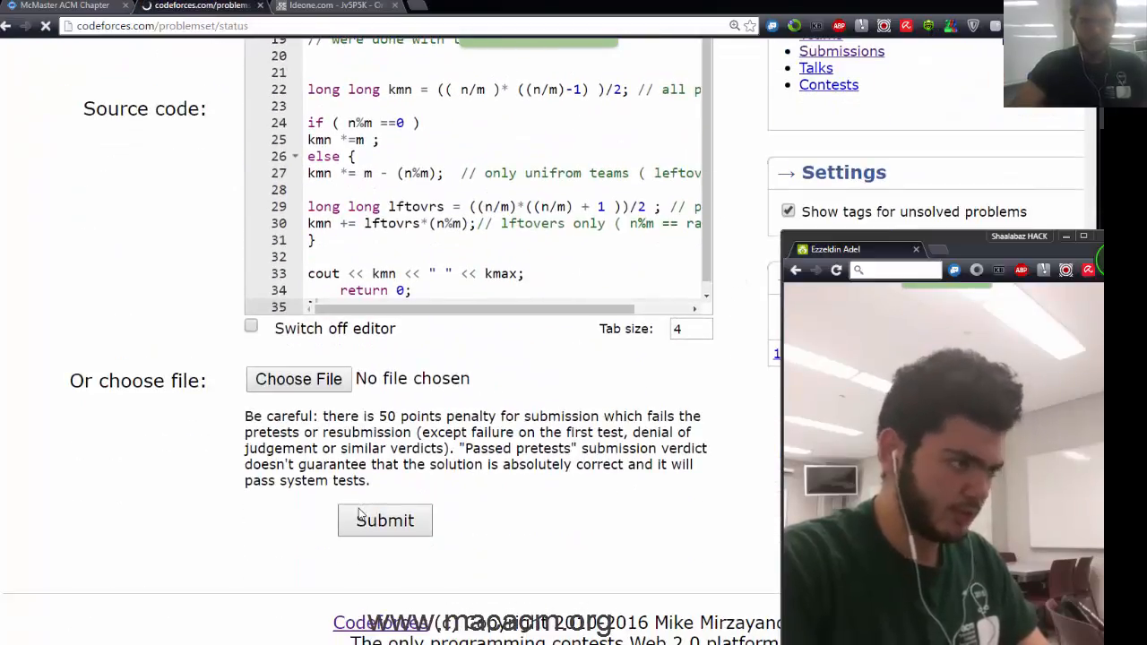
pyautogui.click(384, 519)
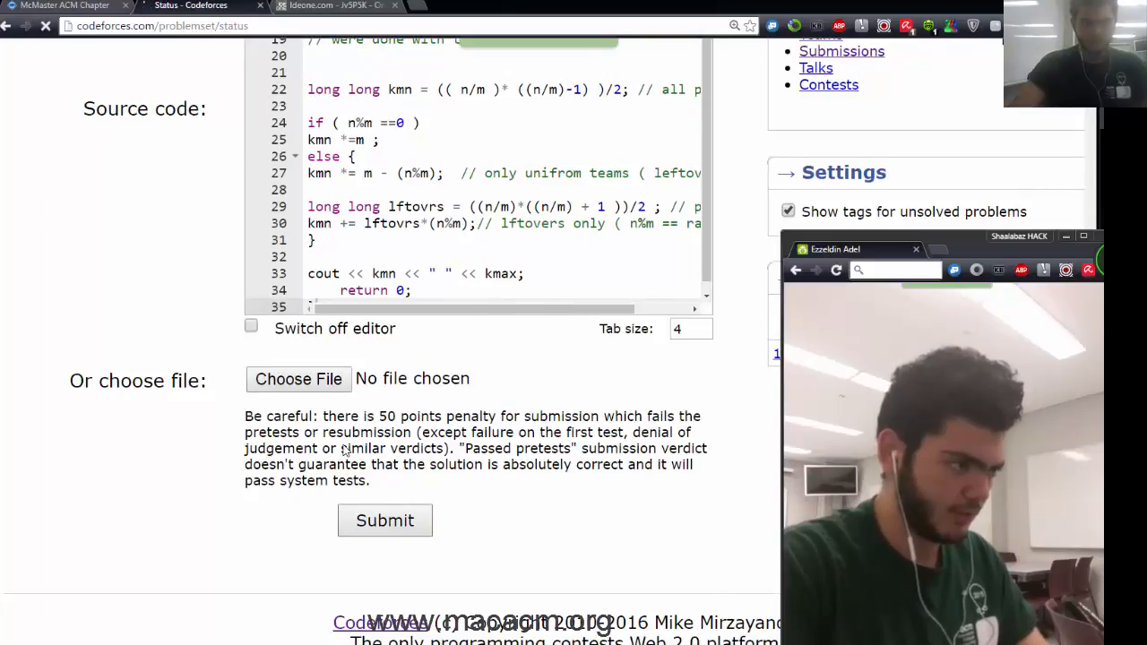
# - Open the new submission on the Status page to watch its verdict
pyautogui.click(384, 520)
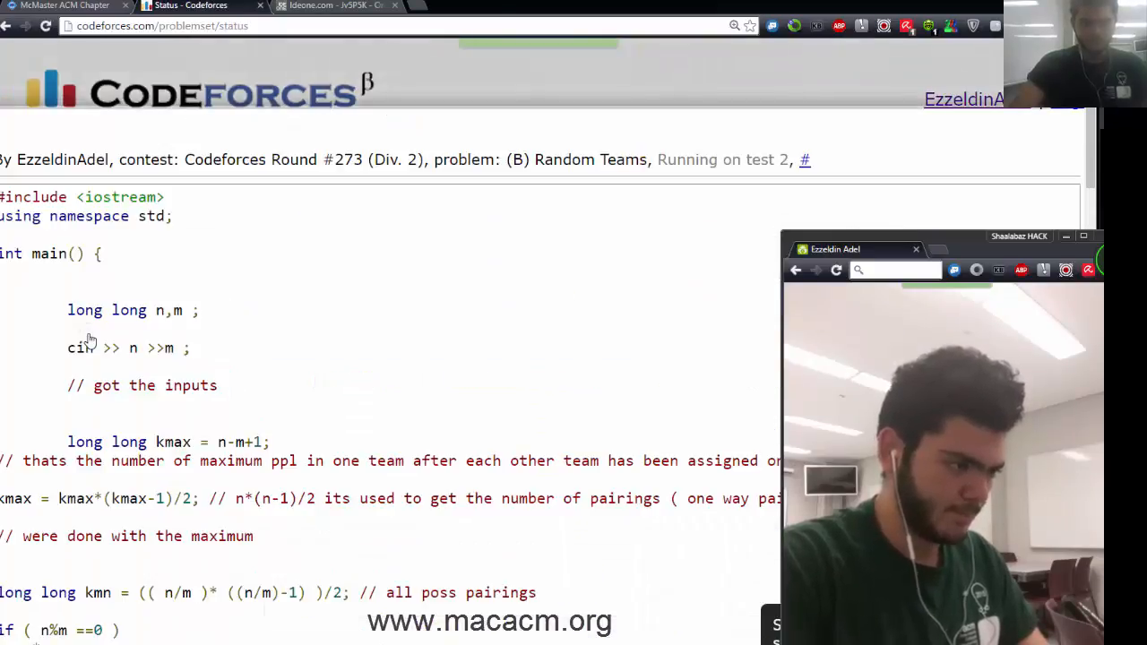
pyautogui.moveTo(351, 136)
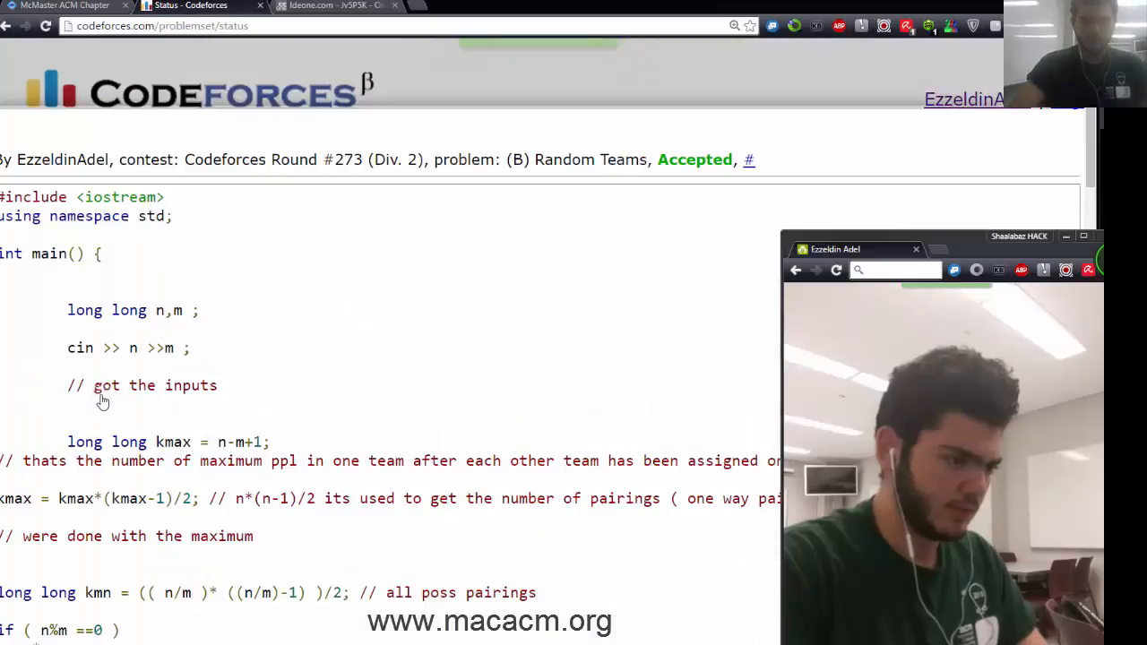
pyautogui.moveTo(516, 361)
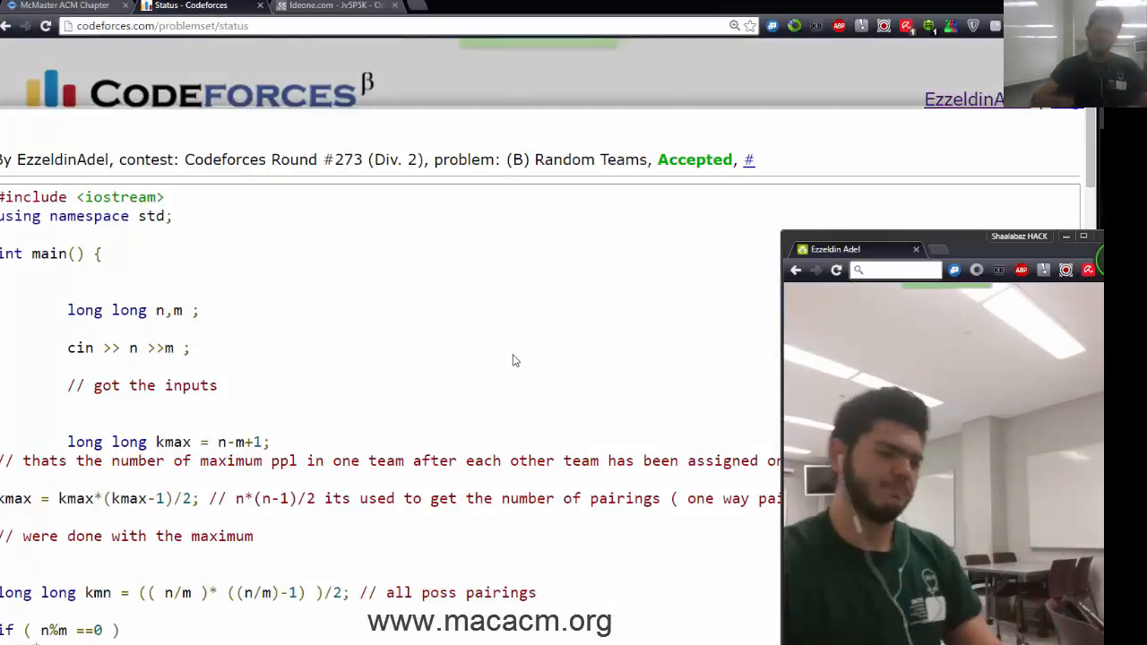